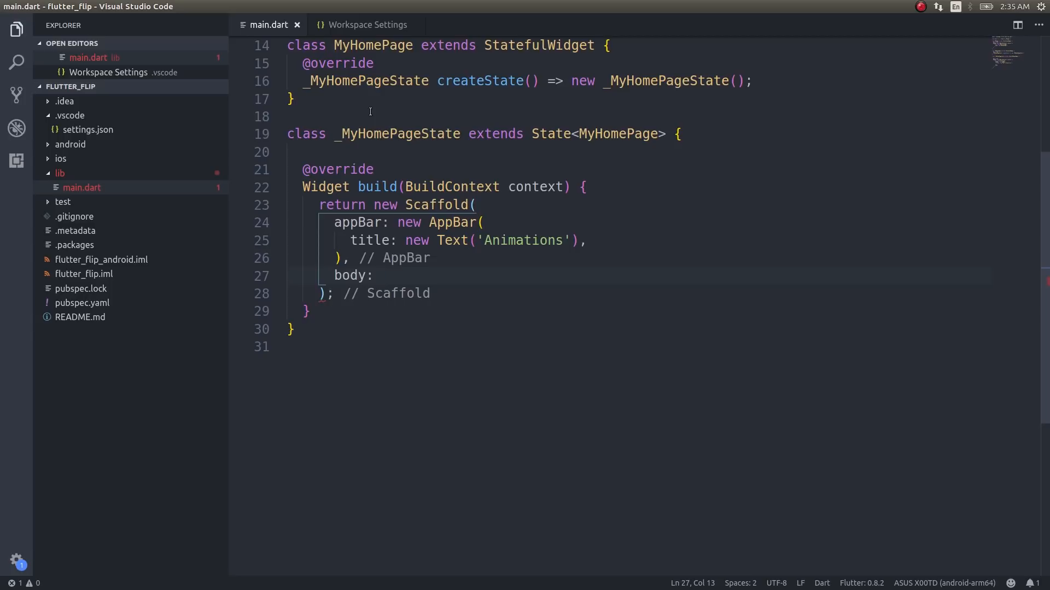
- Mix SingleTickerProviderStateMixin into the _MyHomePageState class header
{"action": "scroll", "scroll_direction": "up", "scroll_amount": 3}
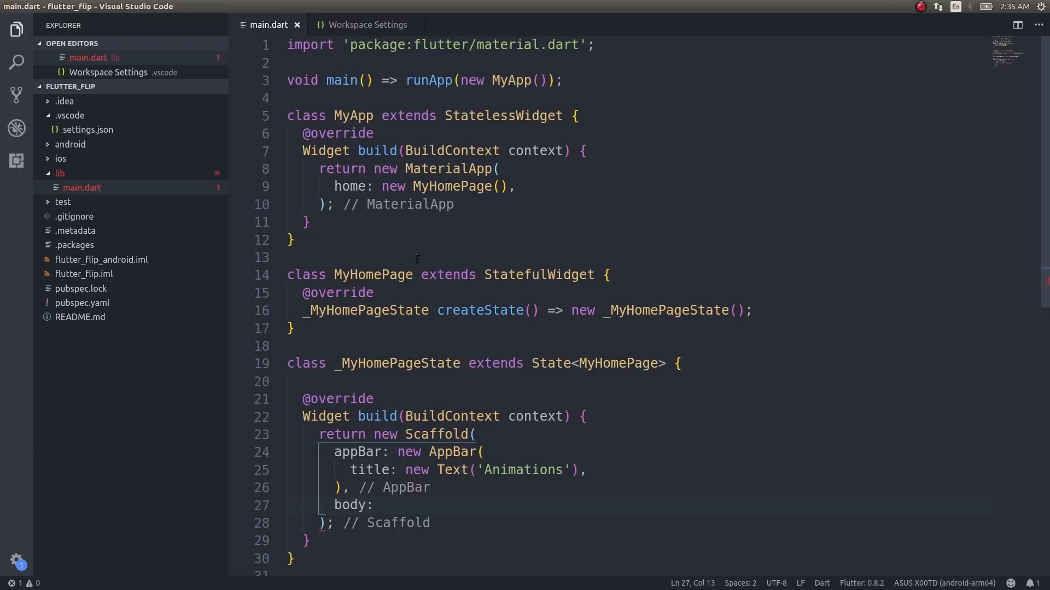
{"action": "scroll", "scroll_direction": "down", "scroll_amount": 3}
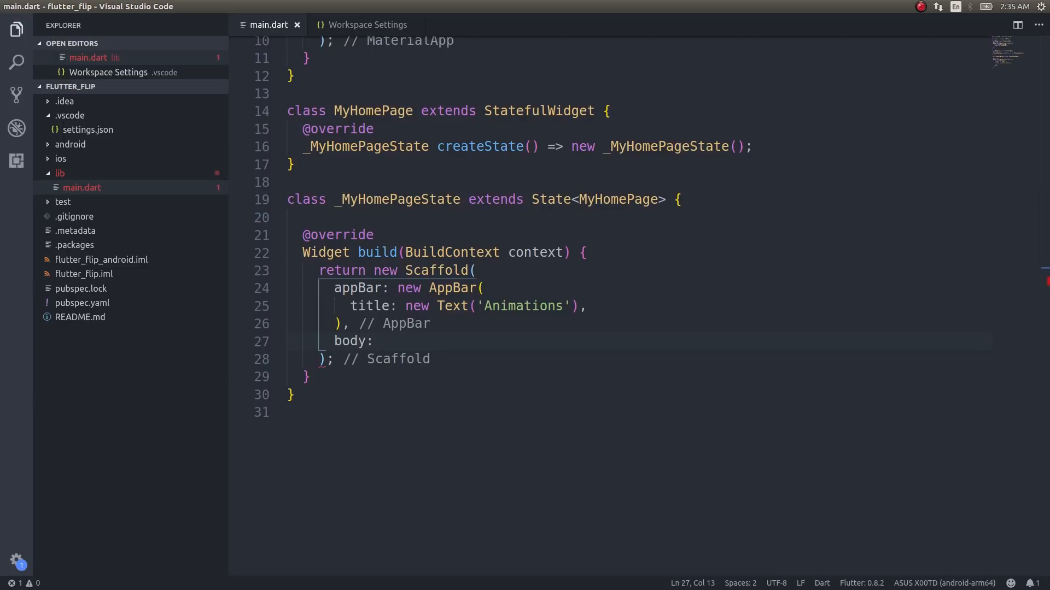
{"action": "left_click", "coordinate": [705, 104]}
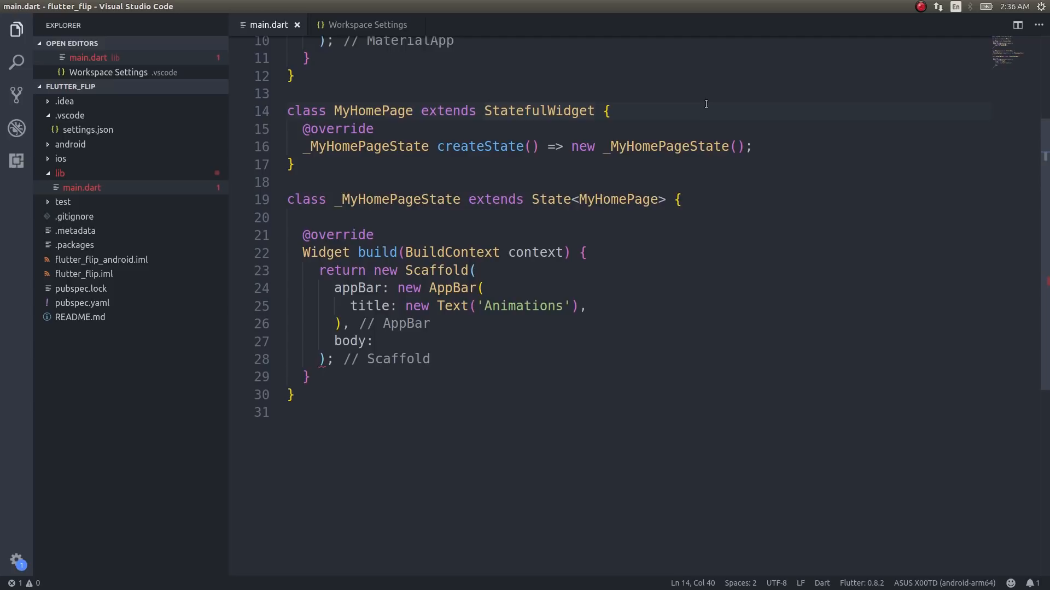
{"action": "left_click", "coordinate": [590, 199]}
{"action": "type", "text": "with "}
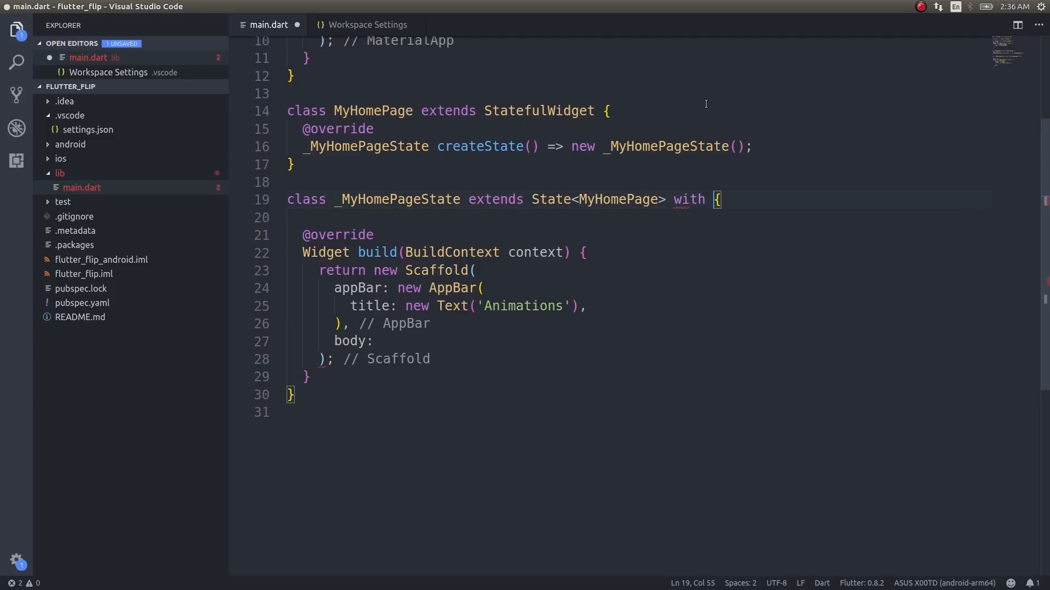
{"action": "type", "text": "Sint"}
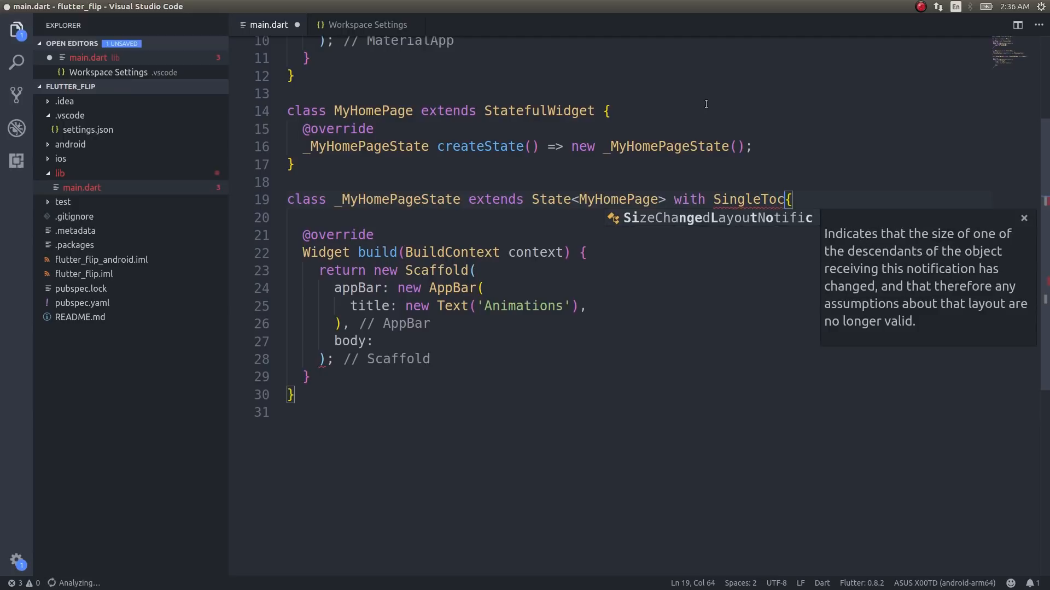
{"action": "key", "text": "Tab"}
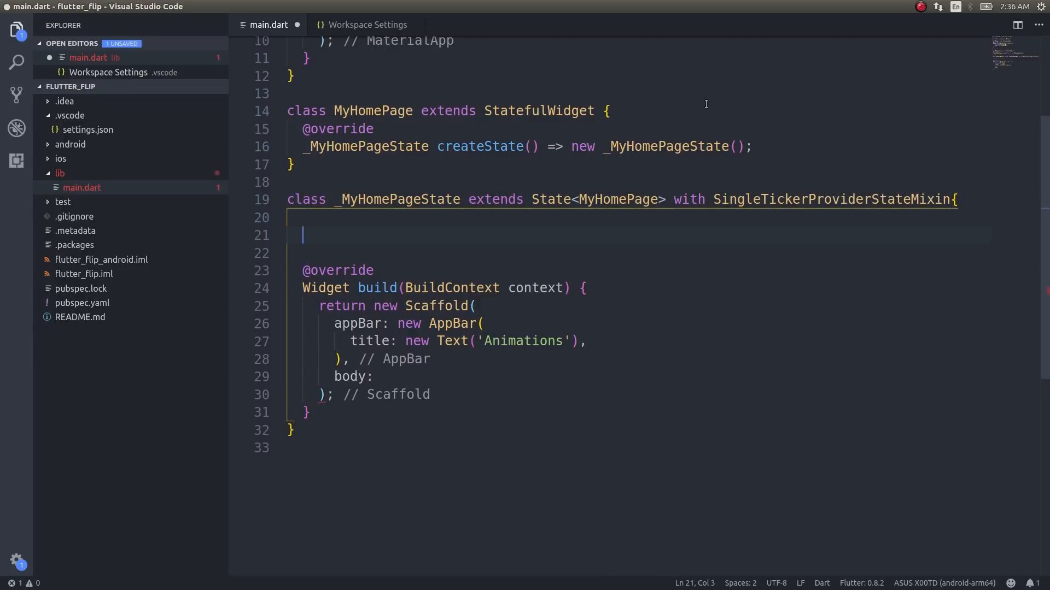
- Declare the fields AnimationController controller and Animation flip_anim
{"action": "type", "text": "A"}
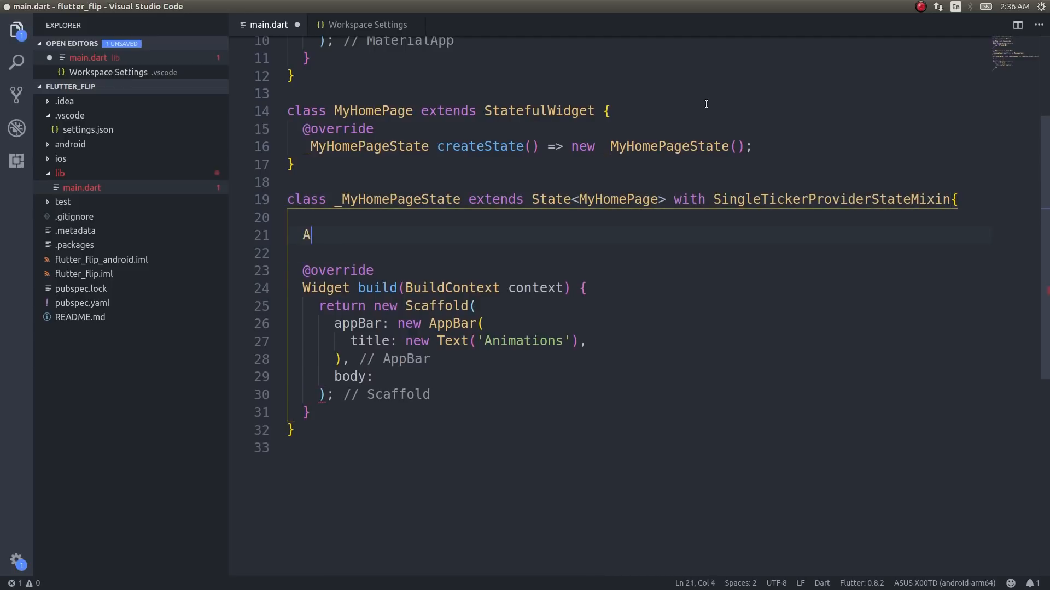
{"action": "type", "text": "nimationController controller;"}
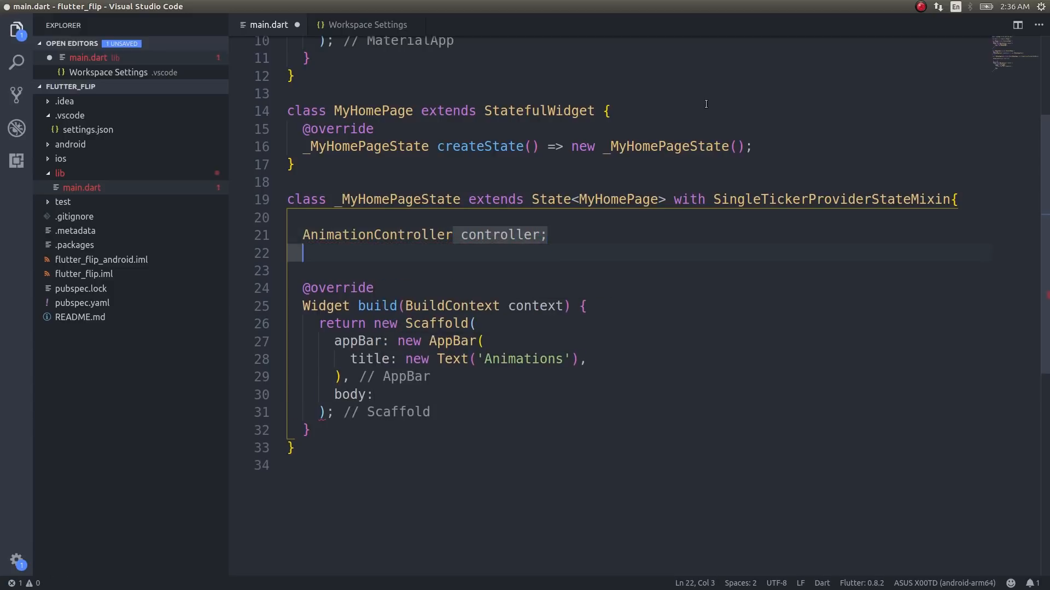
{"action": "type", "text": "A"}
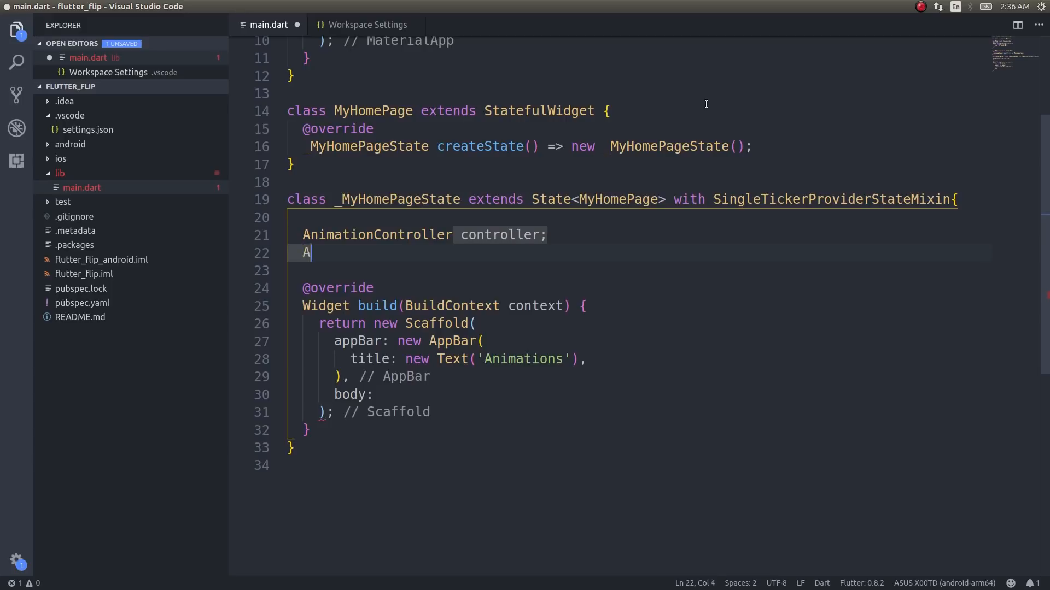
{"action": "type", "text": "nimation flip"}
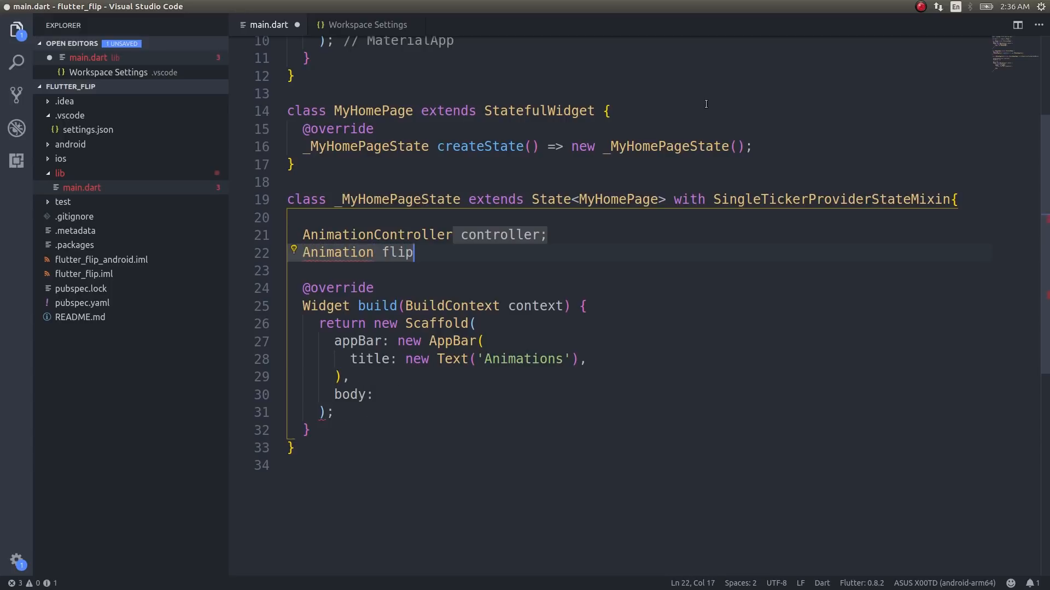
{"action": "type", "text": "_anim;"}
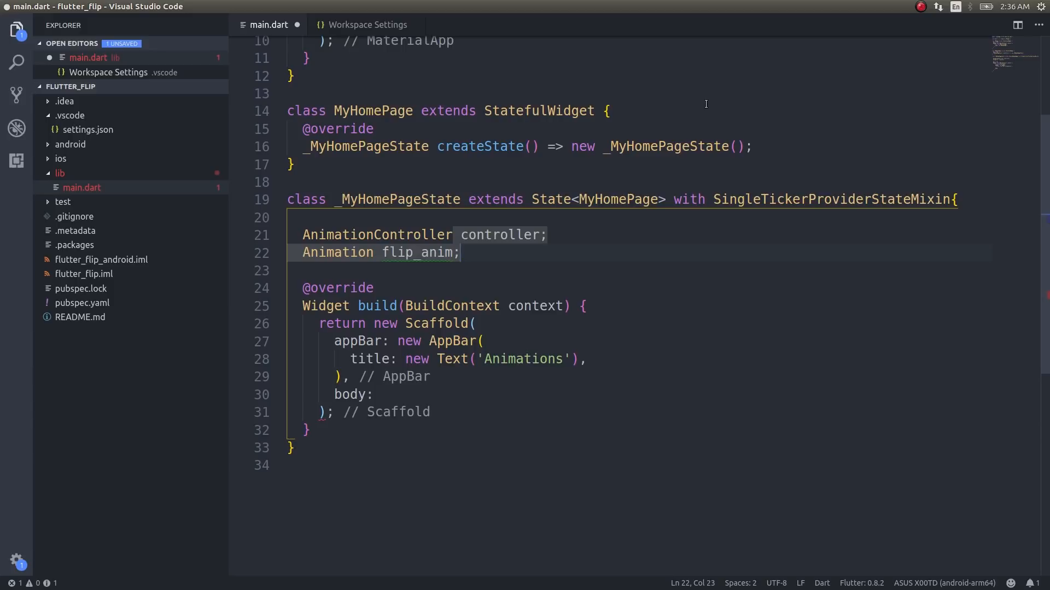
- Add an initState override calling super.initState via IntelliSense
{"action": "key", "text": "Enter"}
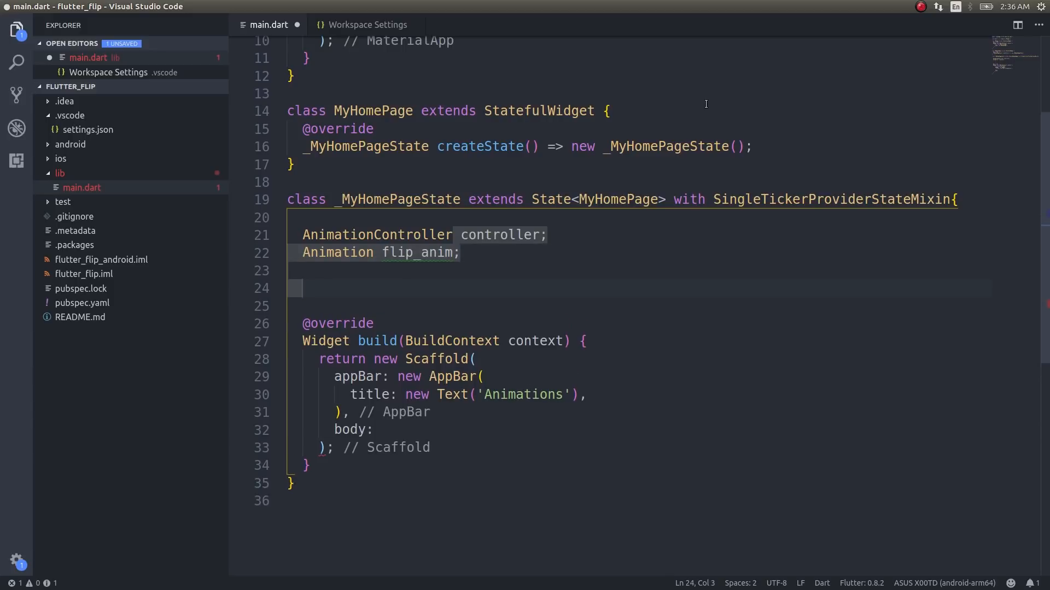
{"action": "type", "text": "vi"}
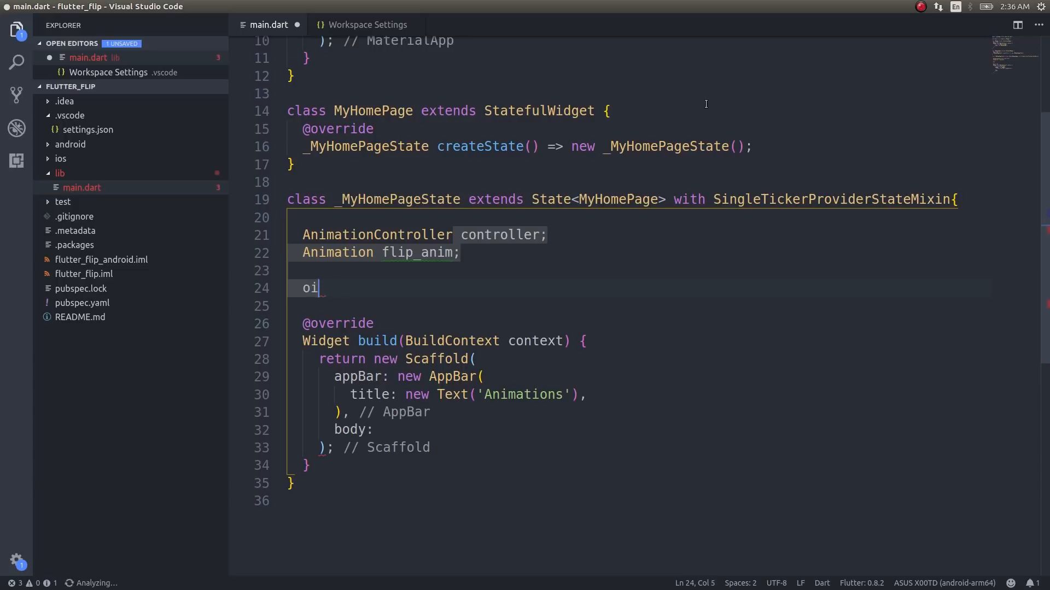
{"action": "type", "text": "nit"}
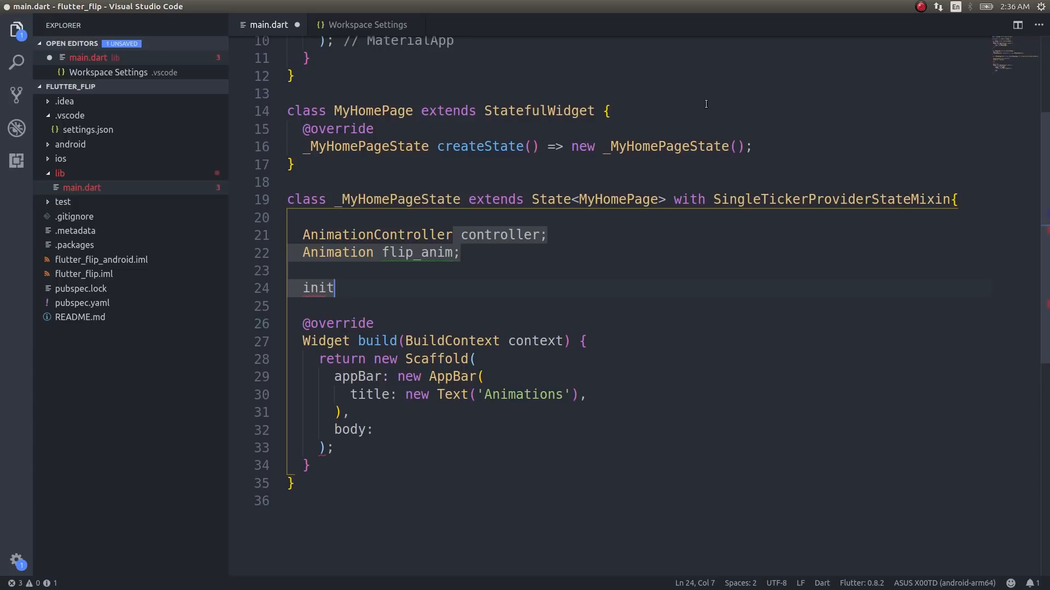
{"action": "type", "text": "State()"}
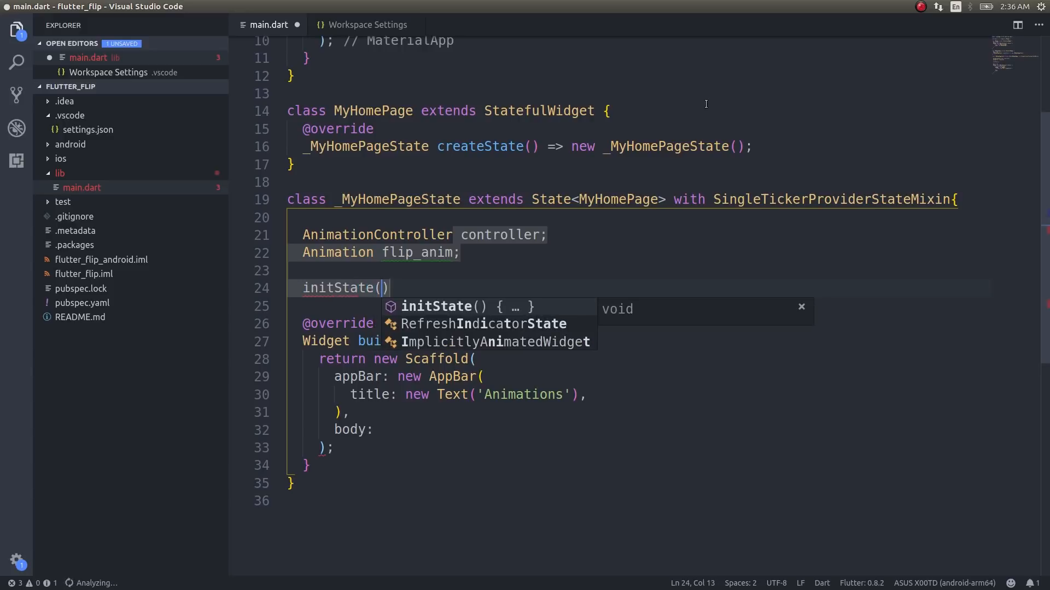
{"action": "left_click", "coordinate": [469, 306]}
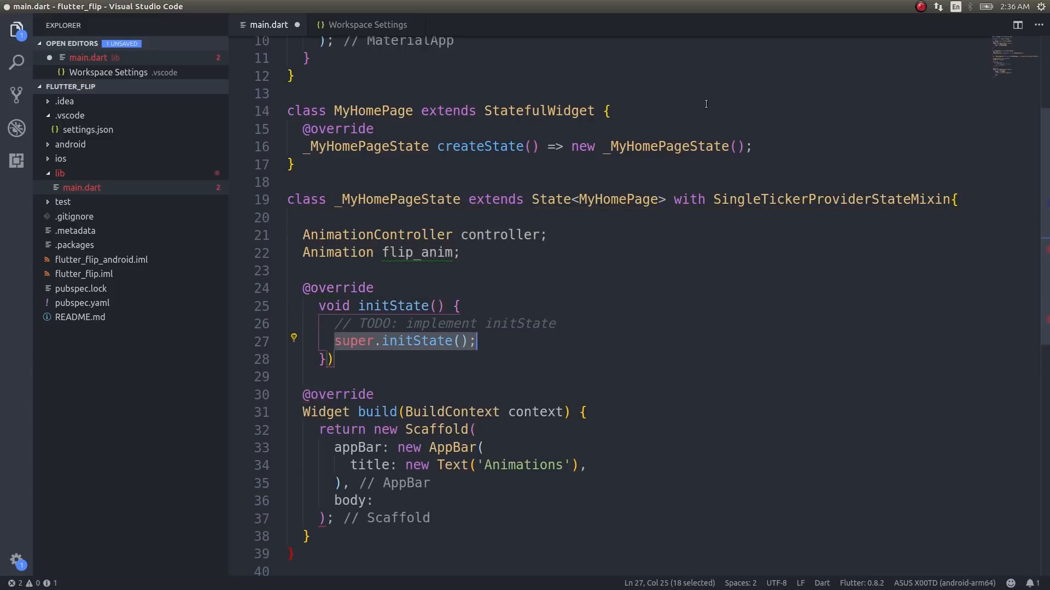
{"action": "key", "text": "Enter"}
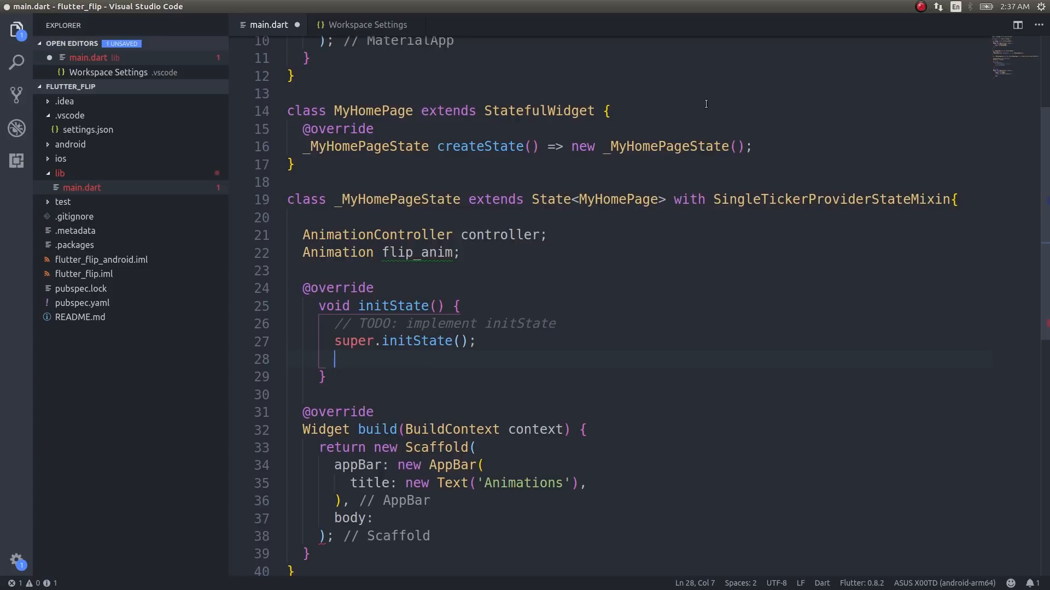
- Create controller as AnimationController with Duration(seconds: 5) and vsync: this
{"action": "type", "text": "control"}
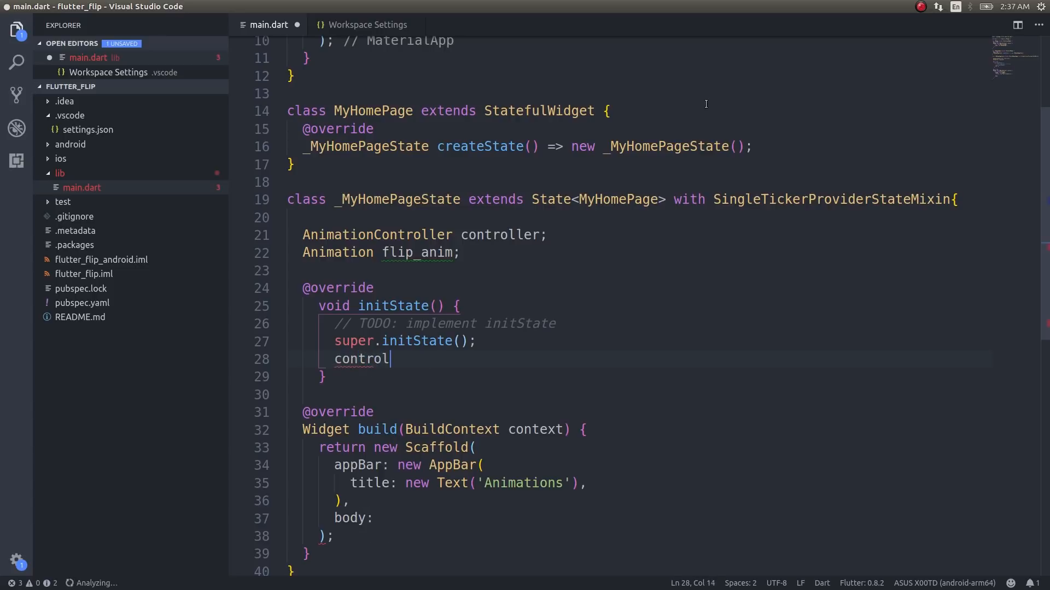
{"action": "type", "text": "ler = Animatio"}
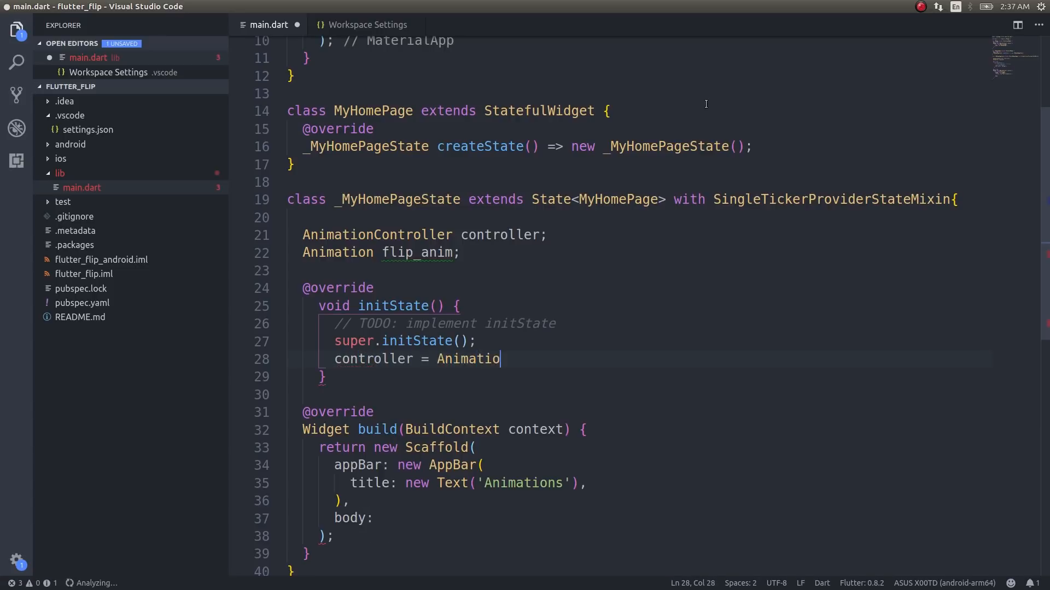
{"action": "type", "text": "nController()"}
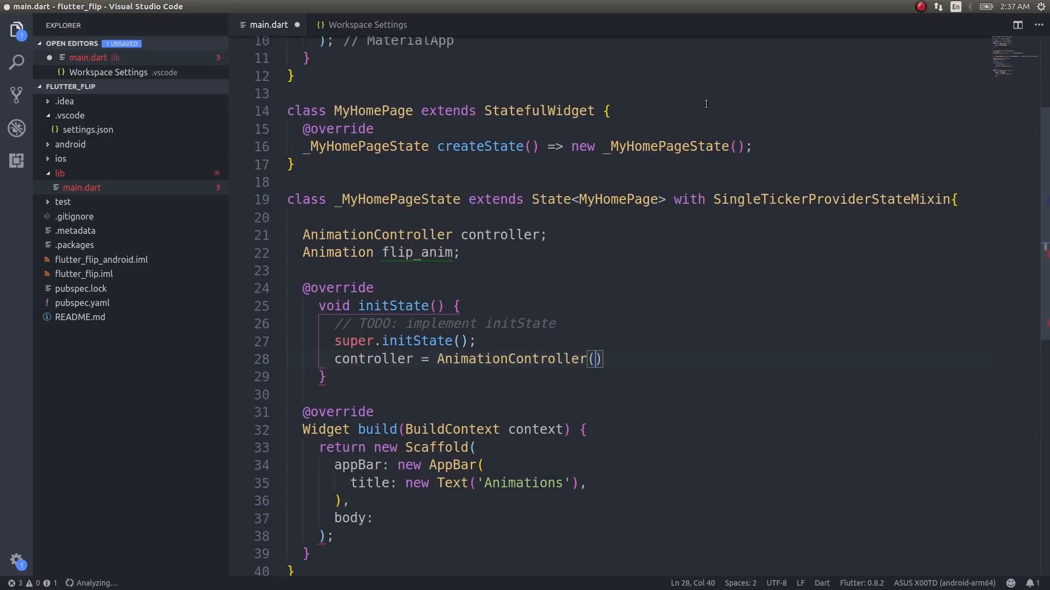
{"action": "type", "text": "duration:"}
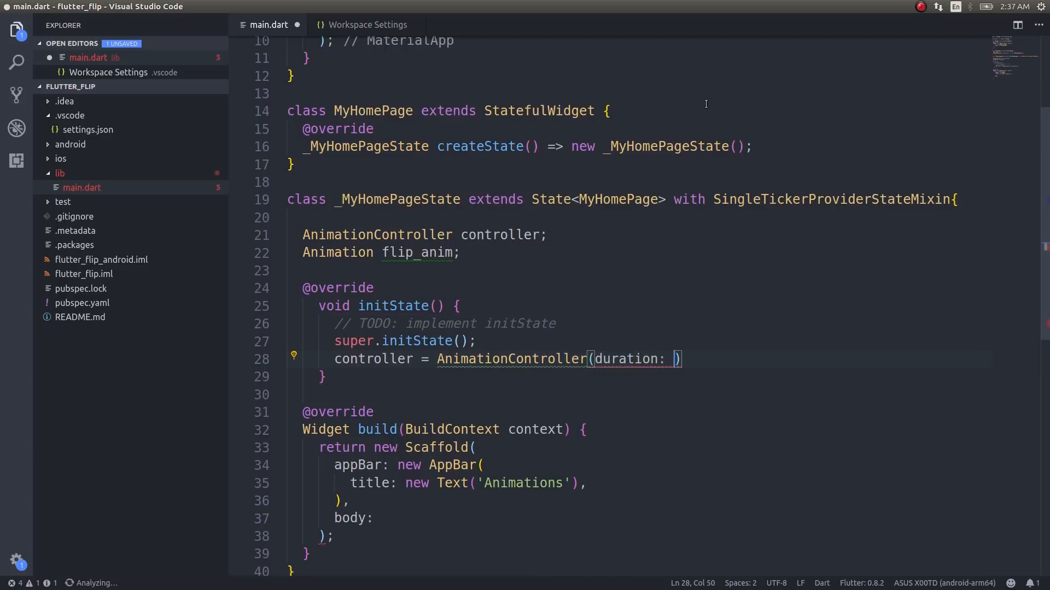
{"action": "type", "text": "Duration"}
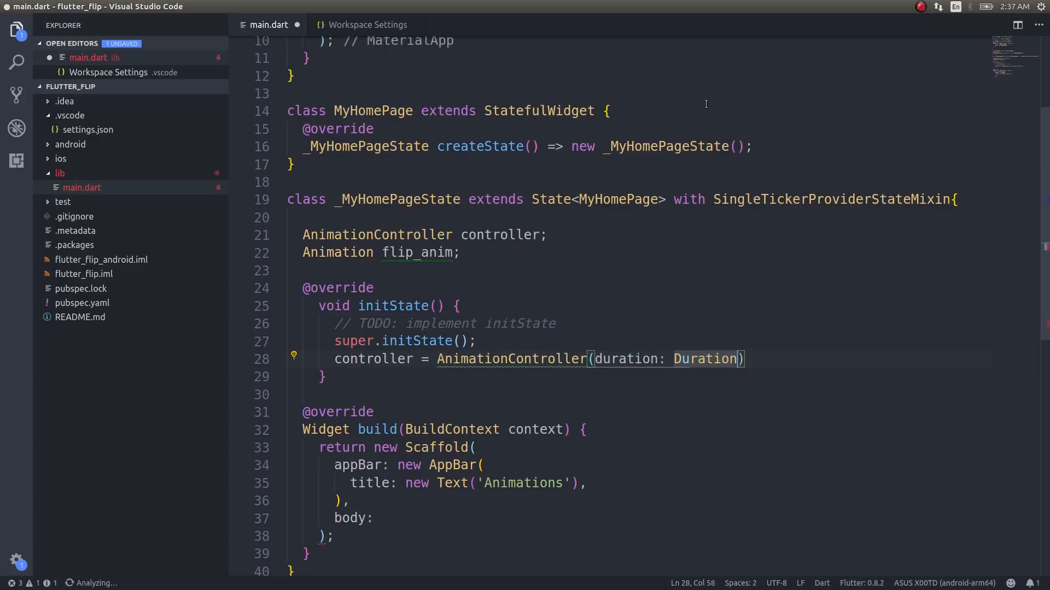
{"action": "type", "text": "seconds: 5"}
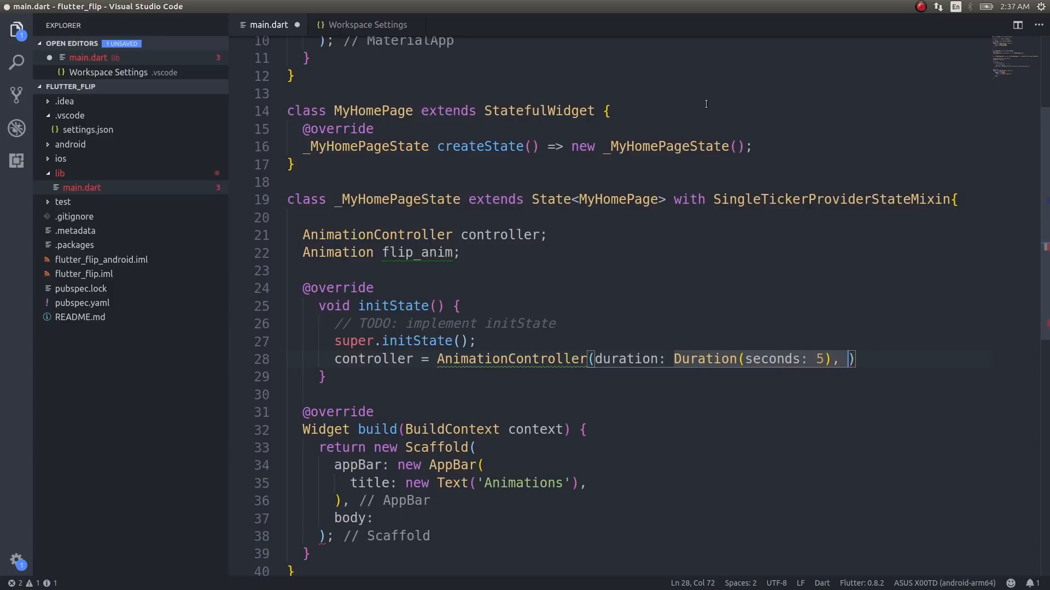
{"action": "type", "text": "vsync:  th"}
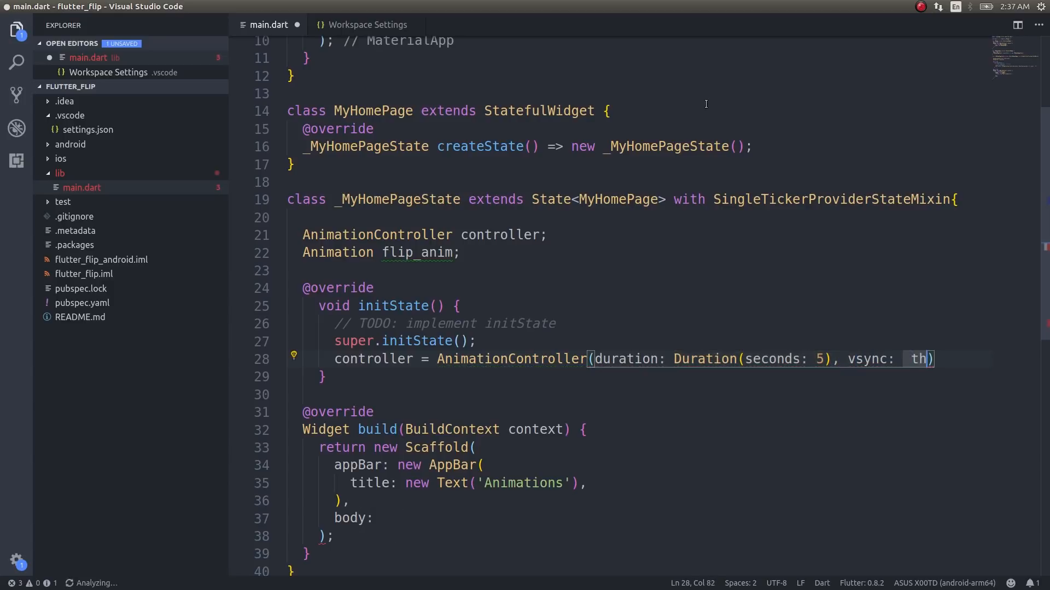
{"action": "type", "text": "is"}
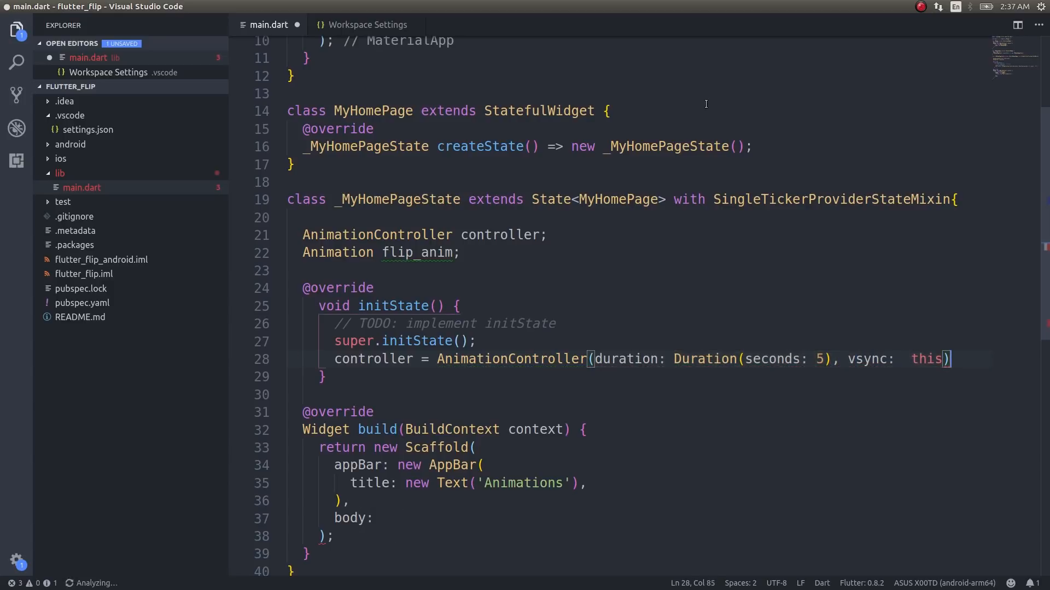
{"action": "type", "text": ";"}
{"action": "key", "text": "Enter"}
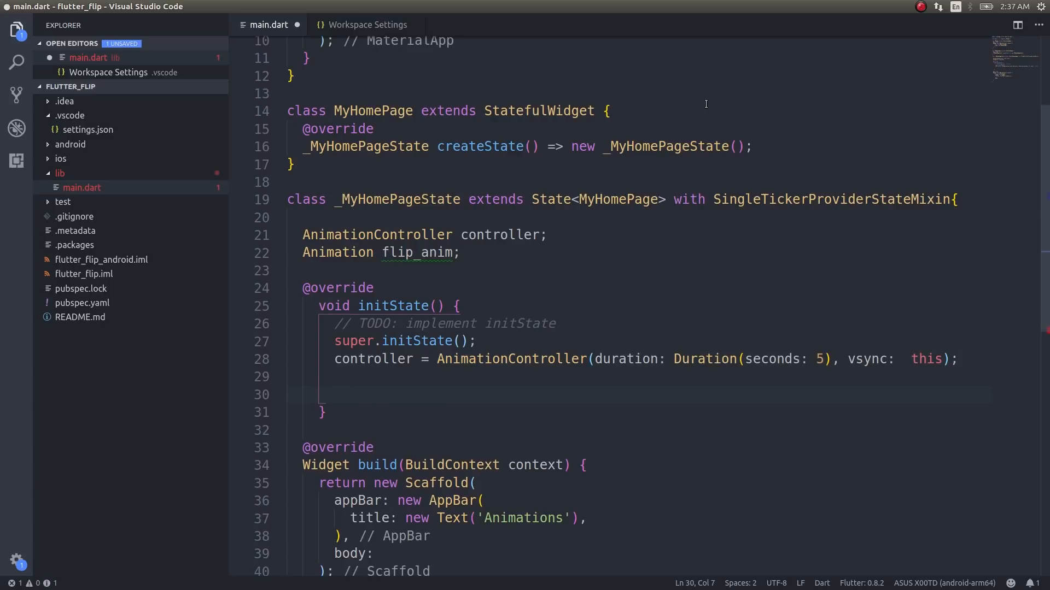
- Assign flip_anim a Tween(begin: 0.0, end: 1.0) chained with .animate
{"action": "type", "text": "flip_"}
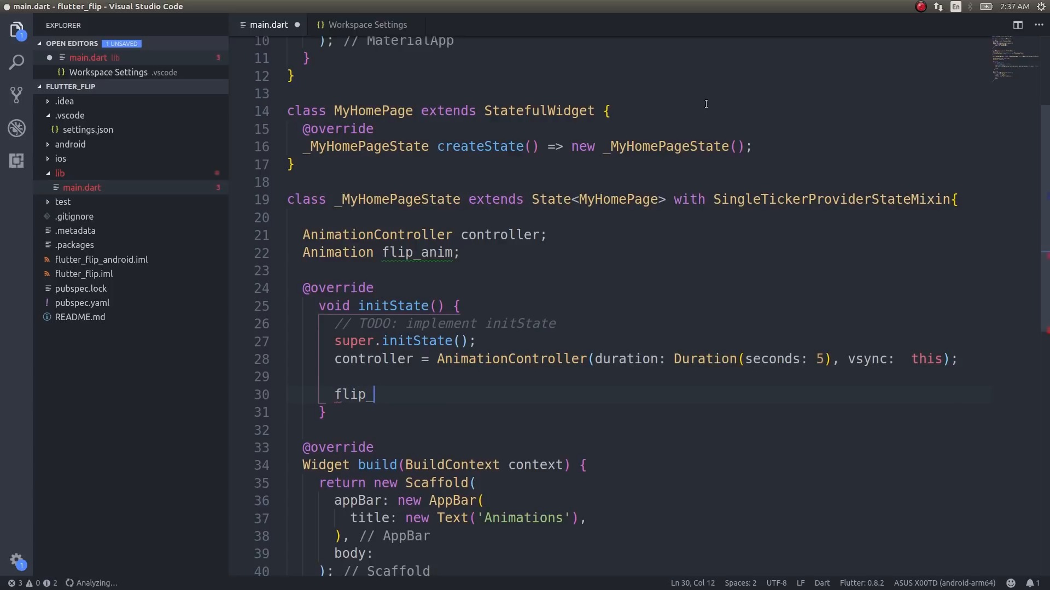
{"action": "type", "text": "anim = T"}
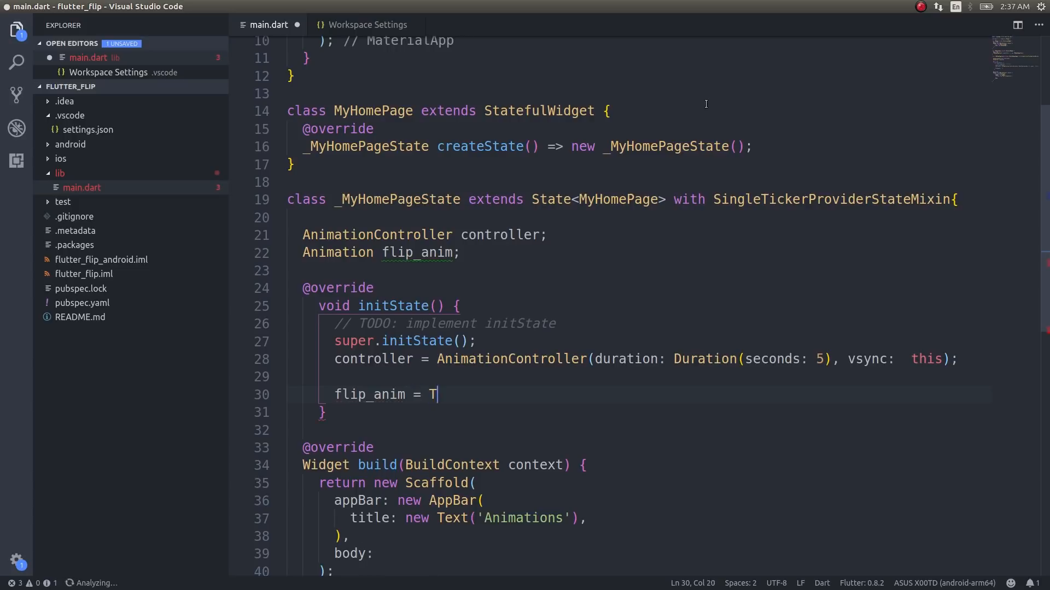
{"action": "type", "text": "ween(be"}
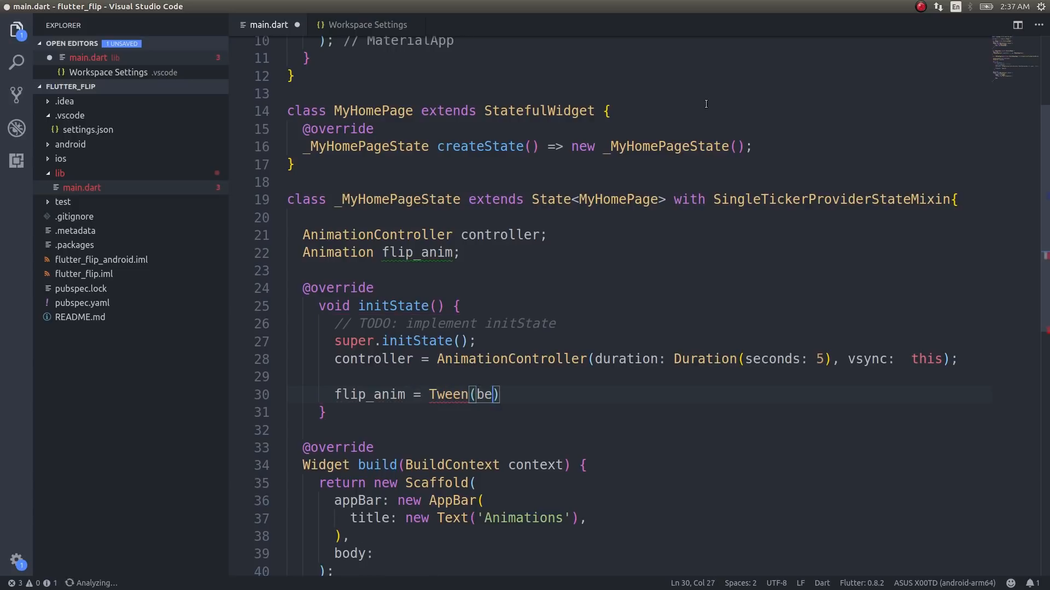
{"action": "type", "text": "gin: 0.0"}
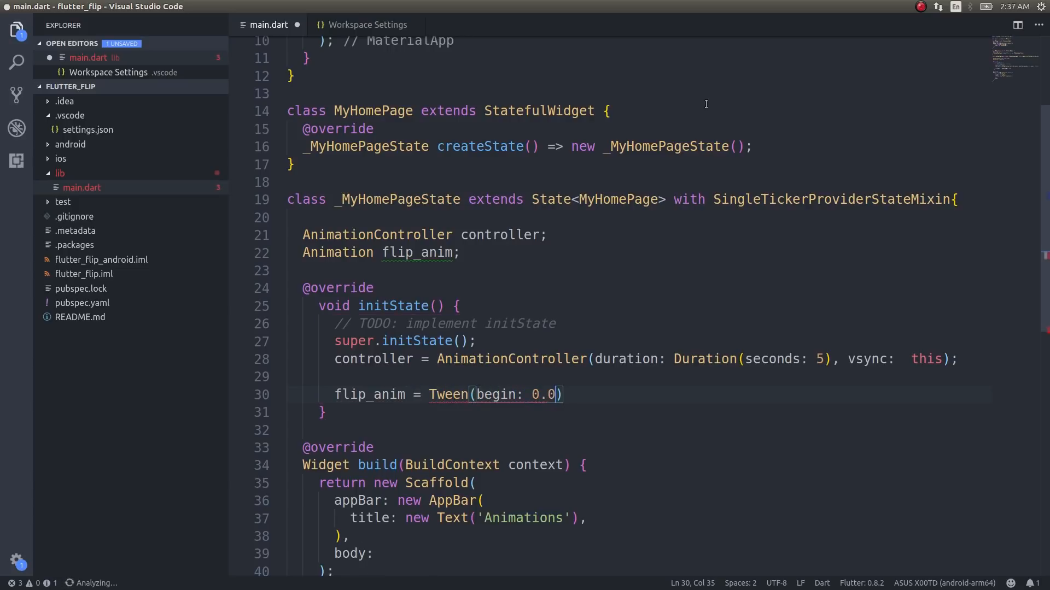
{"action": "type", "text": ", end:"}
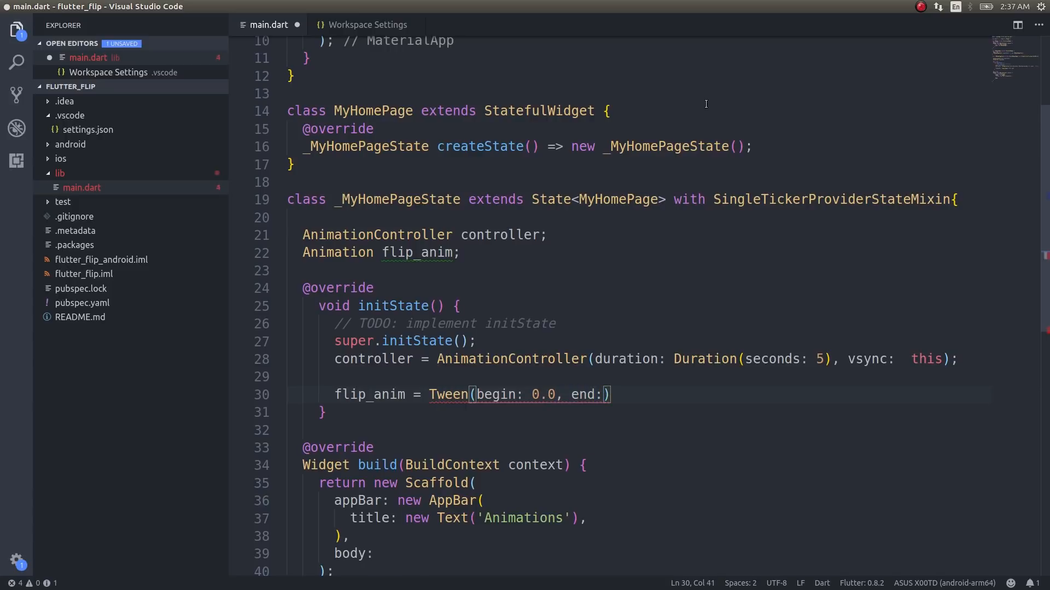
{"action": "type", "text": "1.0"}
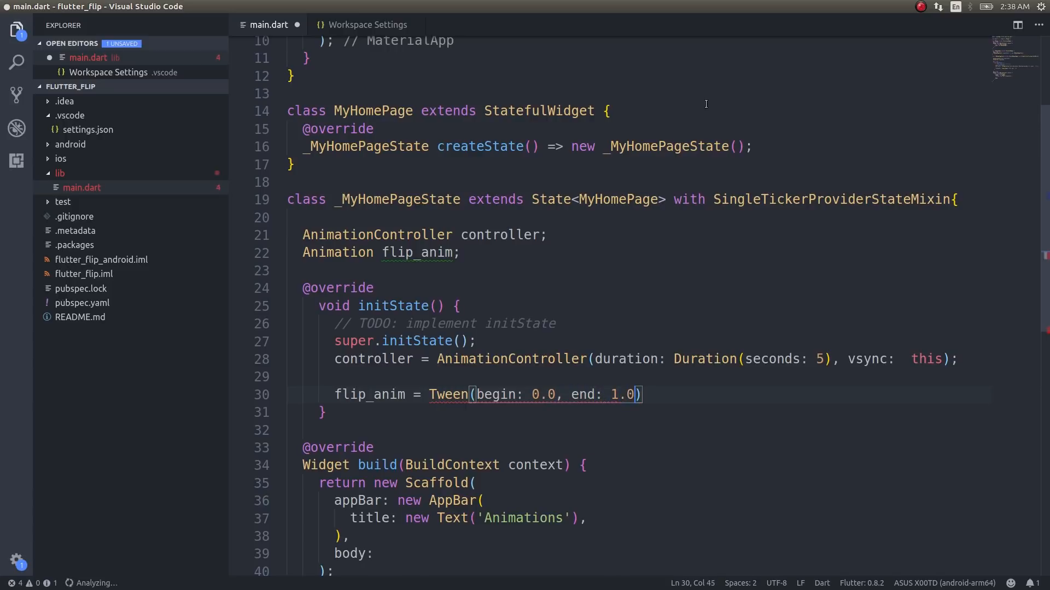
{"action": "type", "text": "/"}
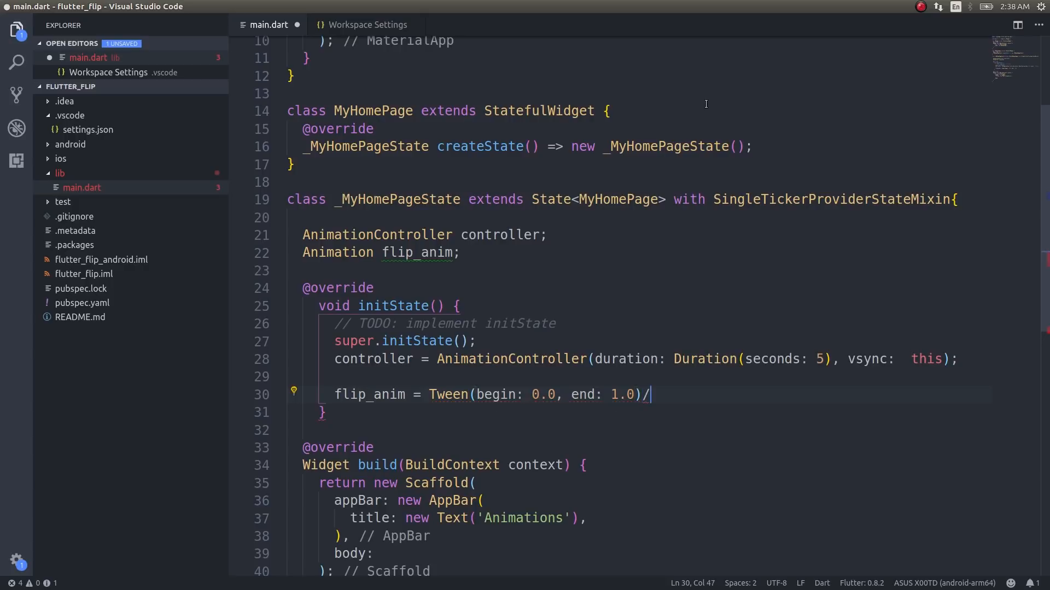
{"action": "type", "text": "."}
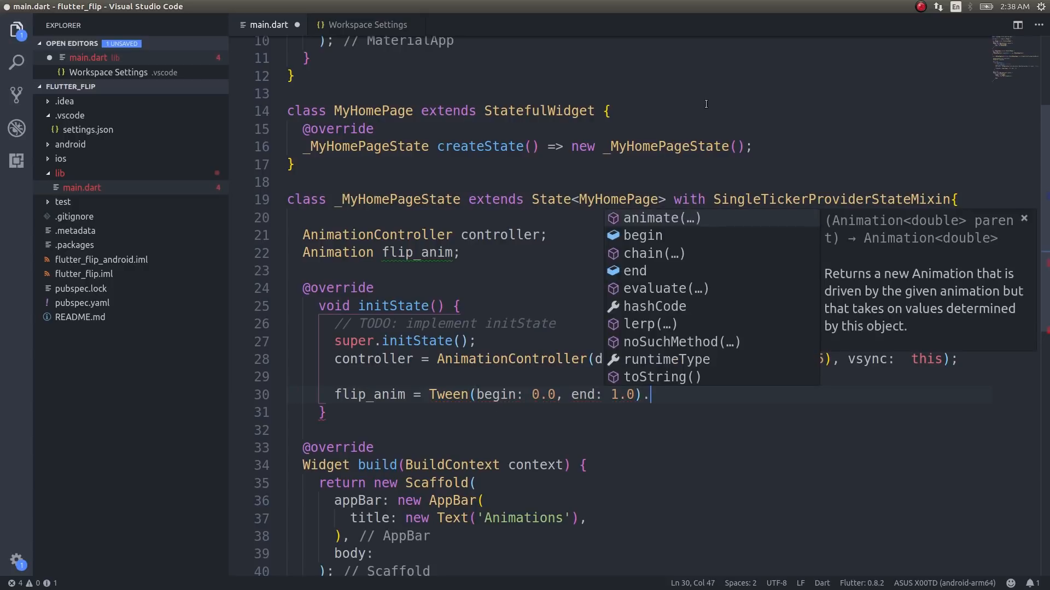
{"action": "left_click", "coordinate": [659, 218]}
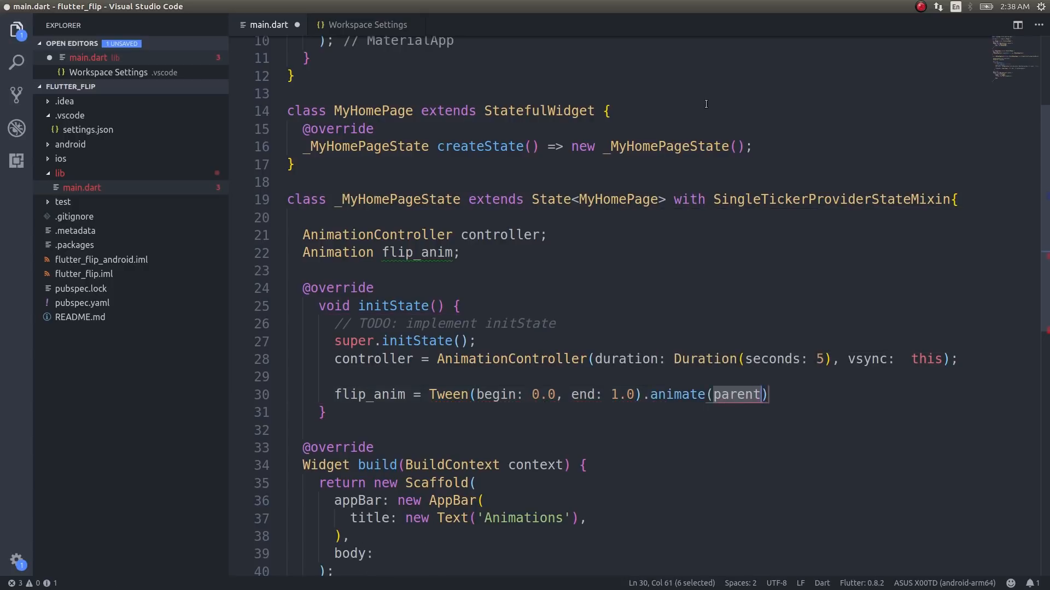
- Animate through CurvedAnimation(parent: controller, curve: Interval(0.0, 0.5, curve: Curves.linear))
{"action": "type", "text": "CurvedAnimation("}
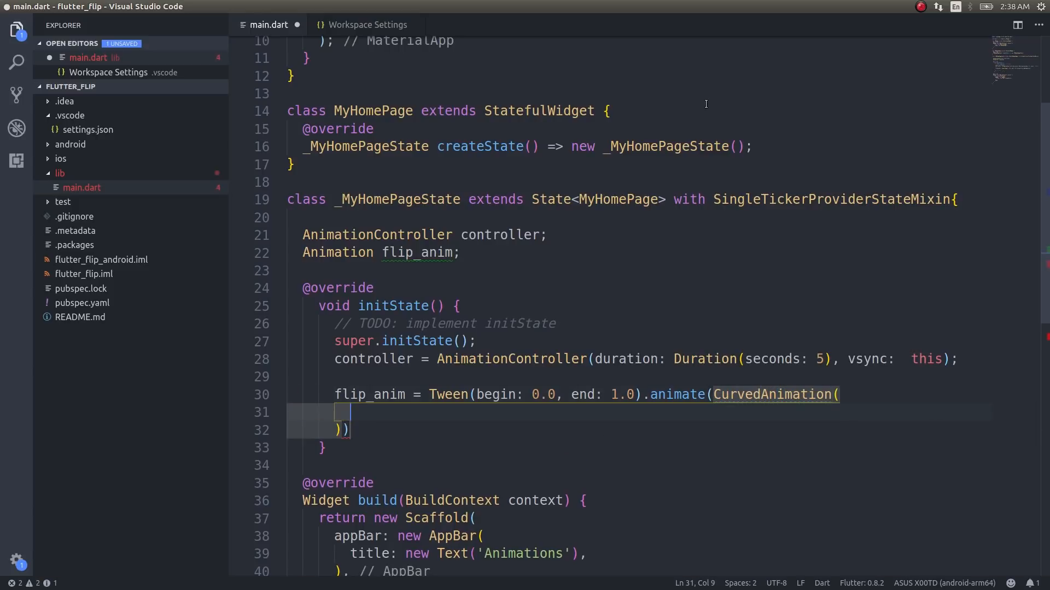
{"action": "type", "text": "parent: controller,"}
{"action": "type", "text": "curve: Int"}
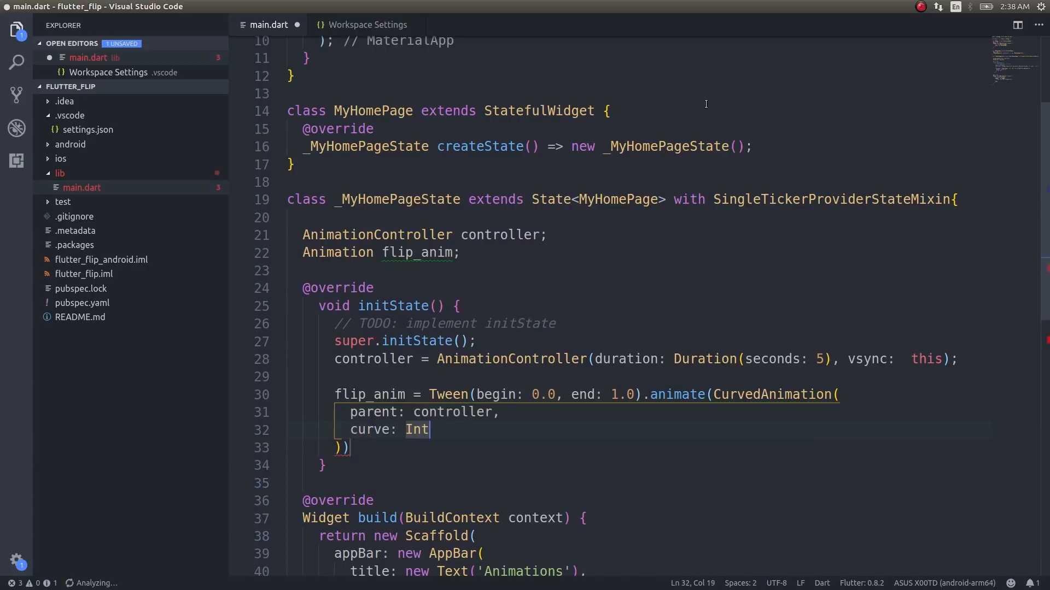
{"action": "type", "text": "erval(begin, end"}
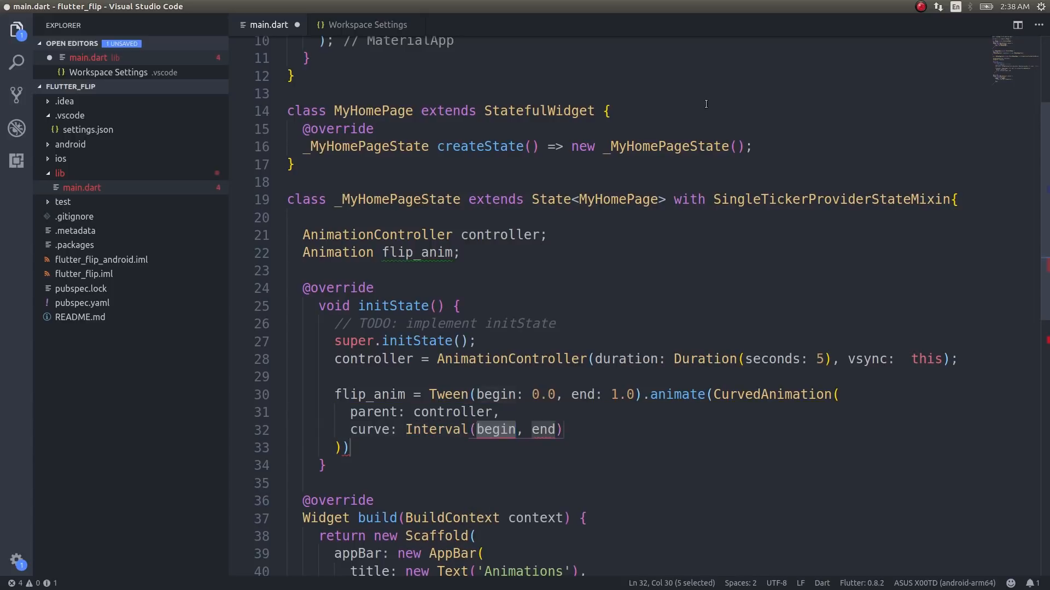
{"action": "type", "text": "0.0"}
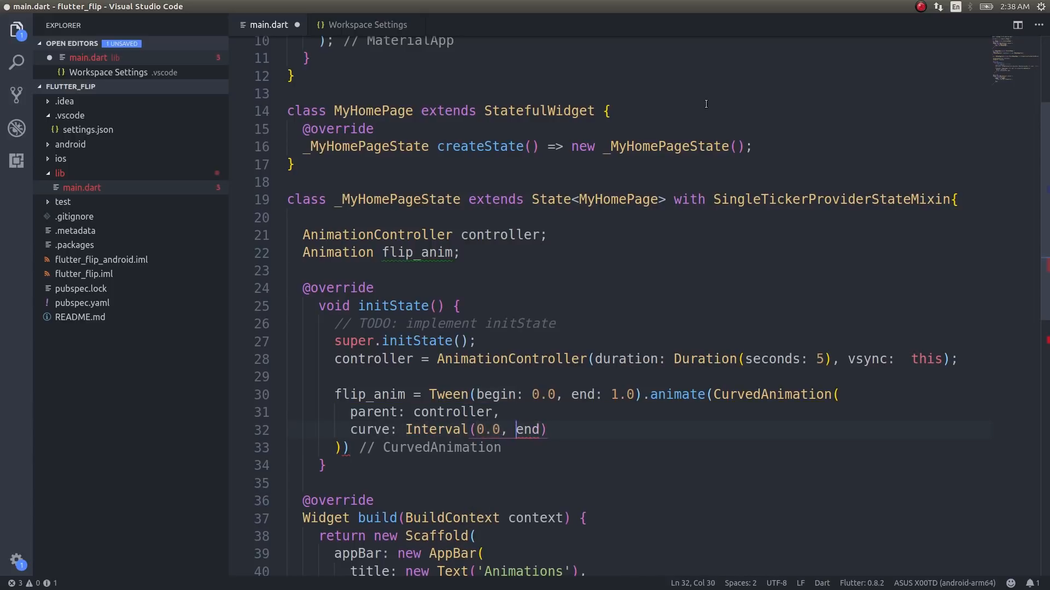
{"action": "type", "text": "0."}
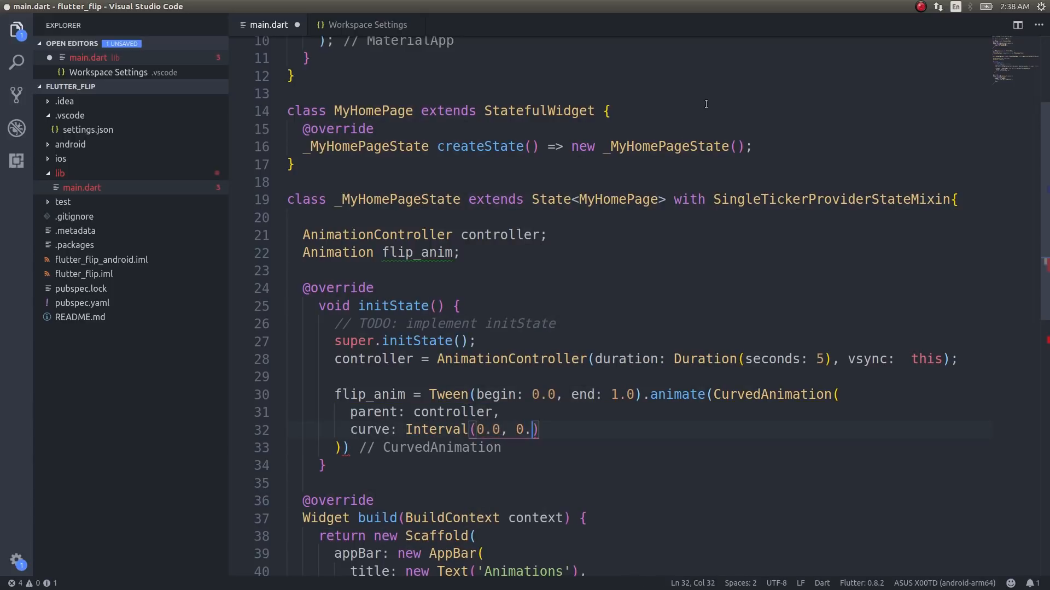
{"action": "type", "text": "5"}
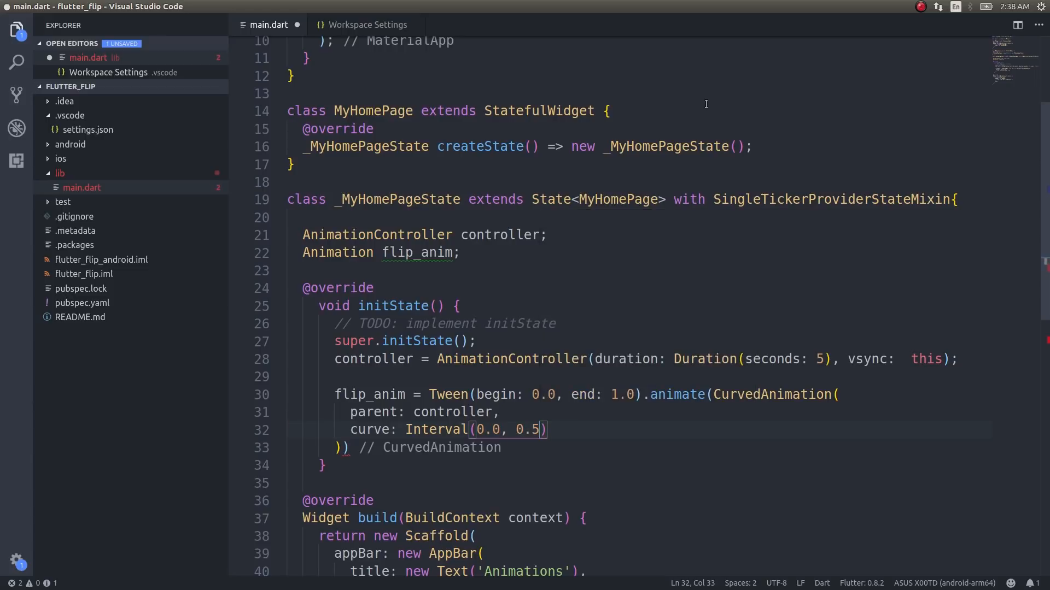
{"action": "type", "text": ", curve: Curve"}
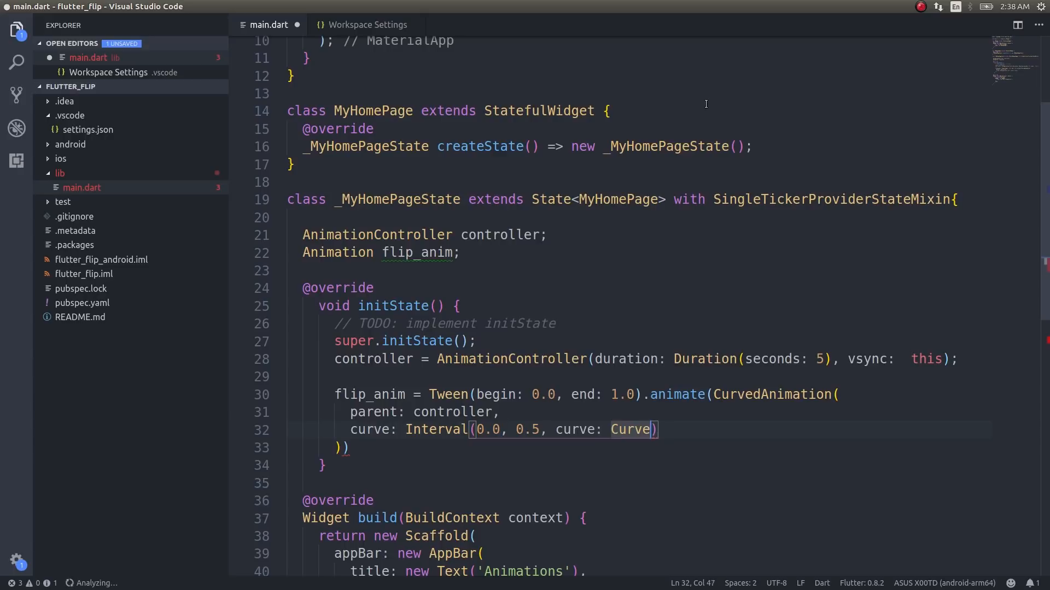
{"action": "type", "text": "s.linear"}
{"action": "left_click", "coordinate": [640, 447]}
{"action": "type", "text": ";"}
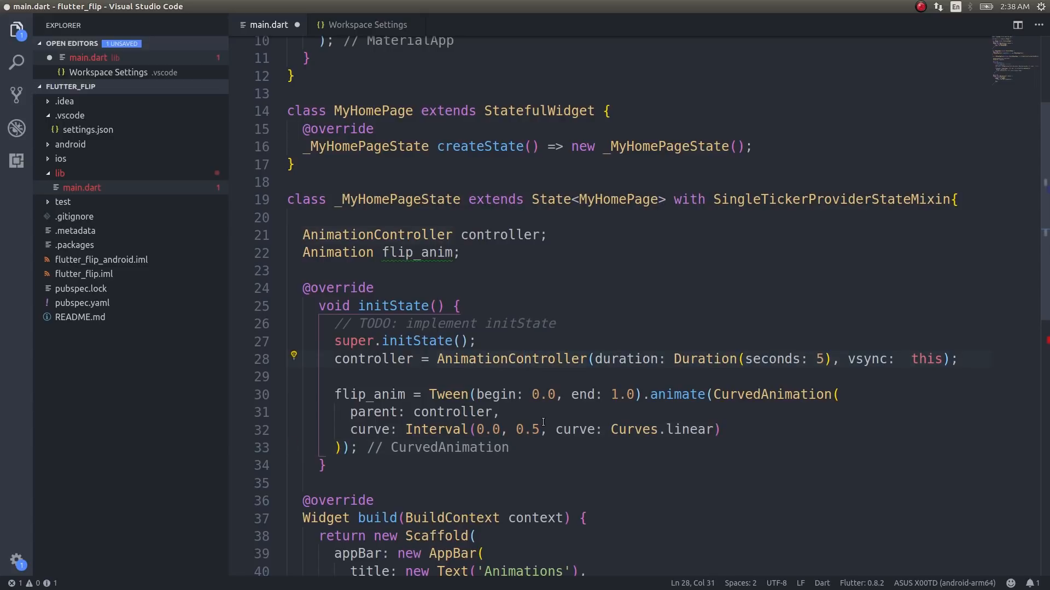
{"action": "scroll", "scroll_direction": "down", "scroll_amount": 3}
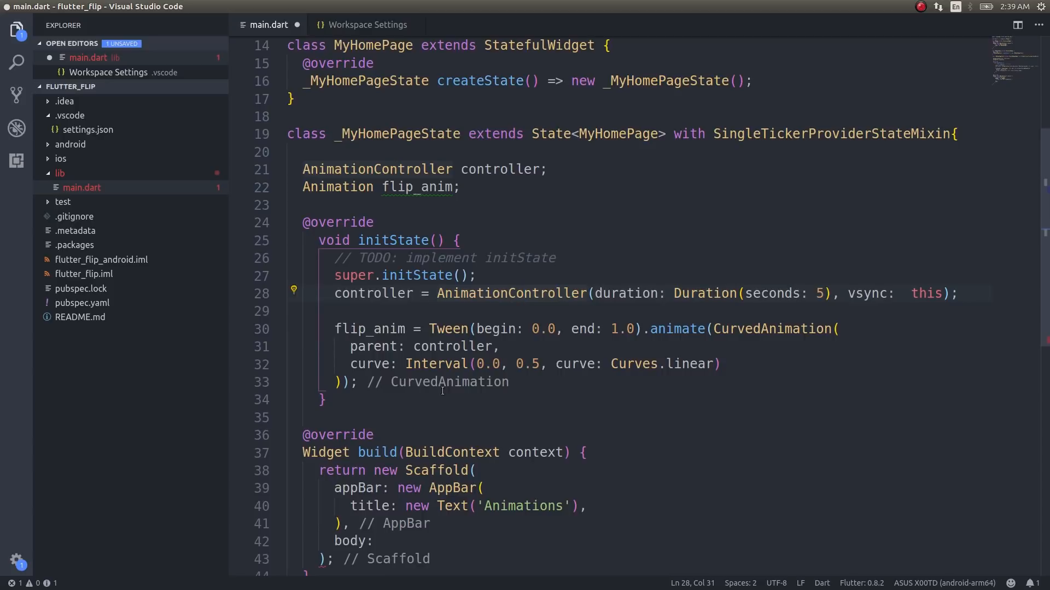
{"action": "mouse_move", "coordinate": [445, 398]}
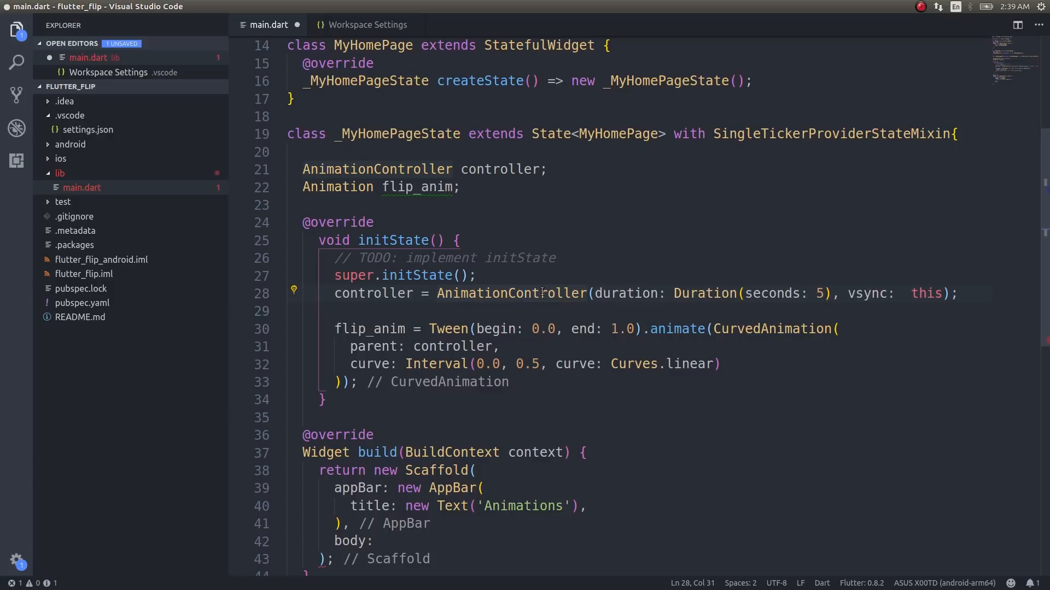
{"action": "mouse_move", "coordinate": [596, 363]}
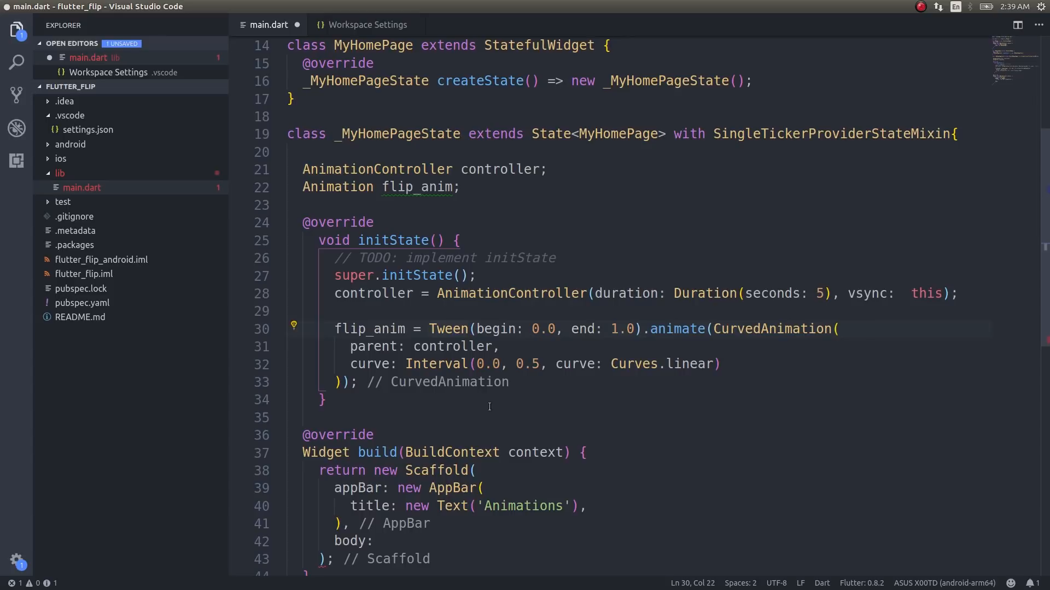
{"action": "scroll", "scroll_direction": "down", "scroll_amount": 3}
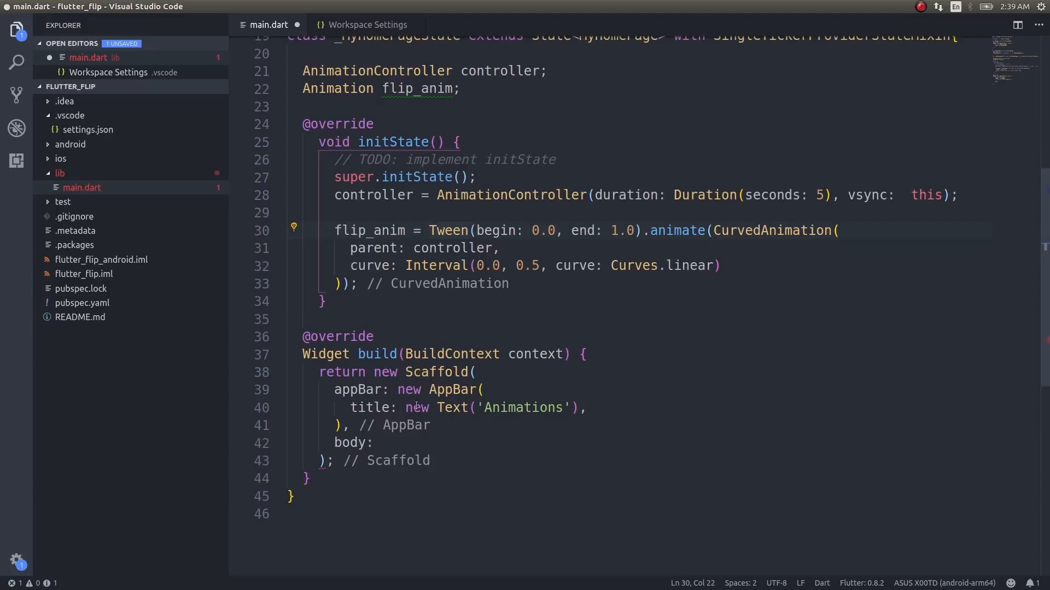
- Make the Scaffold body an AnimatedBuilder with animation: controller
{"action": "type", "text": "AnimatedBuilder"}
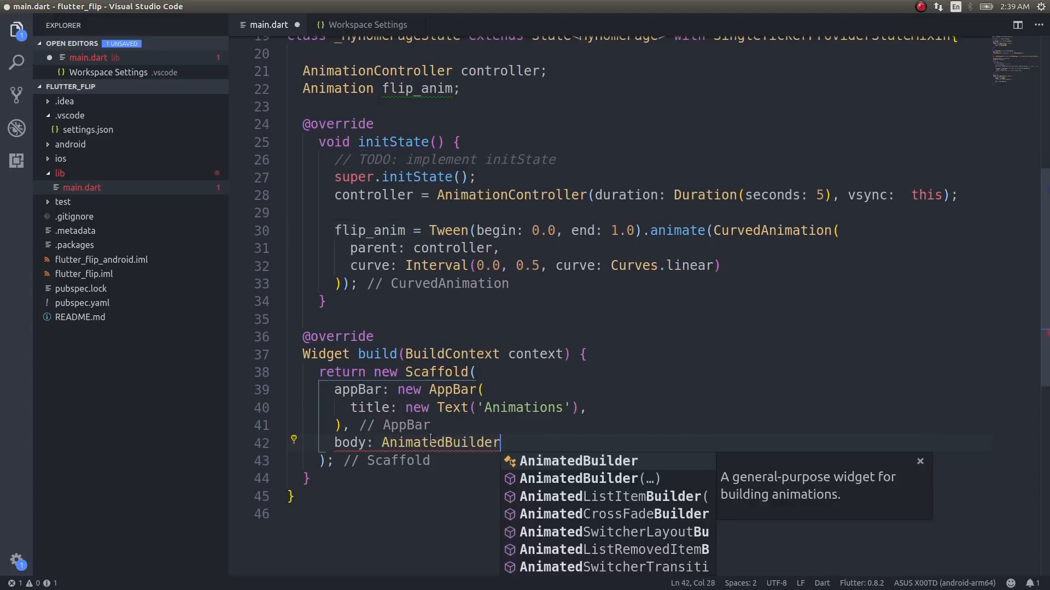
{"action": "left_click", "coordinate": [581, 477]}
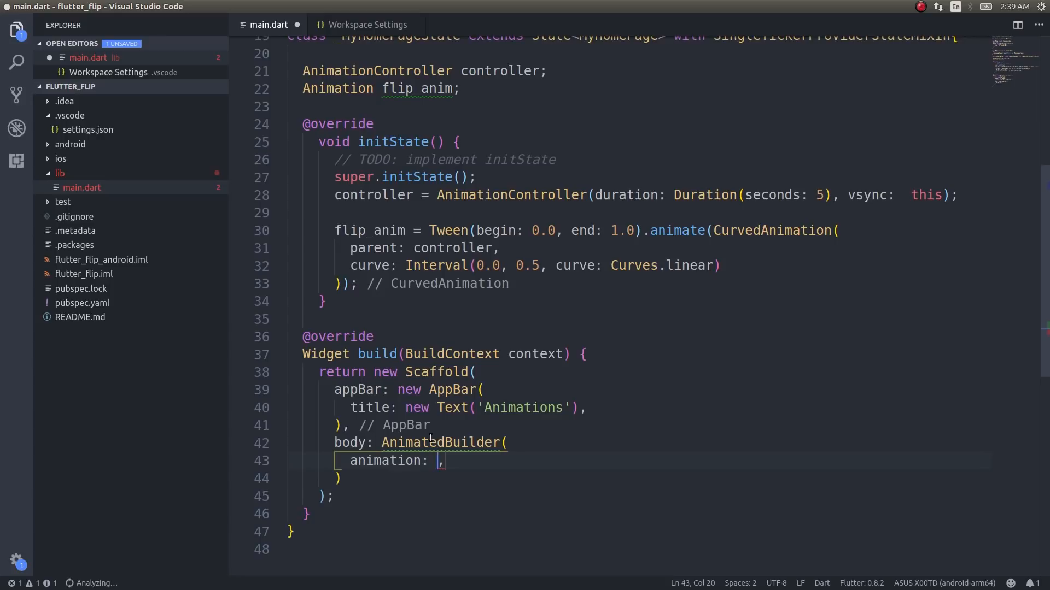
{"action": "type", "text": "controller"}
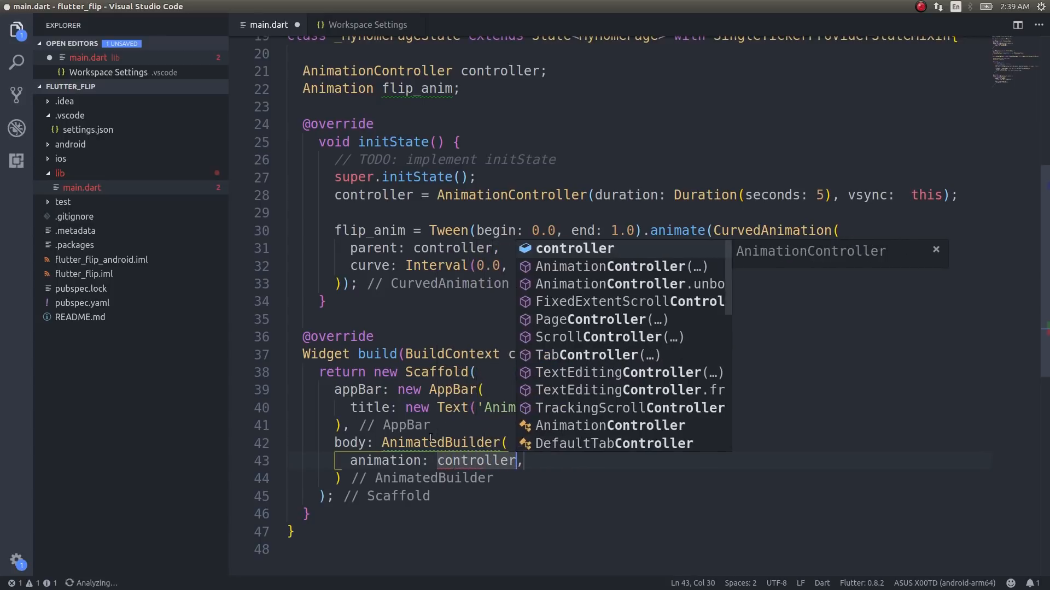
- Give it an empty builder taking BuildContext context and Widget child
{"action": "type", "text": "builder: ,"}
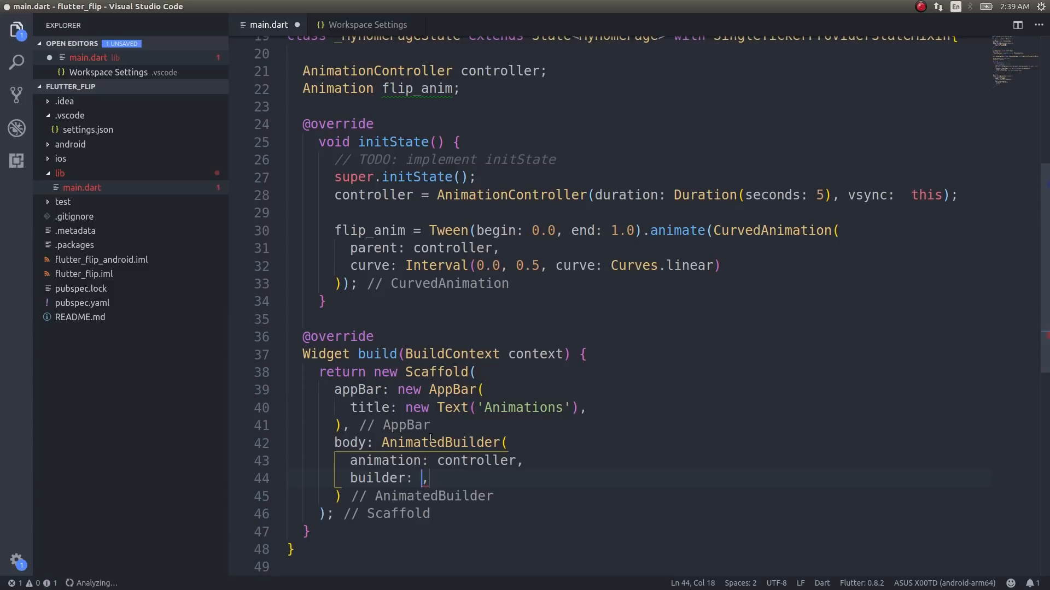
{"action": "type", "text": "()"}
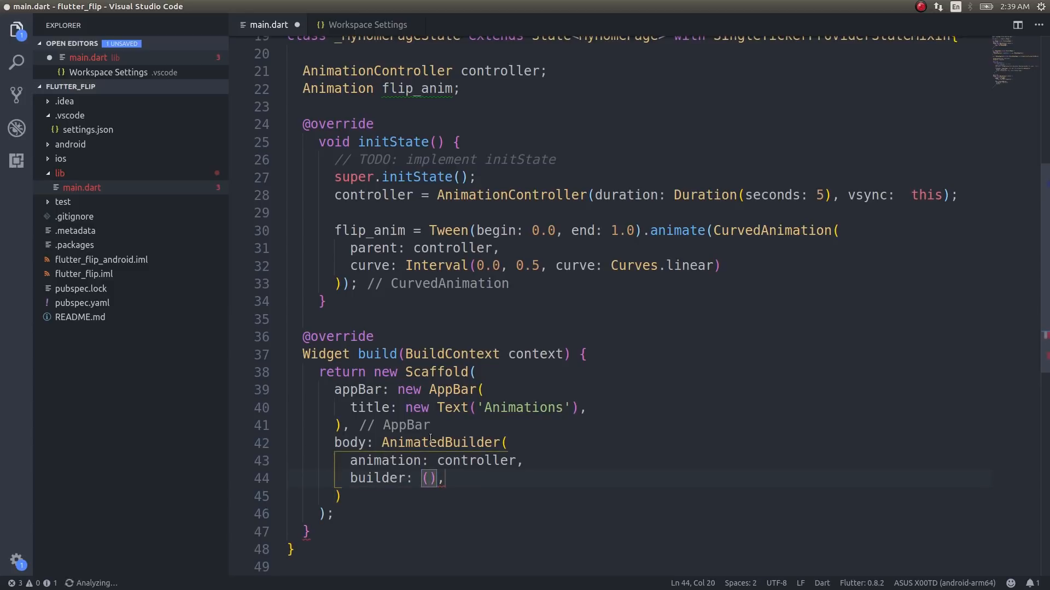
{"action": "type", "text": "Build"}
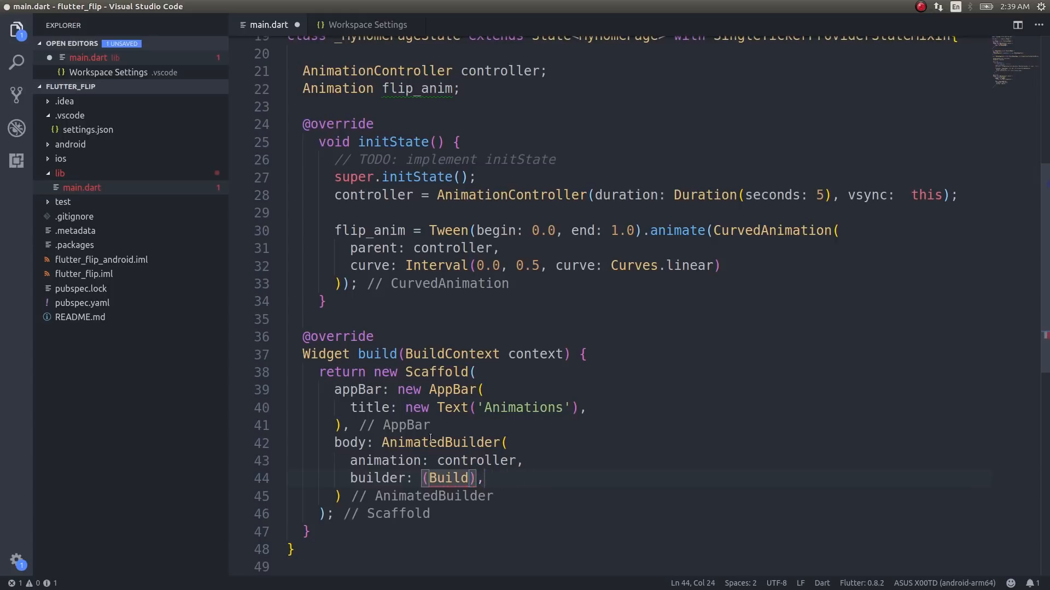
{"action": "type", "text": "BuildContext conte"}
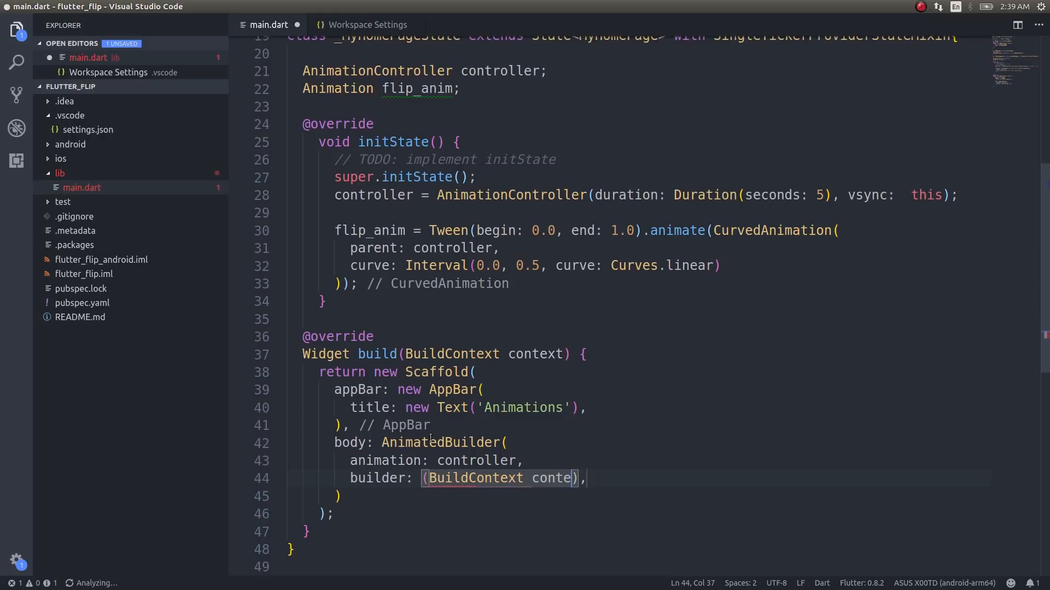
{"action": "type", "text": ", Widget, chi"}
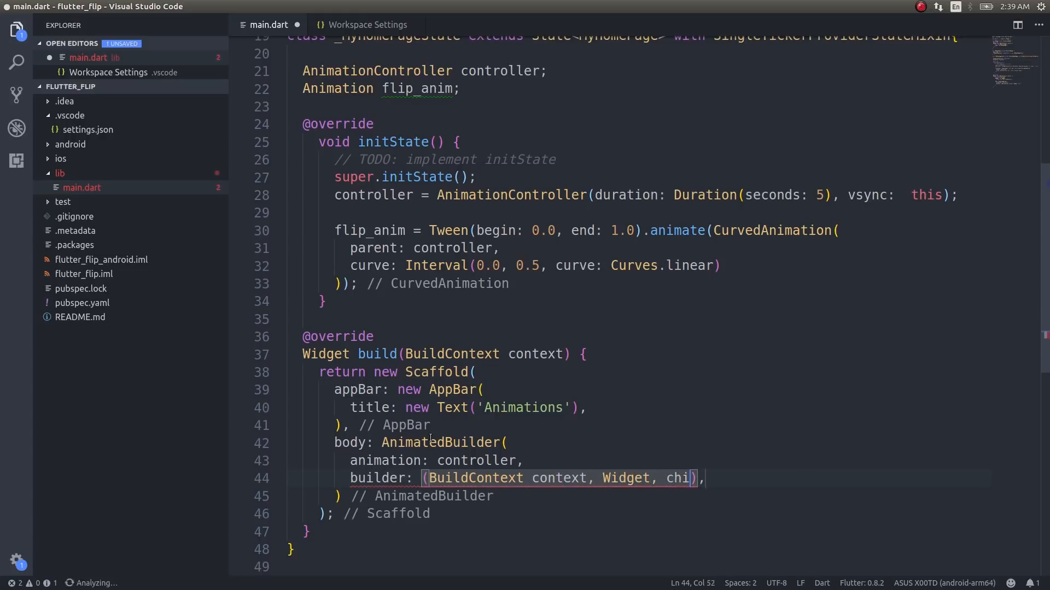
{"action": "type", "text": "ld"}
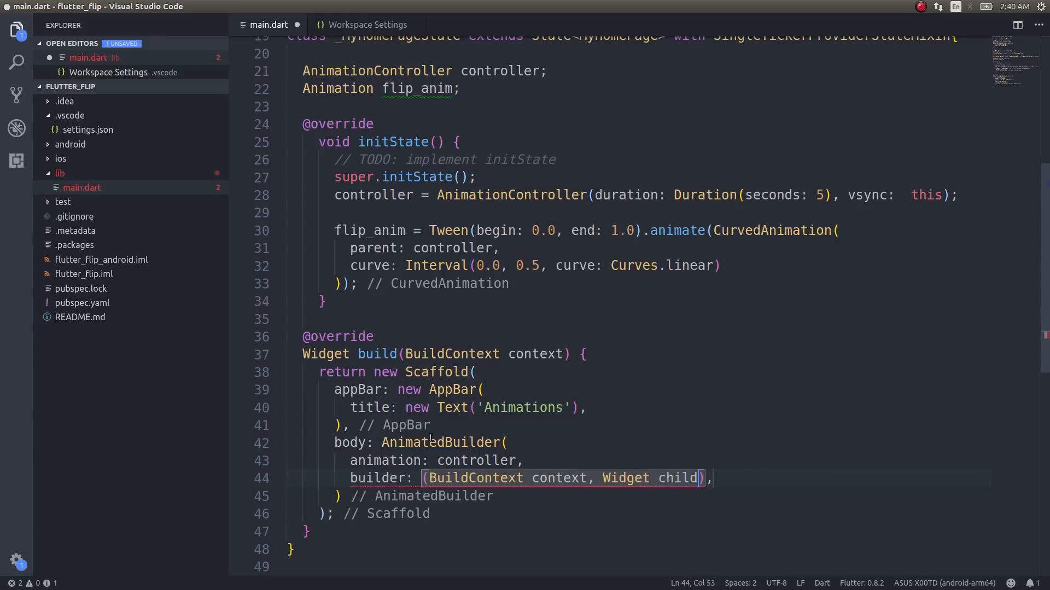
{"action": "type", "text": "{}"}
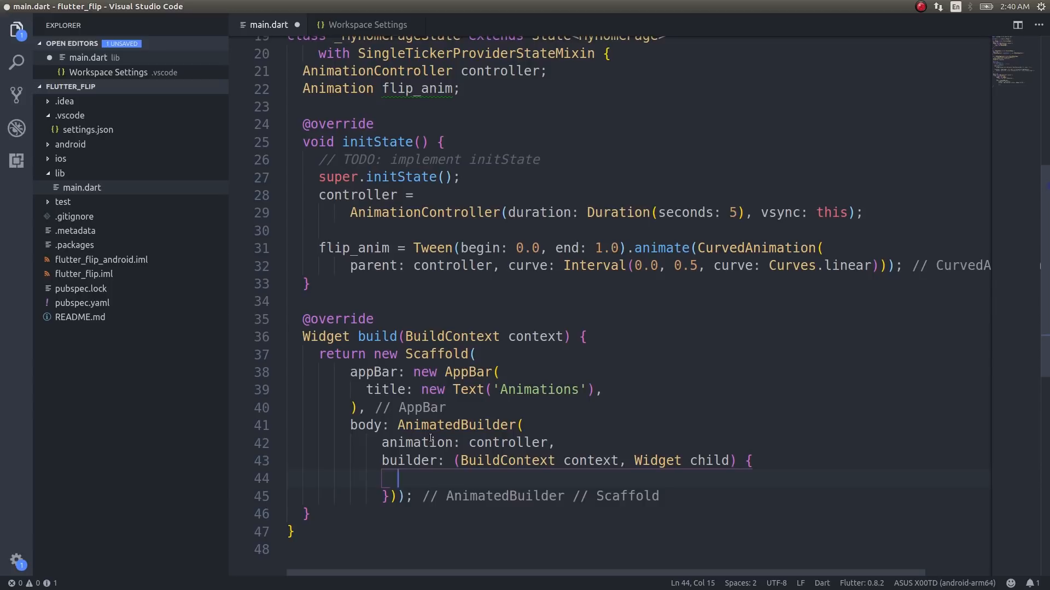
- Return an InkWell whose onTap calls controller.repeat(), and begin its child property
{"action": "type", "text": "return Ce"}
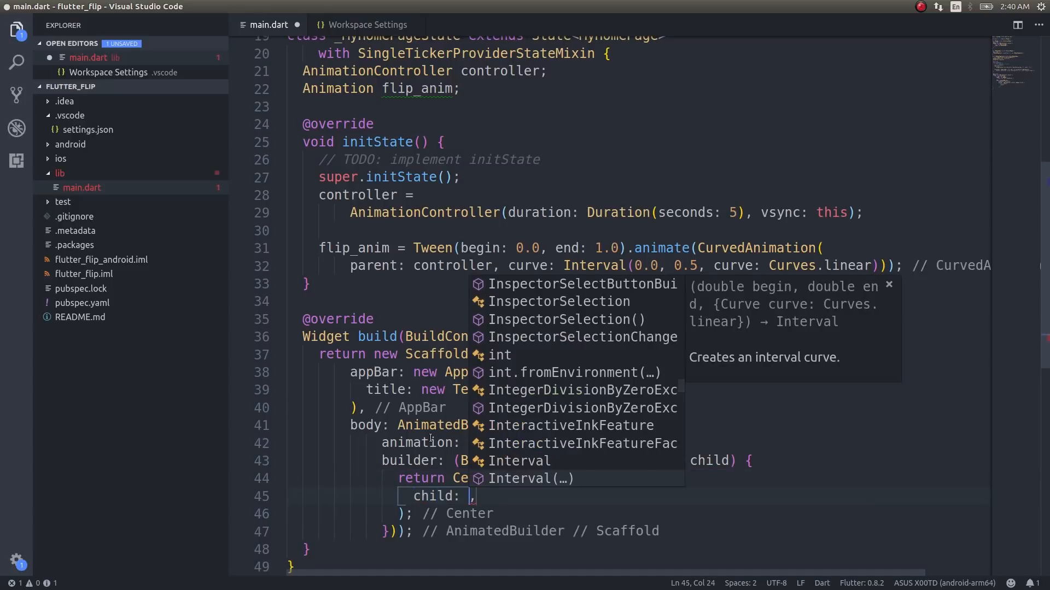
{"action": "type", "text": "InkWell("}
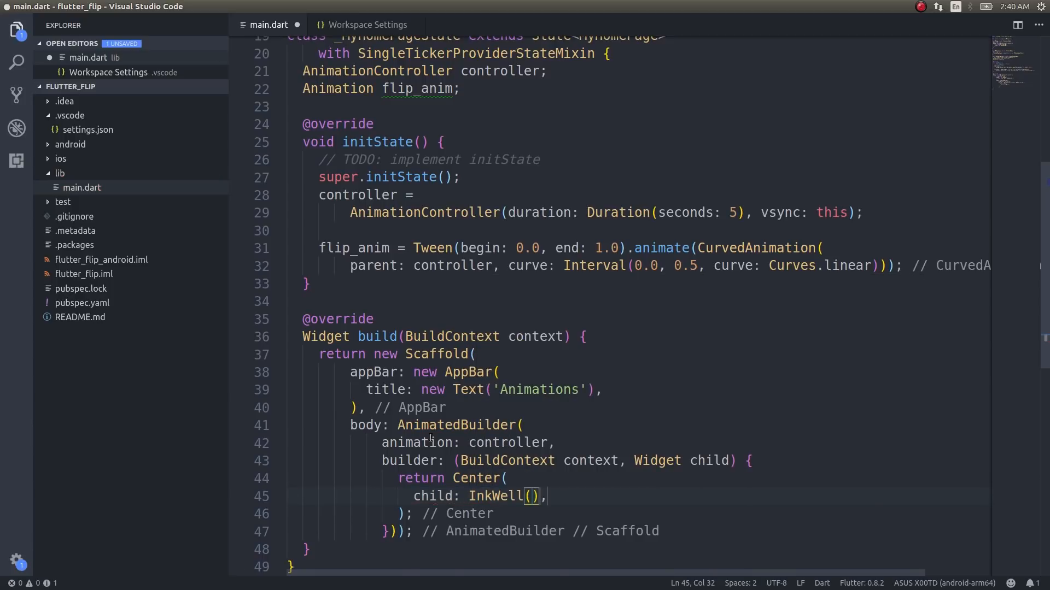
{"action": "type", "text": "onTap: (,"}
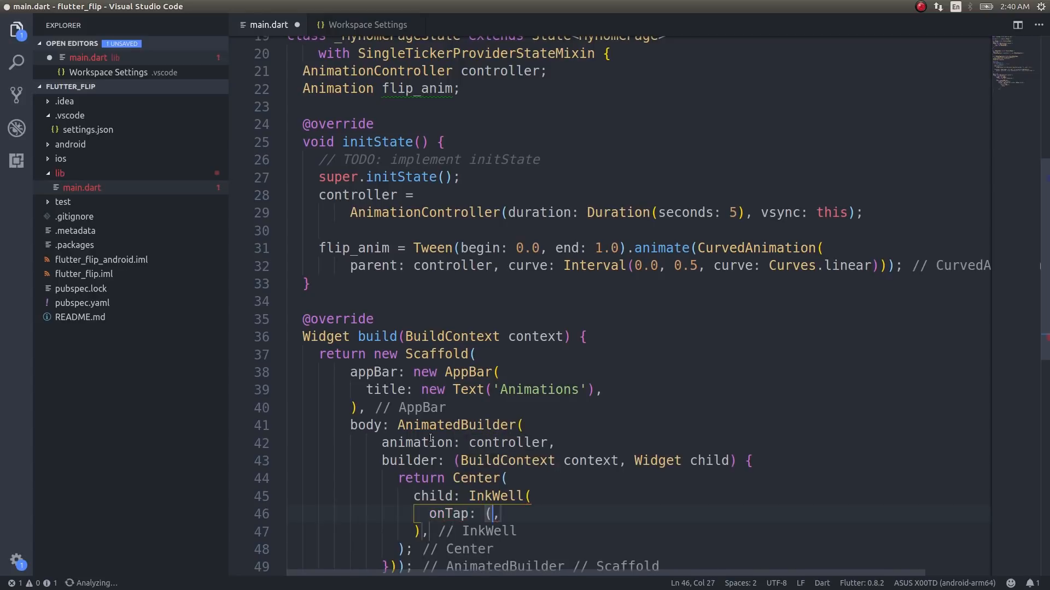
{"action": "type", "text": ") {}"}
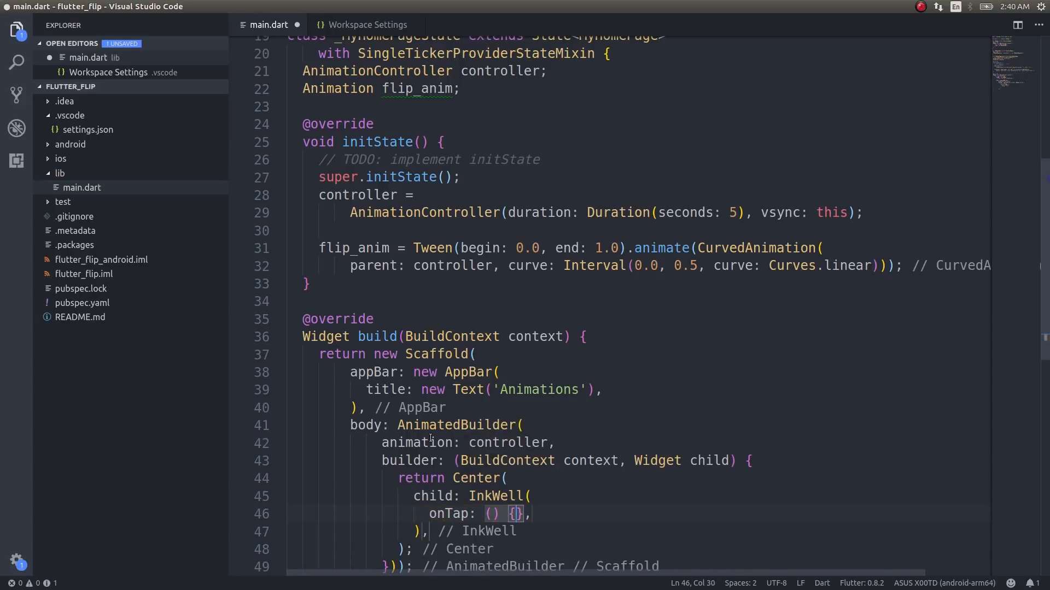
{"action": "type", "text": "c"}
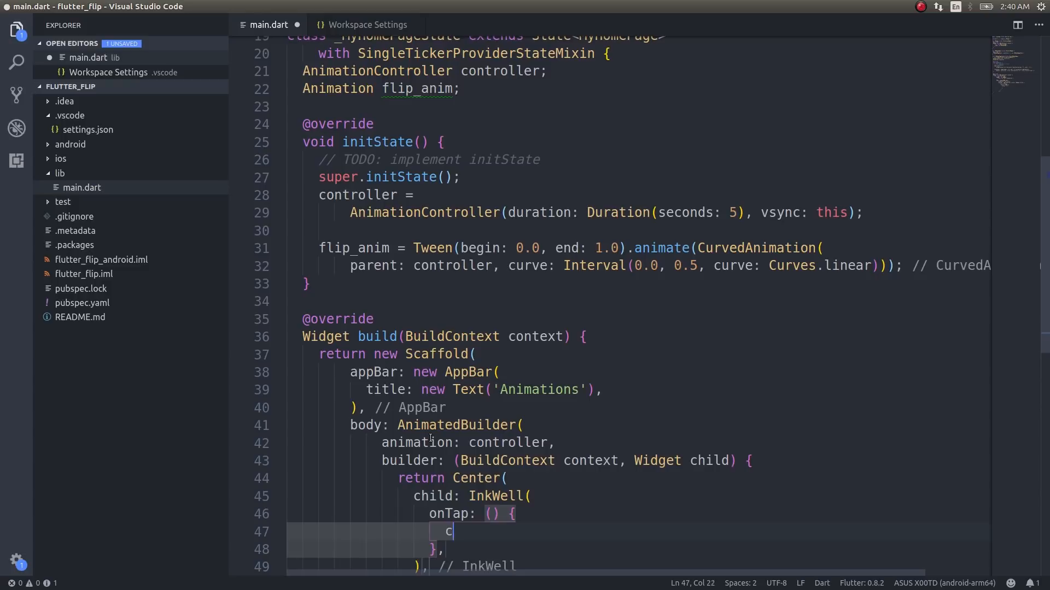
{"action": "type", "text": "ontroller.rep"}
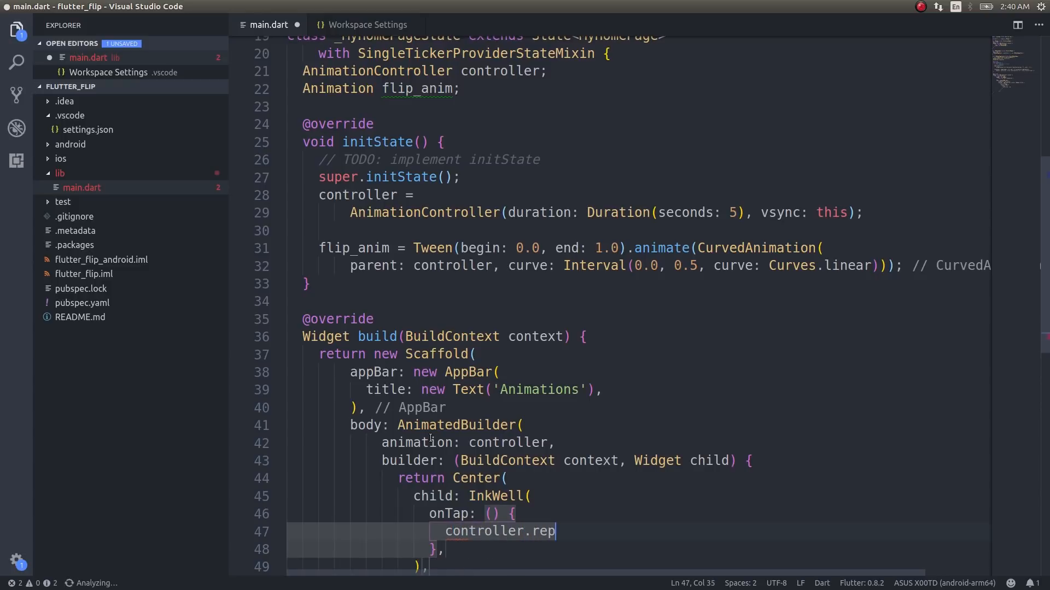
{"action": "type", "text": "eat();"}
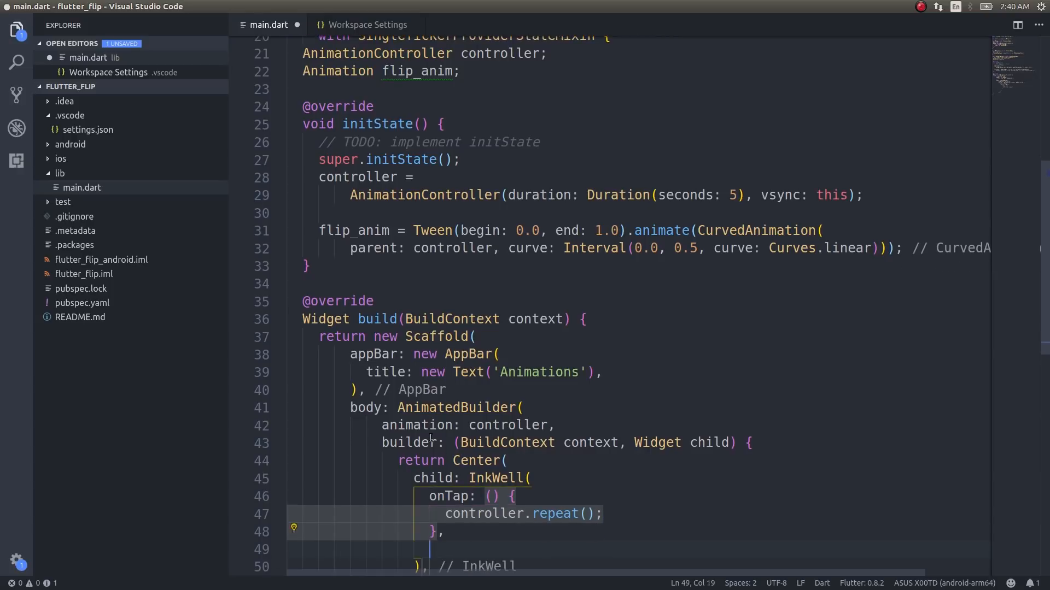
{"action": "type", "text": "child: ,"}
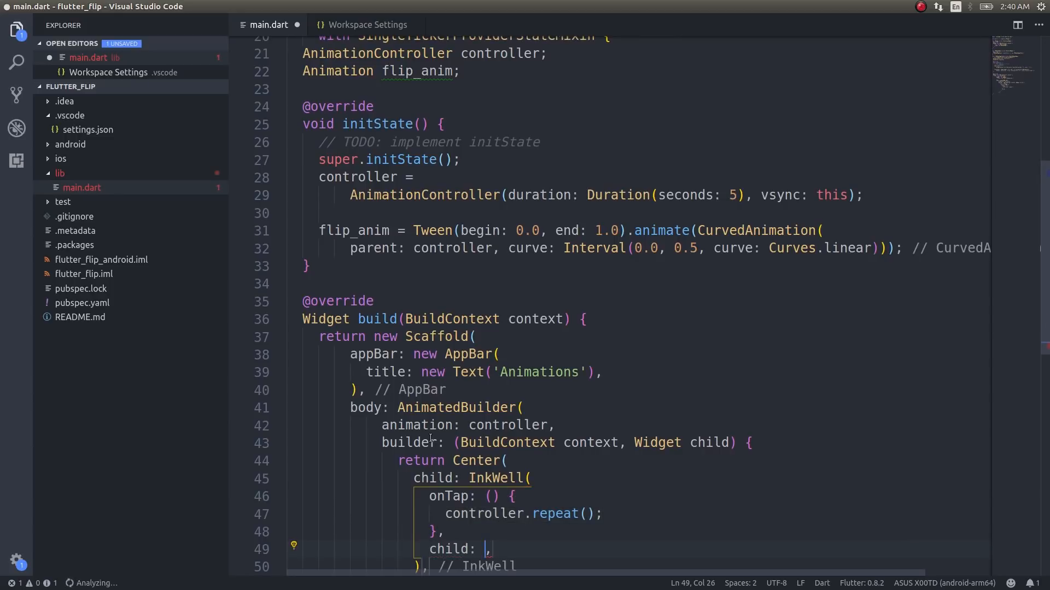
- Give the InkWell a 200.0 by 200.0 Container whose child is a Transform
{"action": "type", "text": "Container("}
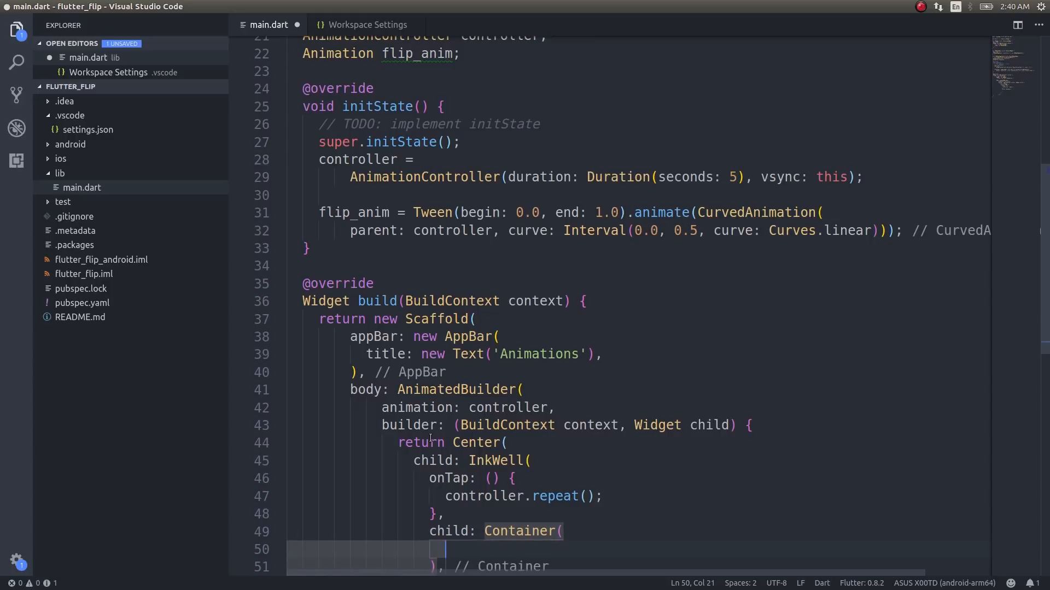
{"action": "type", "text": "height: 2,"}
{"action": "type", "text": "width: ,"}
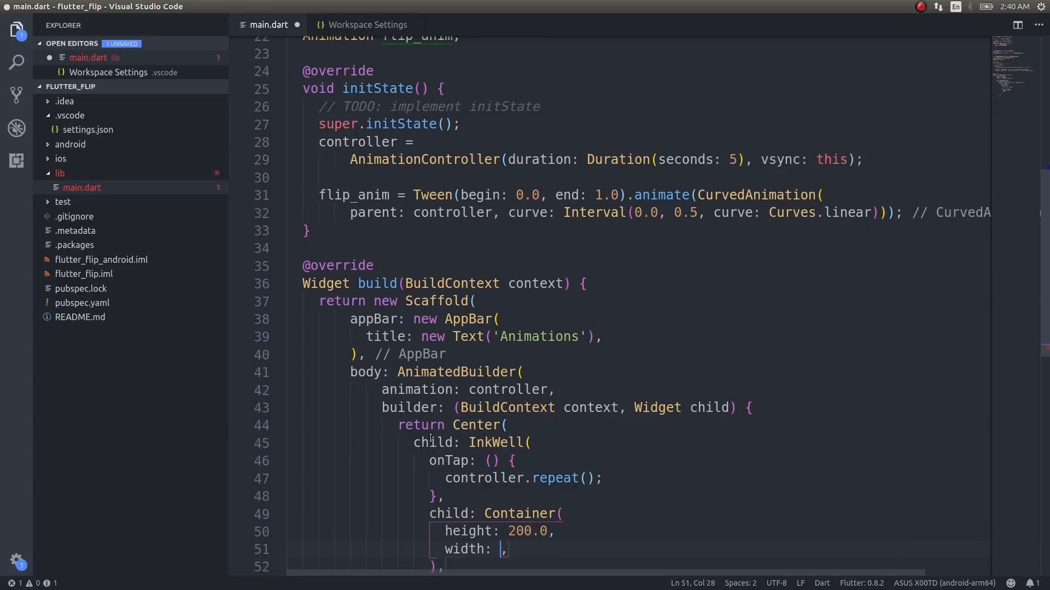
{"action": "type", "text": "200.0"}
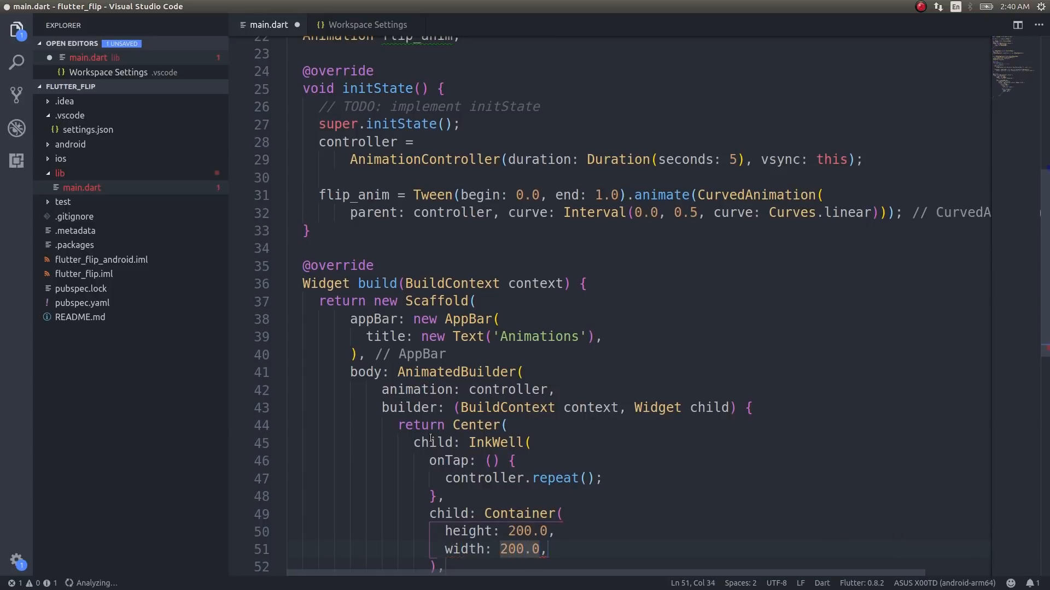
{"action": "type", "text": "child: Trans,"}
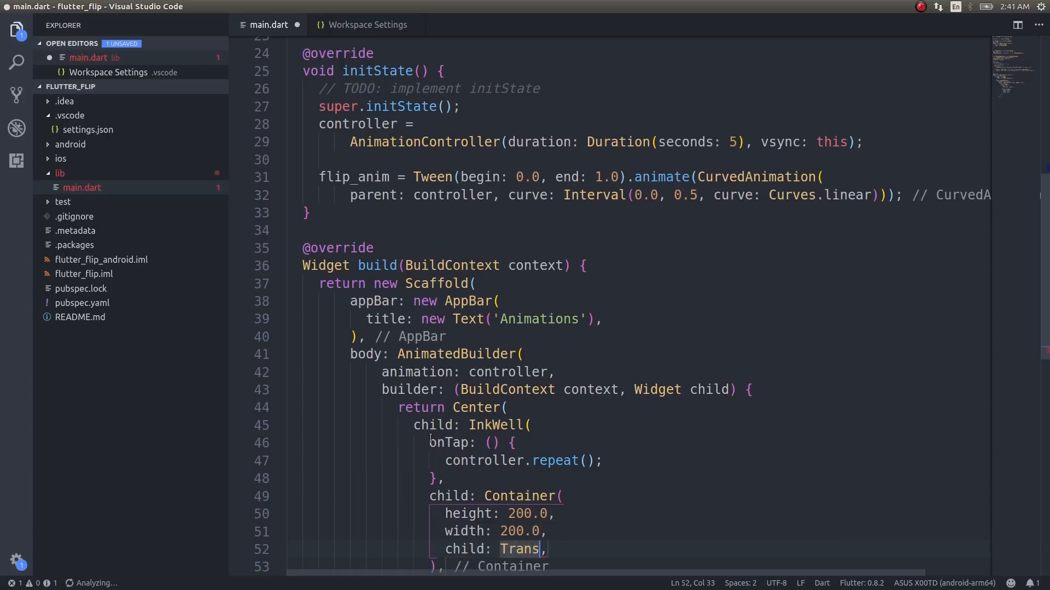
{"action": "type", "text": "Transform()"}
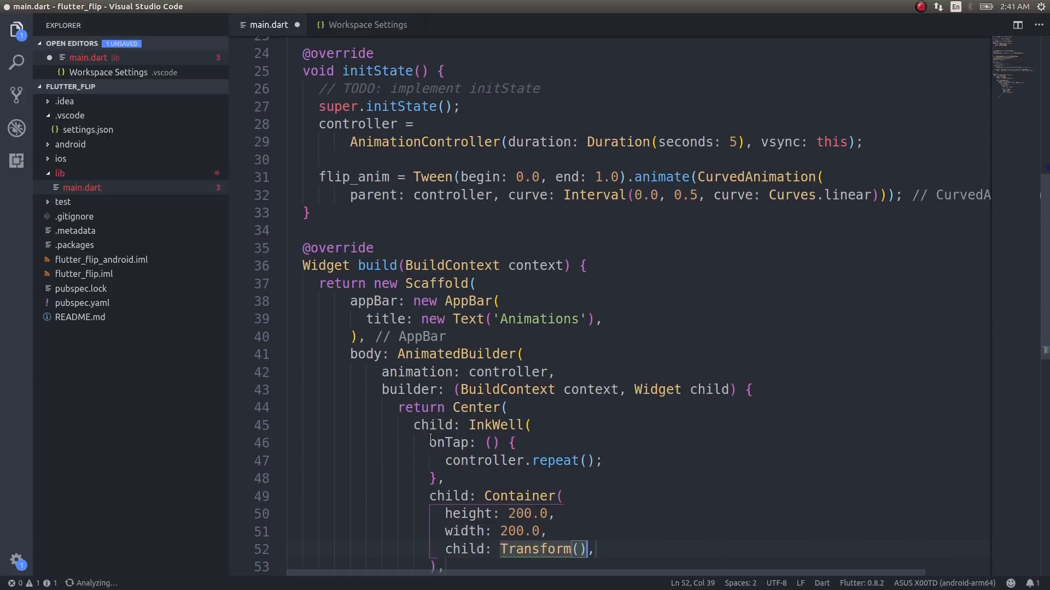
{"action": "key", "text": "Return"}
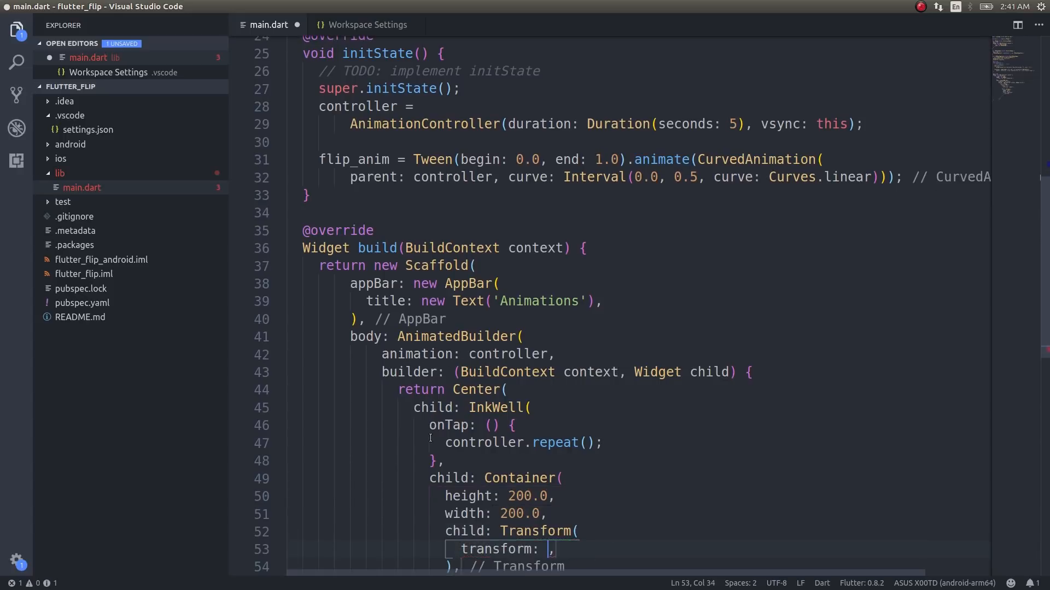
- Set the transform to Matrix4.identity().rotateX(2 * pi * flip_anim.value)
{"action": "type", "text": "Mat"}
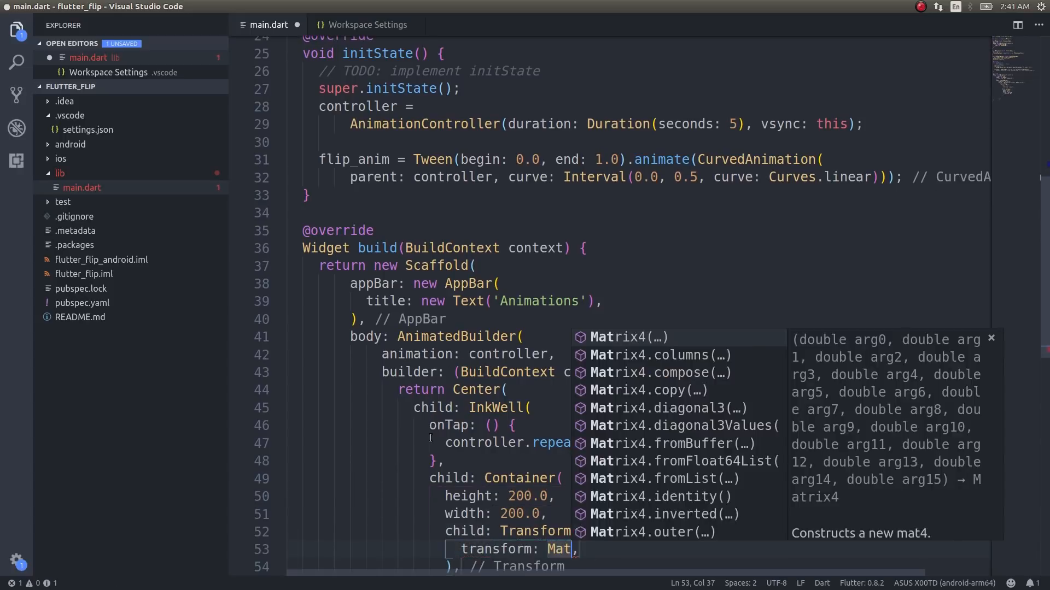
{"action": "left_click", "coordinate": [640, 337]}
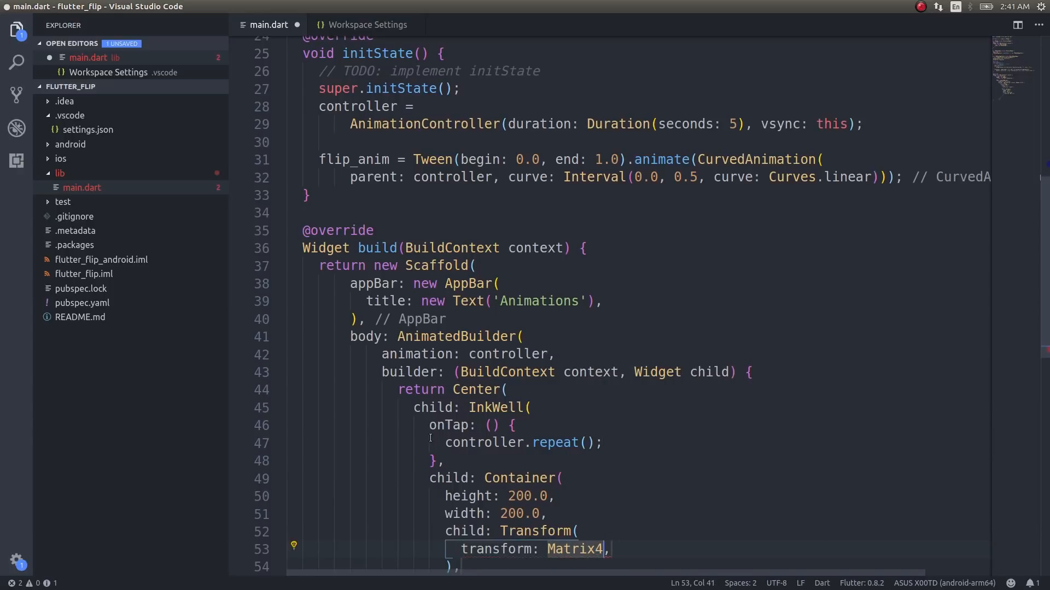
{"action": "type", "text": ".identity("}
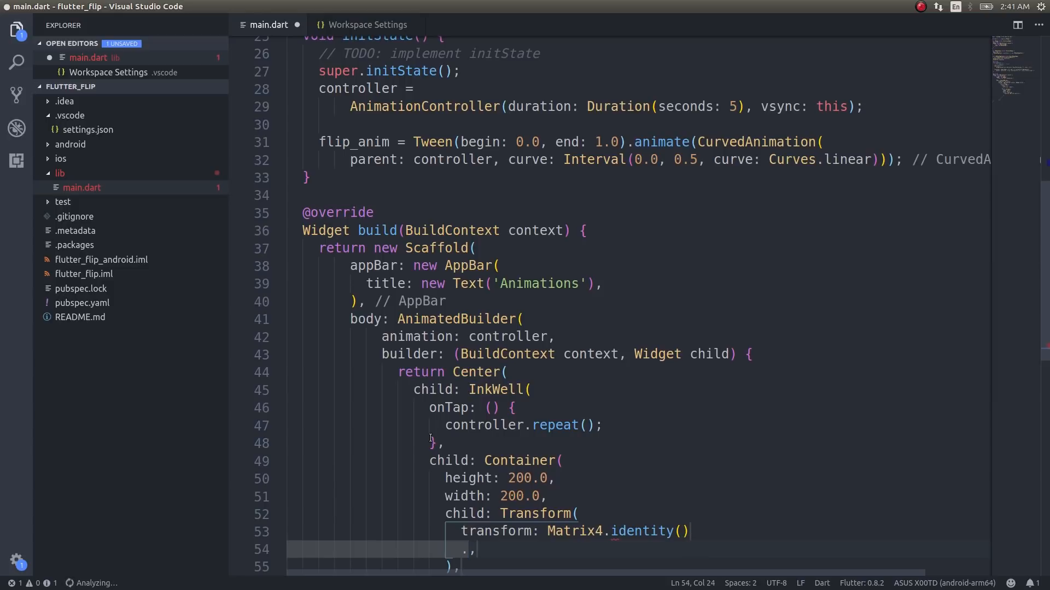
{"action": "type", "text": "rota"}
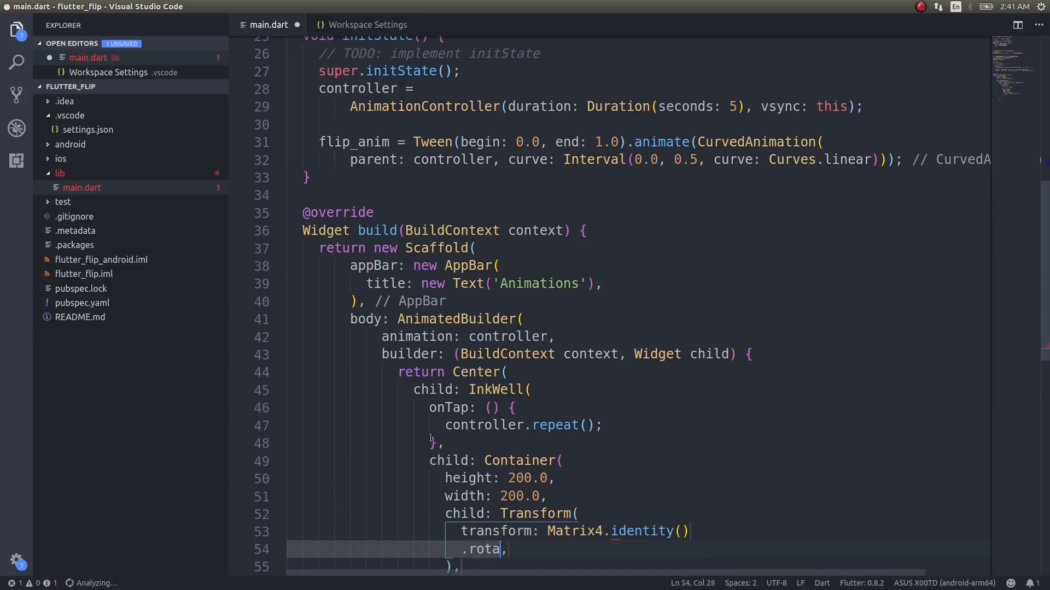
{"action": "type", "text": "teX(2 * p["}
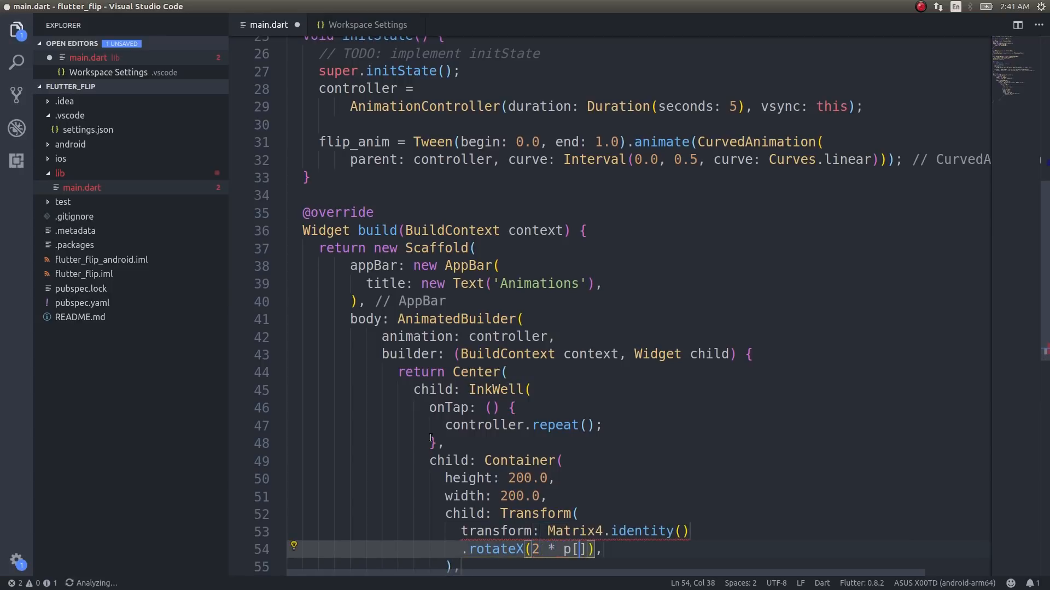
{"action": "type", "text": "i"}
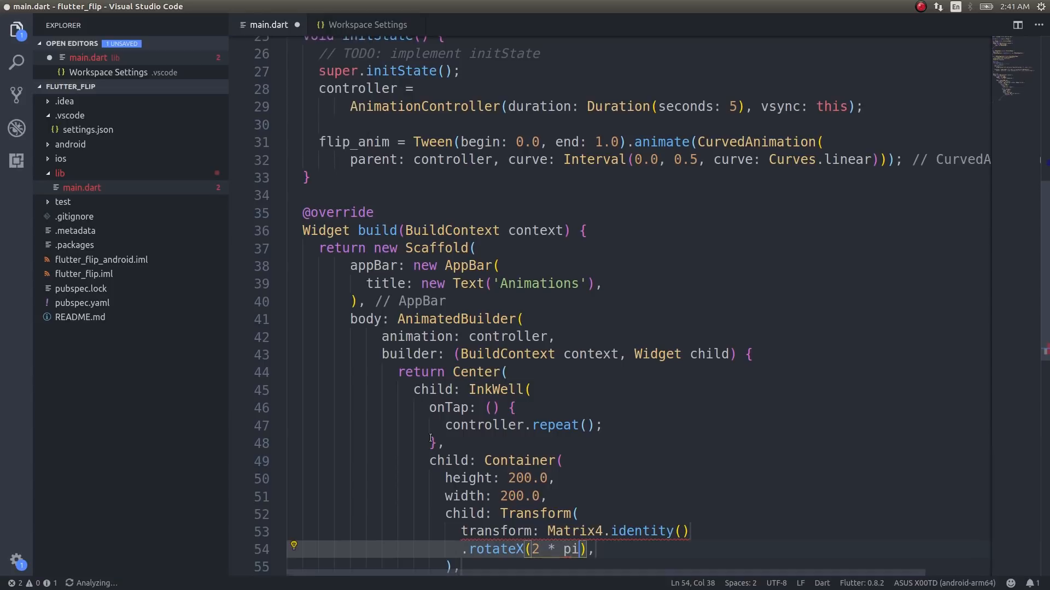
{"action": "type", "text": "*"}
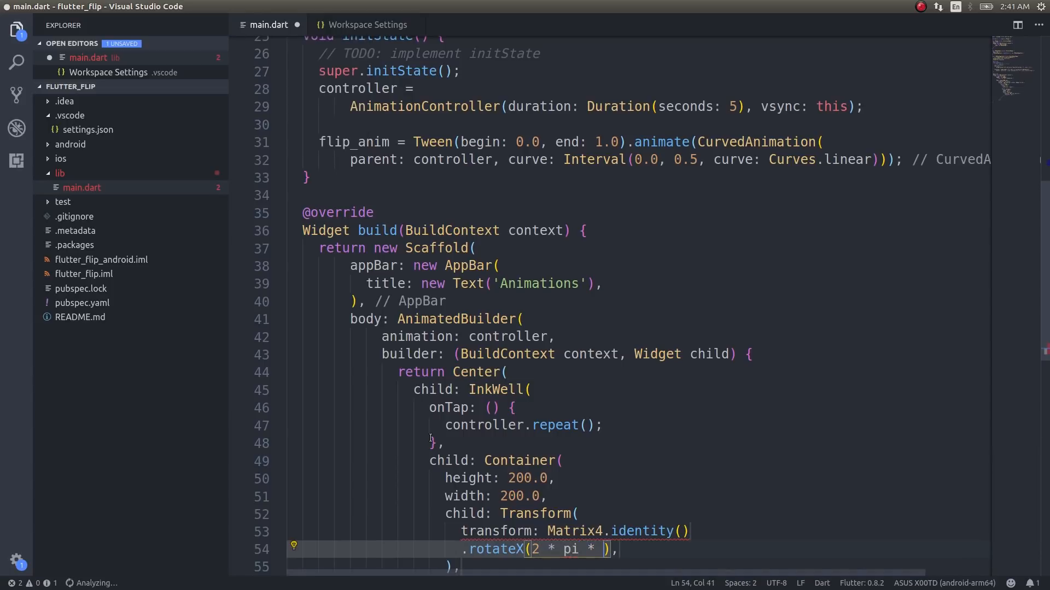
{"action": "type", "text": "flip"}
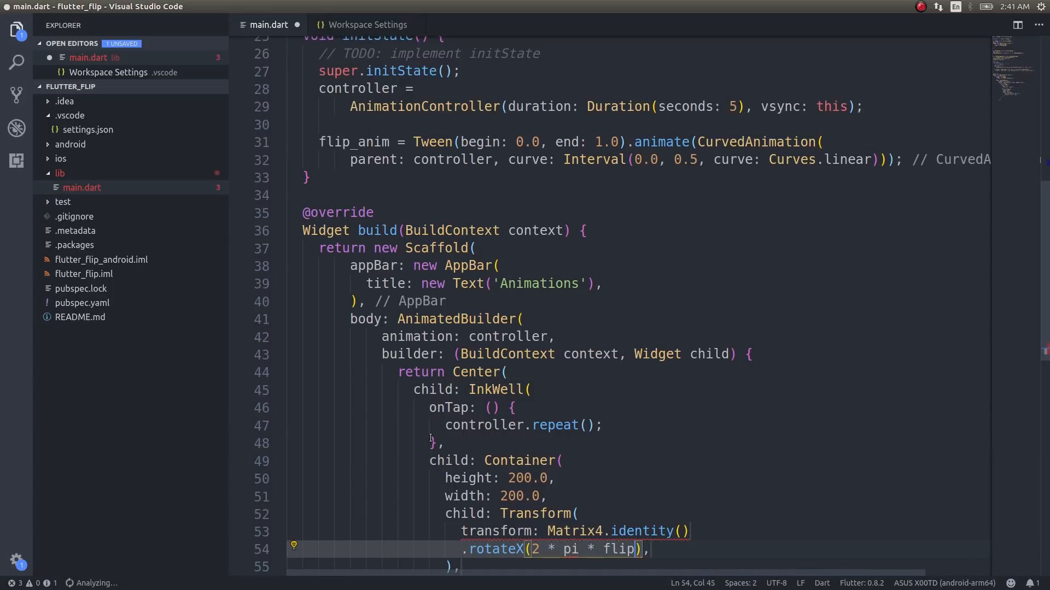
{"action": "type", "text": "_anim.value"}
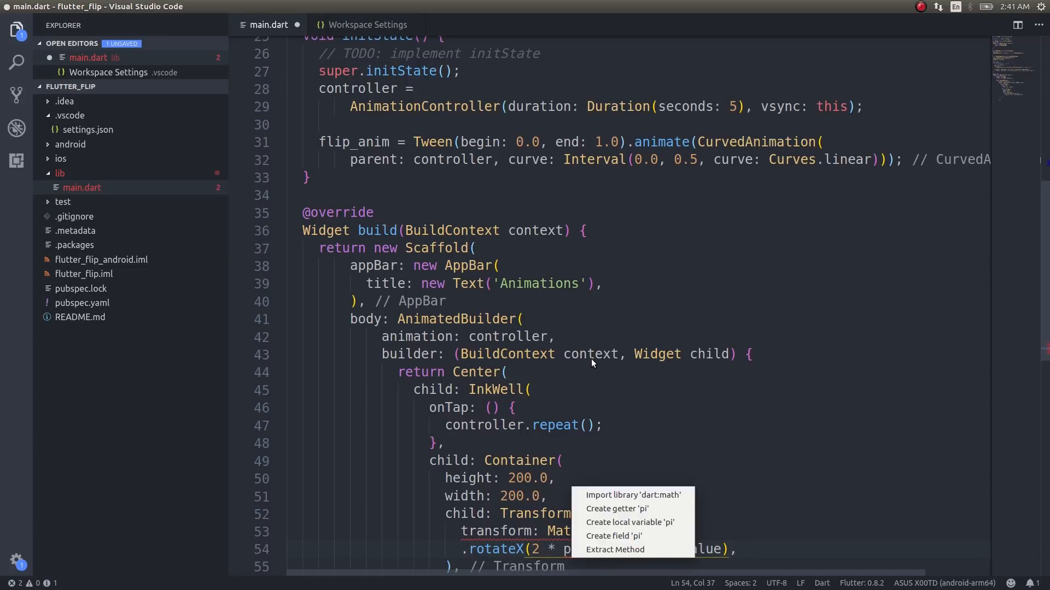
- Import dart:math via quick fix and change .rotateX into a ..rotateX cascade
{"action": "left_click", "coordinate": [632, 494]}
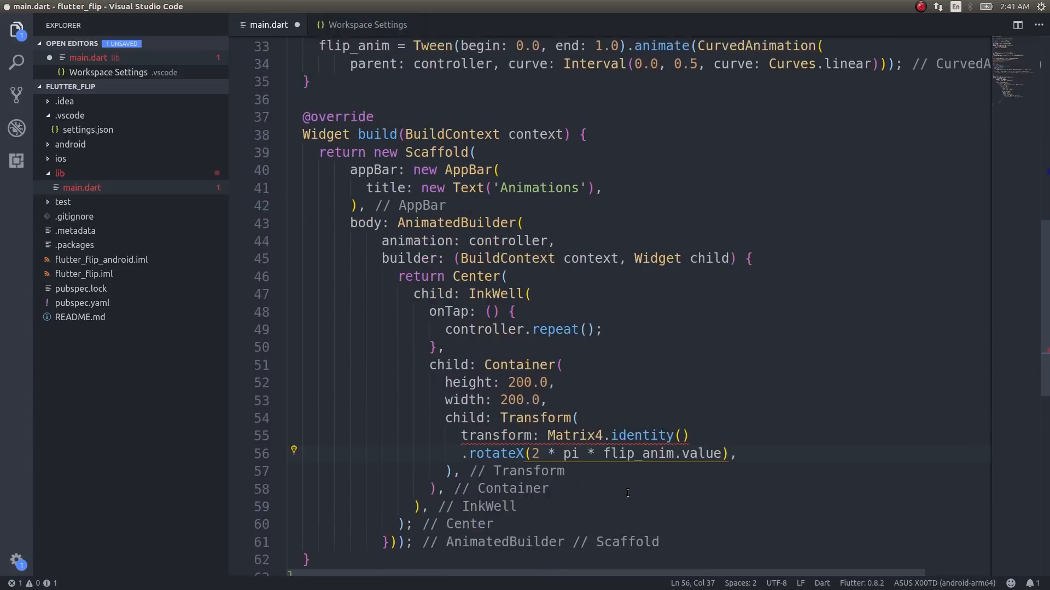
{"action": "scroll", "scroll_direction": "down", "scroll_amount": 3}
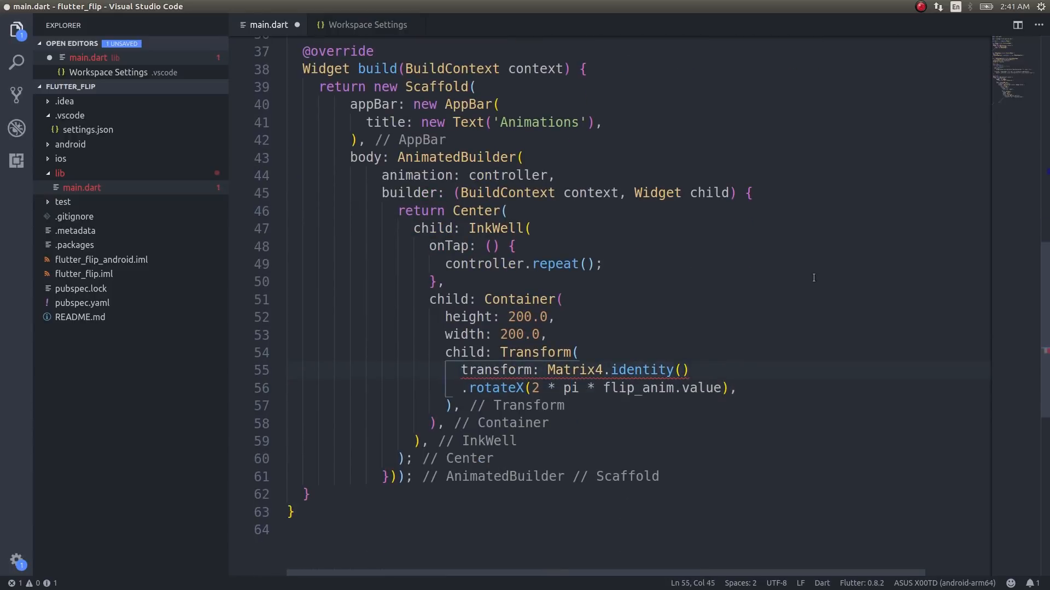
{"action": "left_click", "coordinate": [636, 387]}
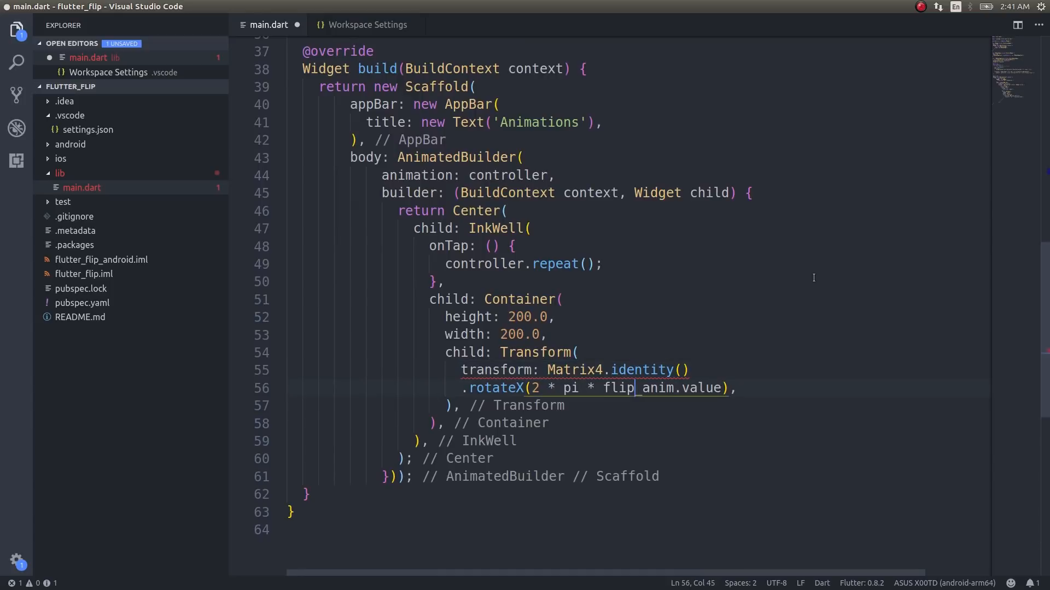
{"action": "left_click", "coordinate": [462, 387]}
{"action": "type", "text": "."}
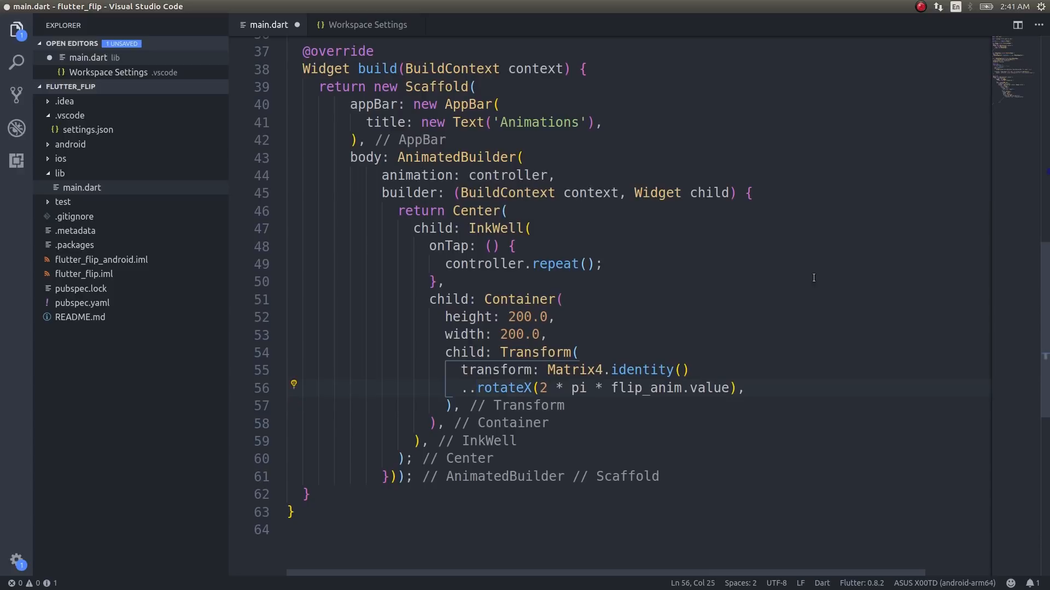
- Add alignment: Alignment.center to the Transform and begin its child
{"action": "key", "text": "Enter"}
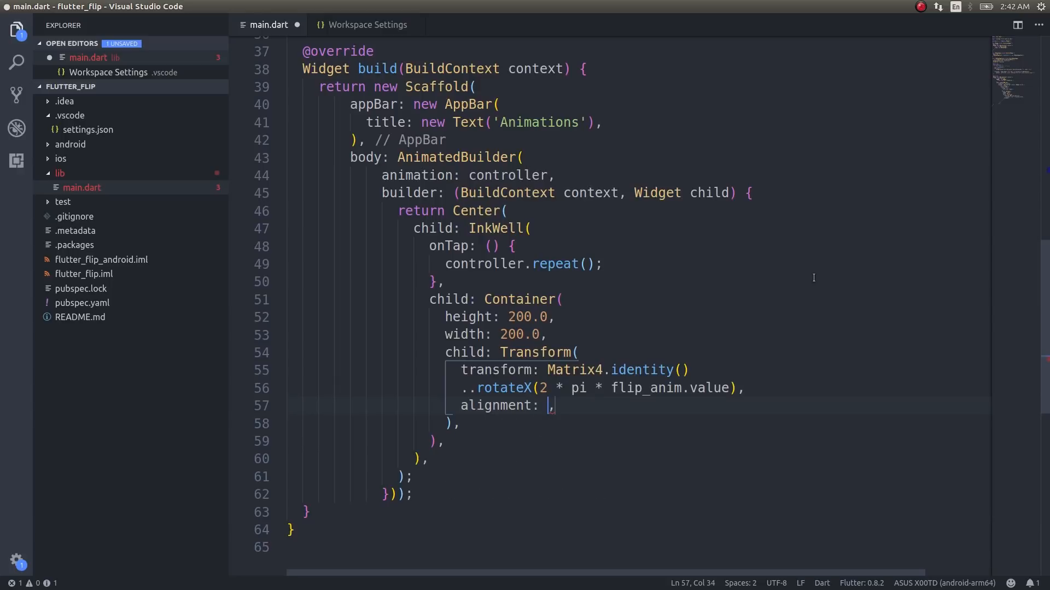
{"action": "type", "text": "Alignment.center"}
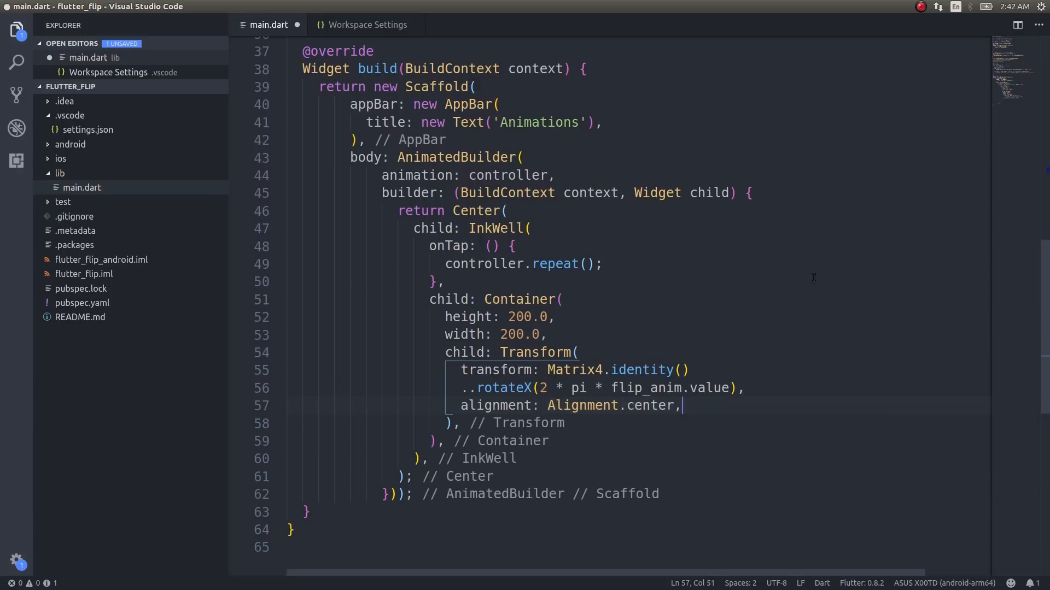
{"action": "type", "text": "child: ,"}
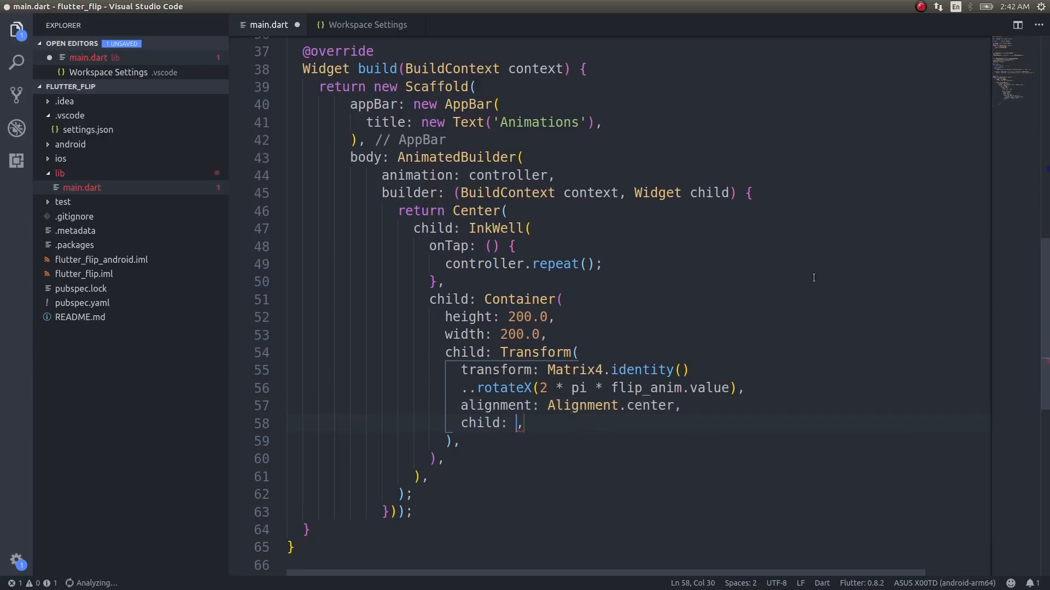
- Make the Transform child a 100.0 by 100.0 Container coloured Colors.green.withOpacity(0.2)
{"action": "type", "text": "Container("}
{"action": "type", "text": "height: ,"}
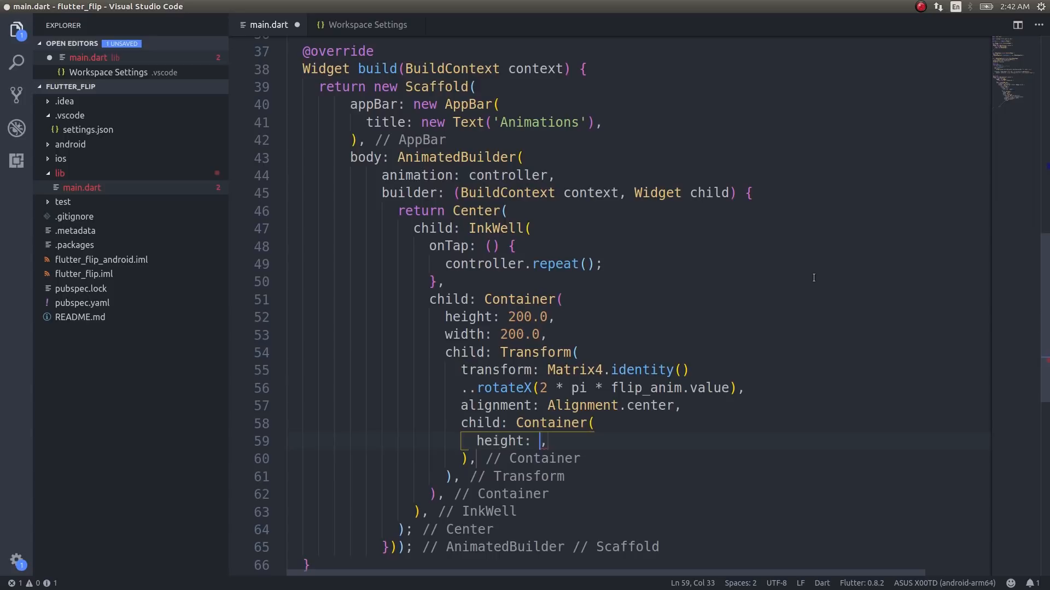
{"action": "type", "text": "100.0"}
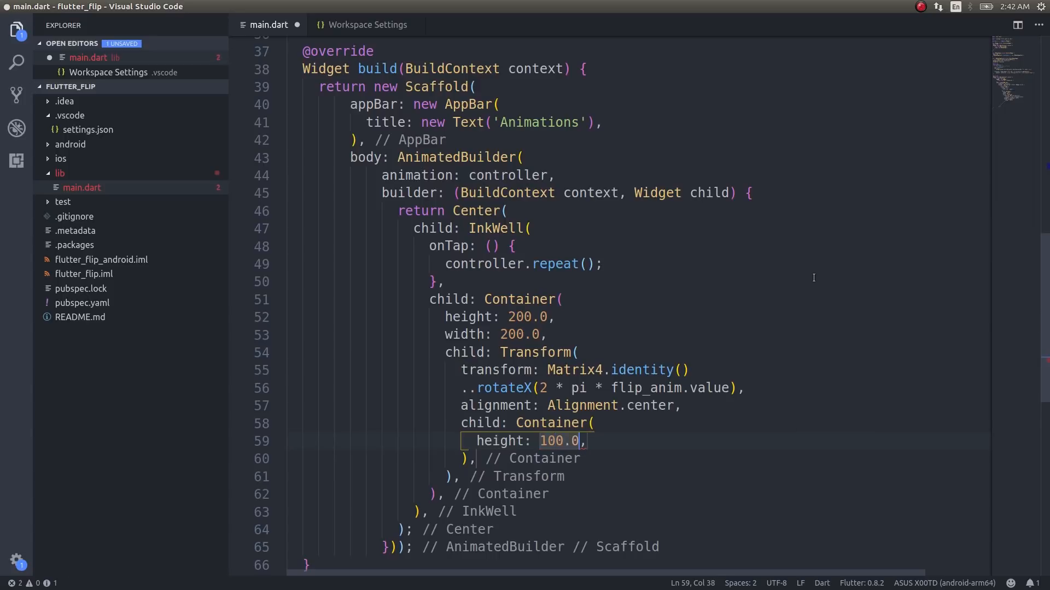
{"action": "type", "text": "width: 100.0,"}
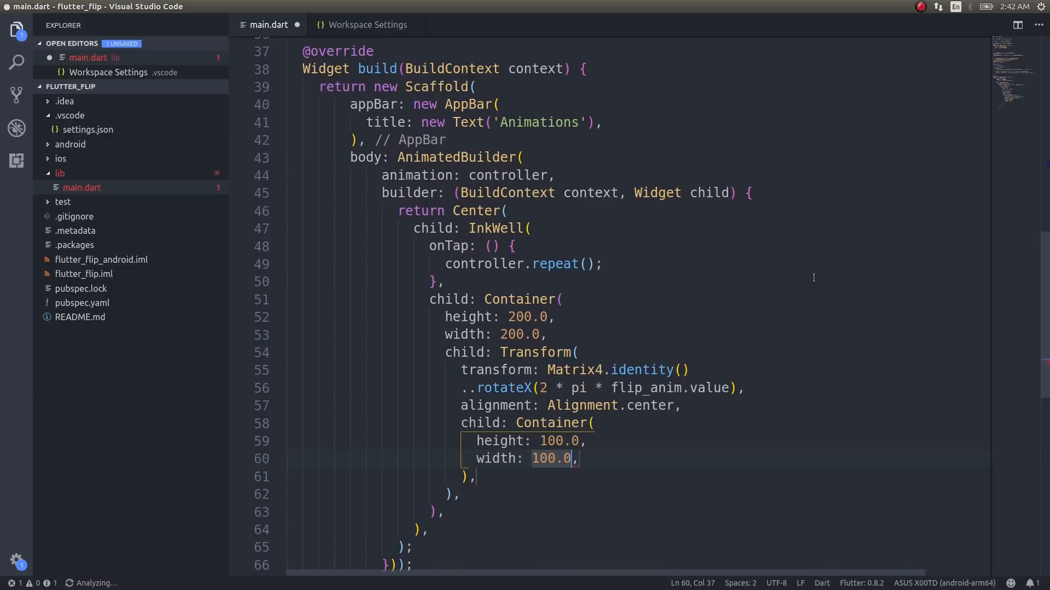
{"action": "type", "text": "color: Colors.green.w,"}
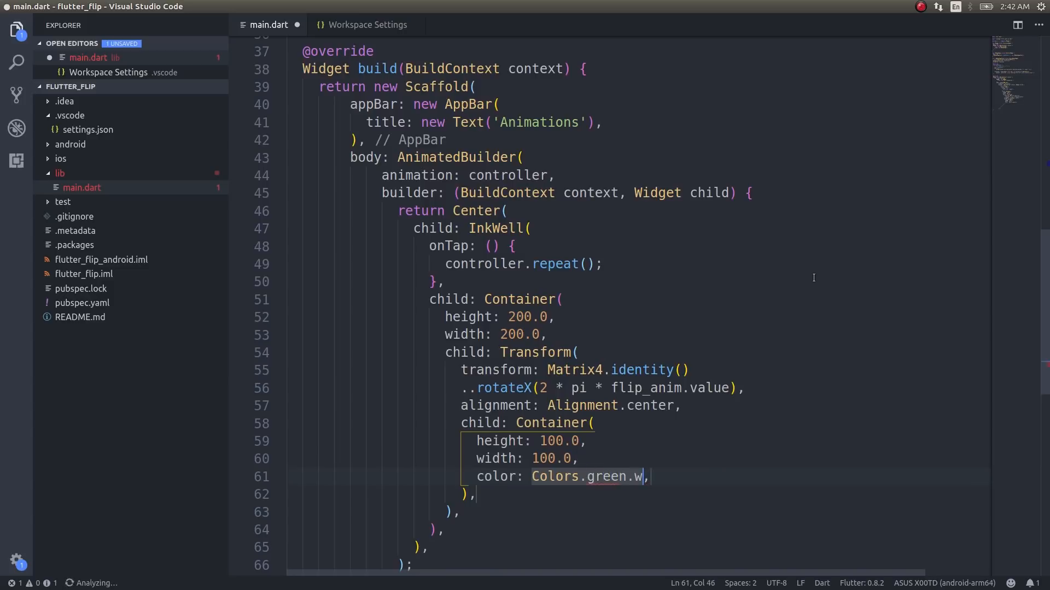
{"action": "type", "text": ".withOpacity(opacity"}
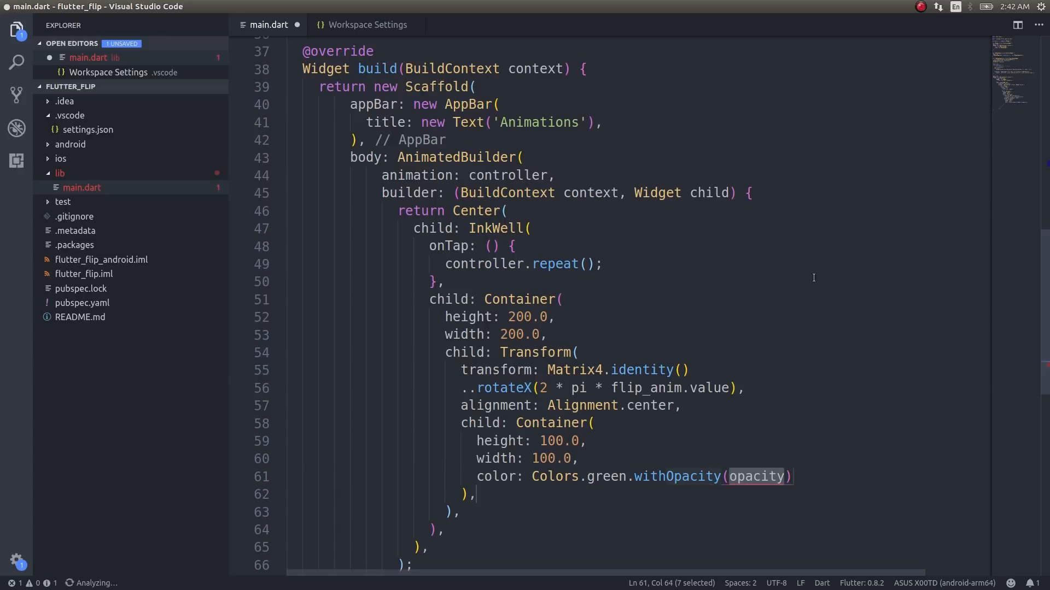
{"action": "type", "text": "0.2"}
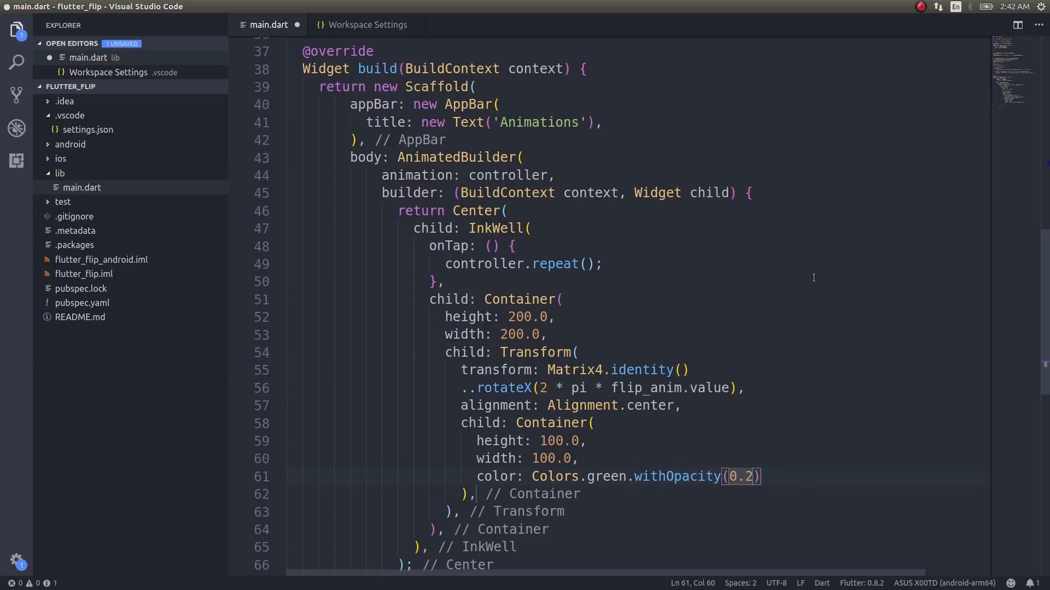
{"action": "key", "text": "Right"}
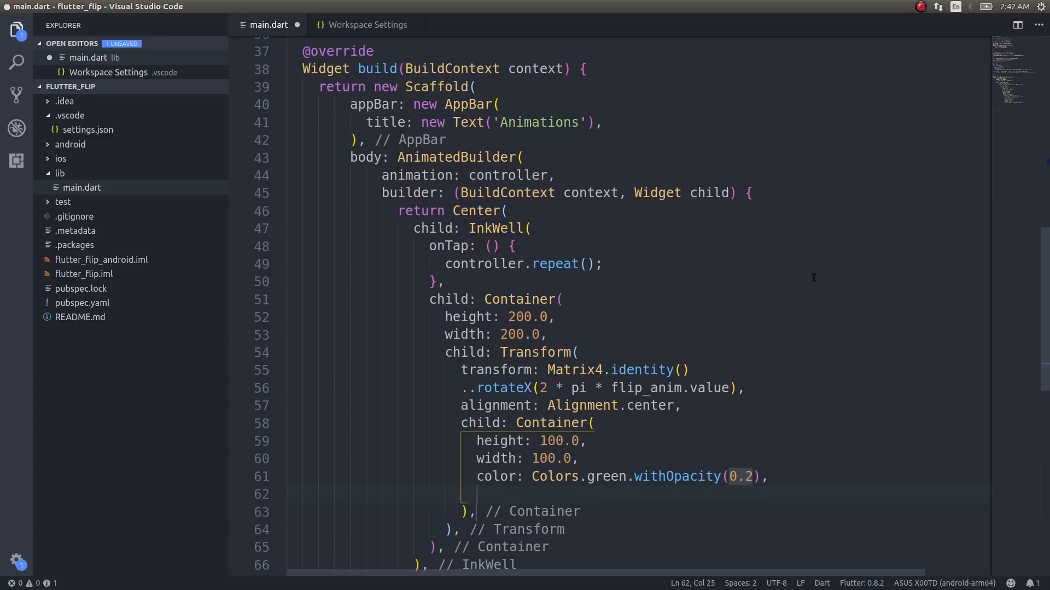
- Add a Center child holding Text('This flips') to the green Container
{"action": "type", "text": "child: Center"}
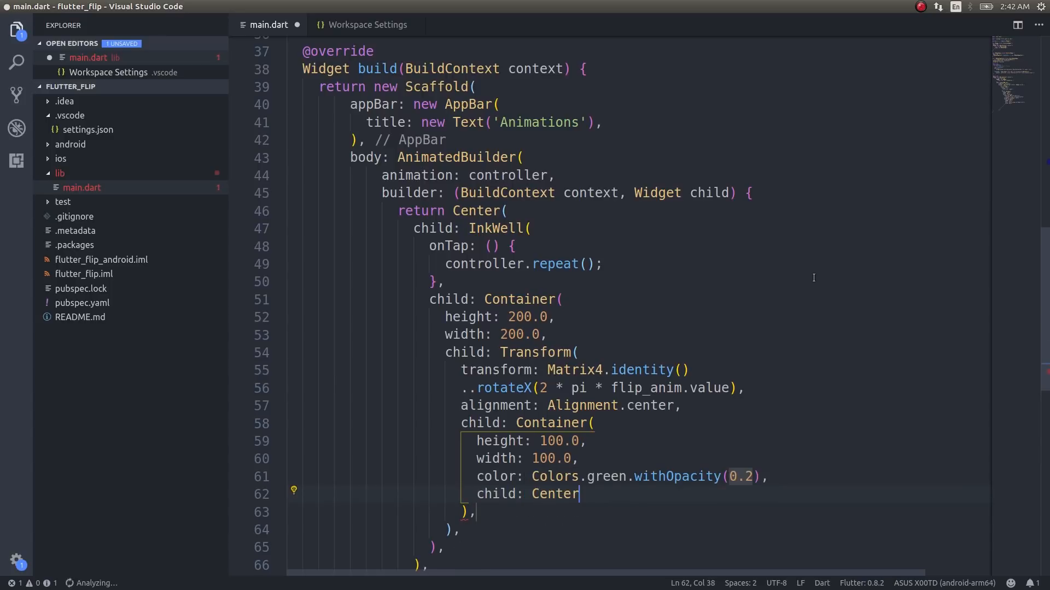
{"action": "type", "text": "("}
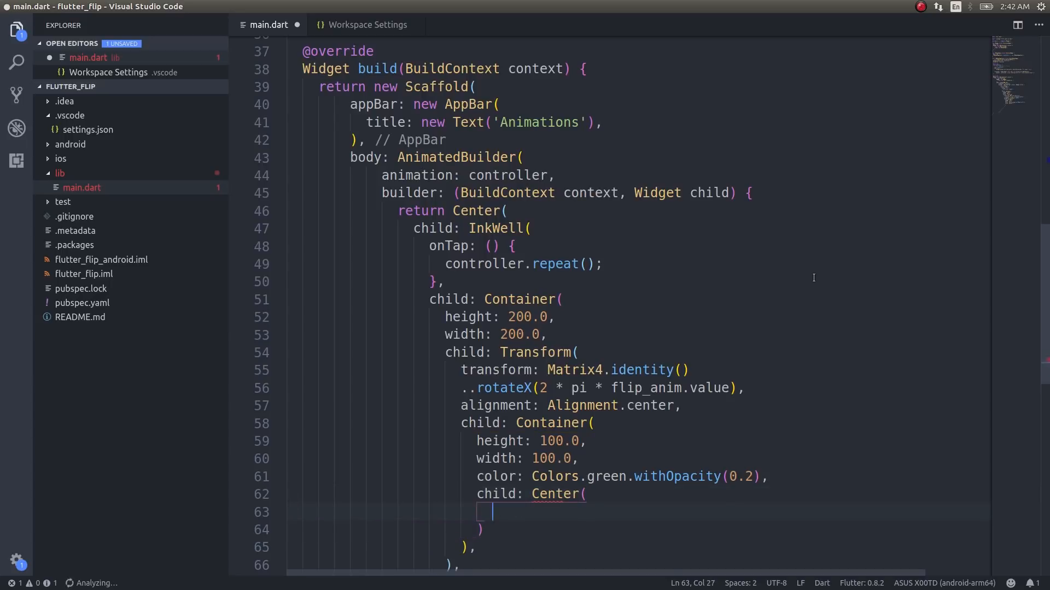
{"action": "type", "text": "child: Text(),"}
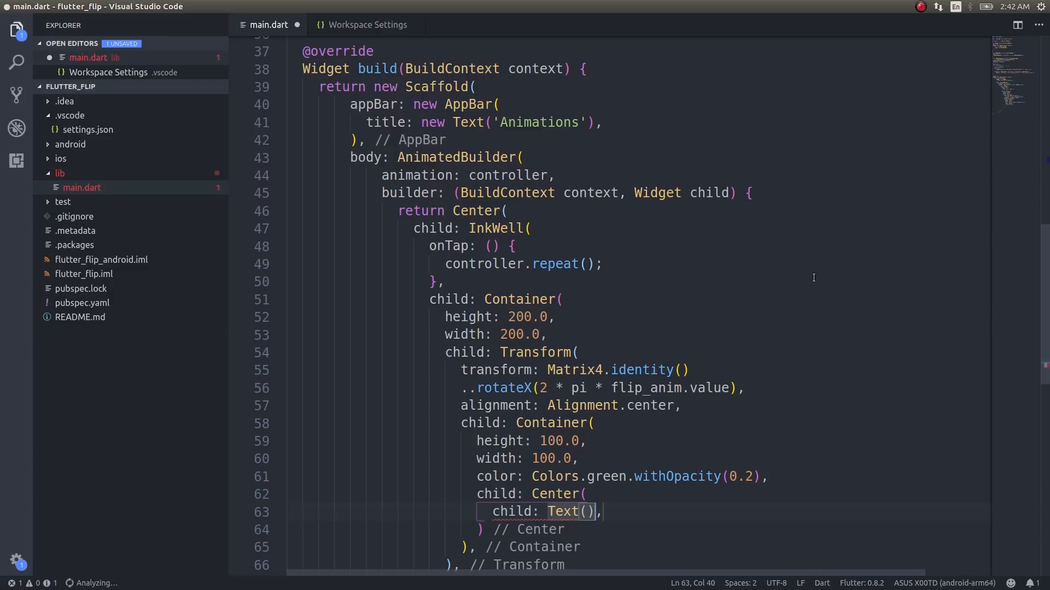
{"action": "type", "text": "''"}
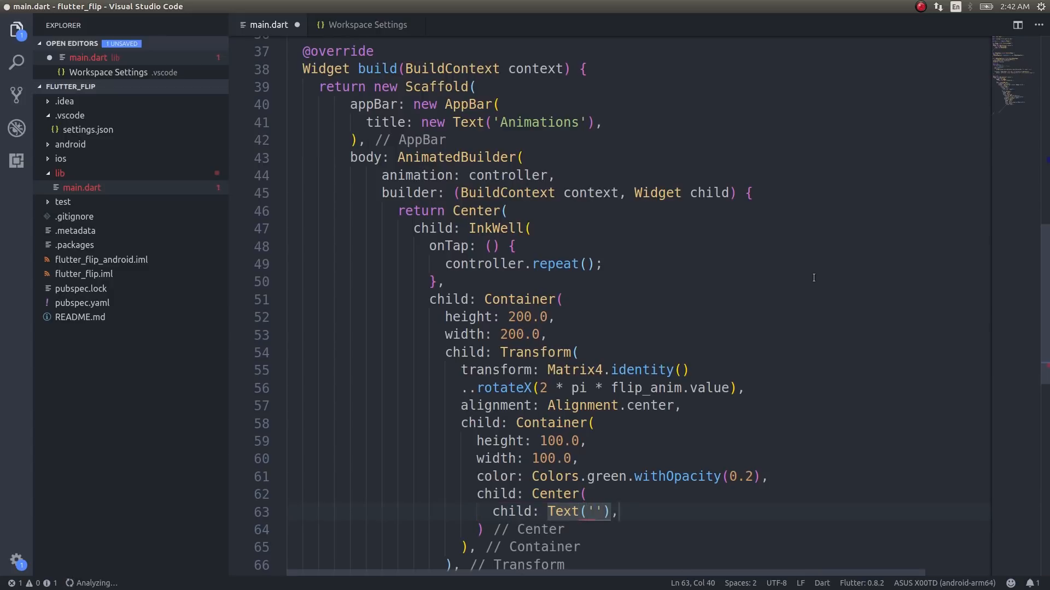
{"action": "type", "text": "This flip"}
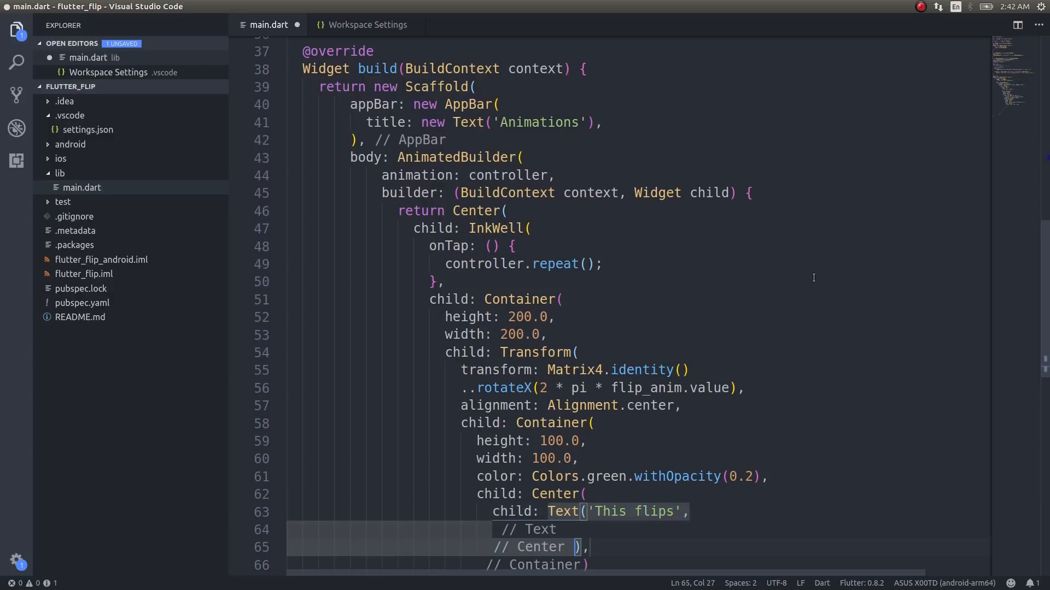
- Style the text with TextStyle(fontSize: 25.0, fontWeight: FontWeight.bold)
{"action": "type", "text": "style:"}
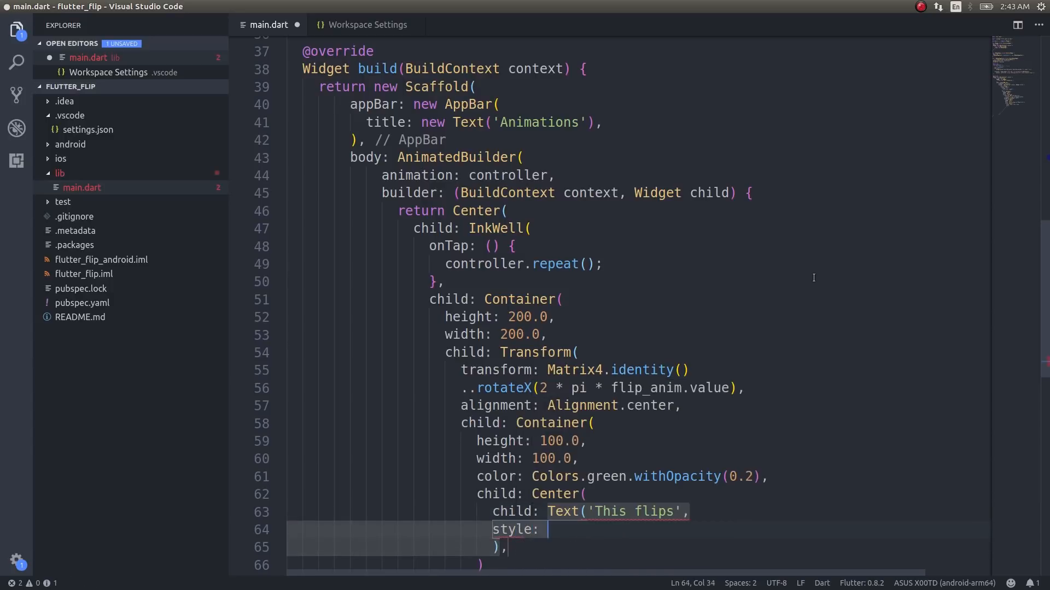
{"action": "type", "text": "TextStyle"}
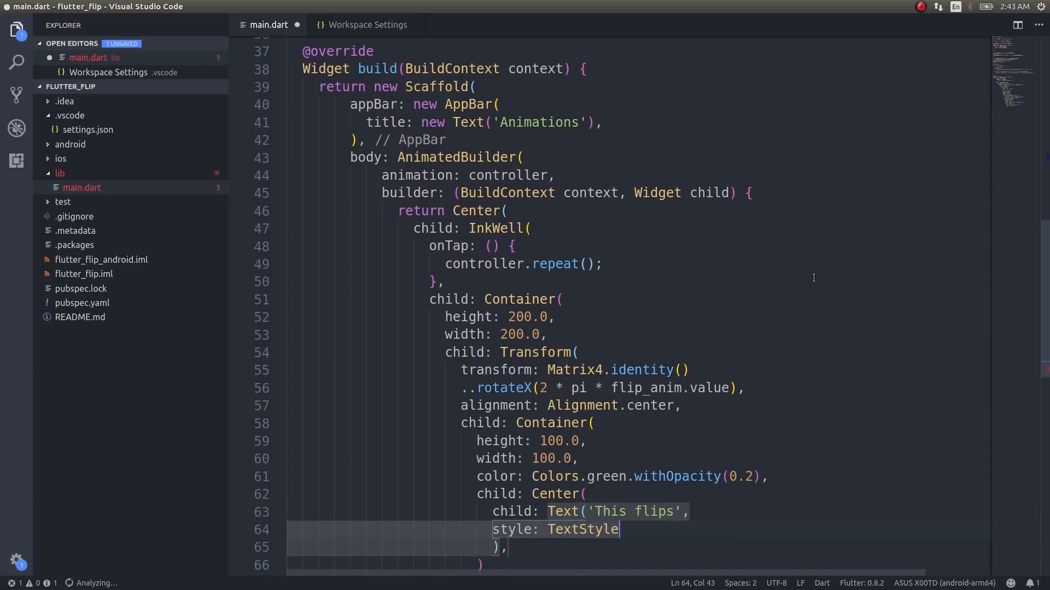
{"action": "type", "text": "()"}
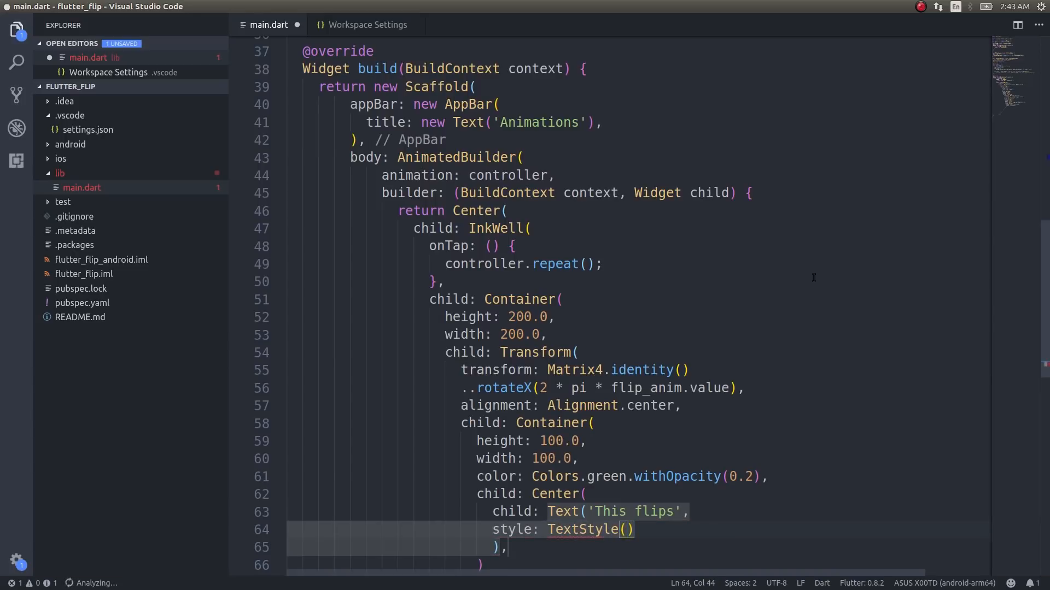
{"action": "type", "text": "fontSize:"}
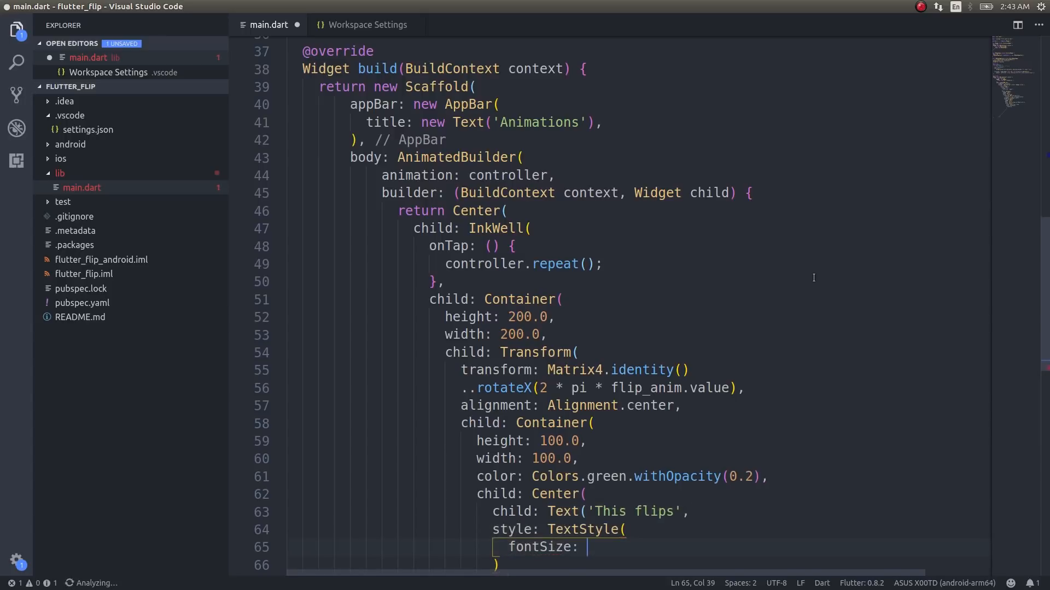
{"action": "type", "text": "25.0"}
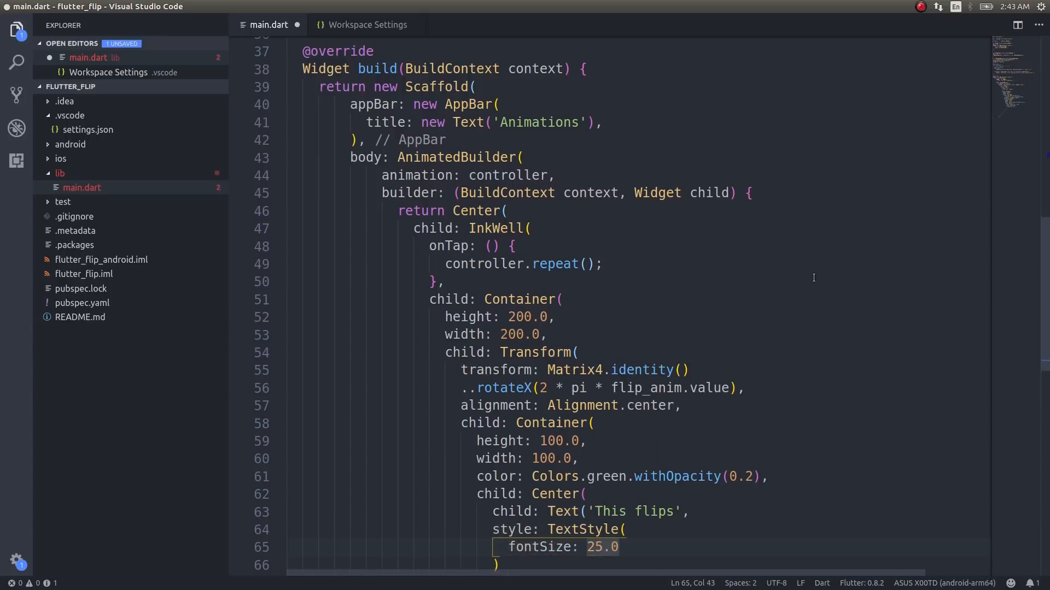
{"action": "type", "text": "fontW"}
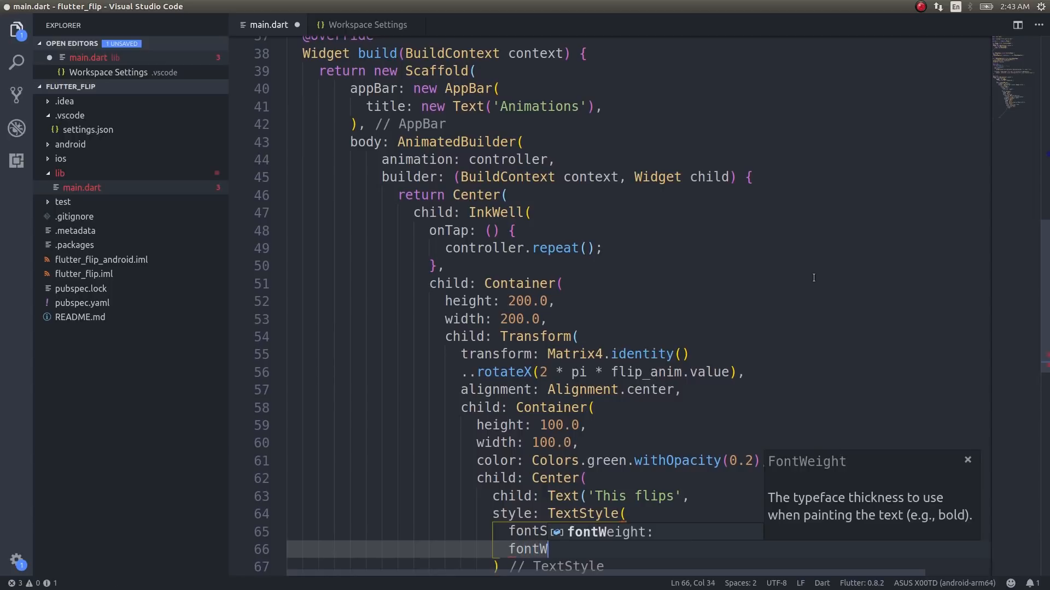
{"action": "type", "text": "Weight: Font"}
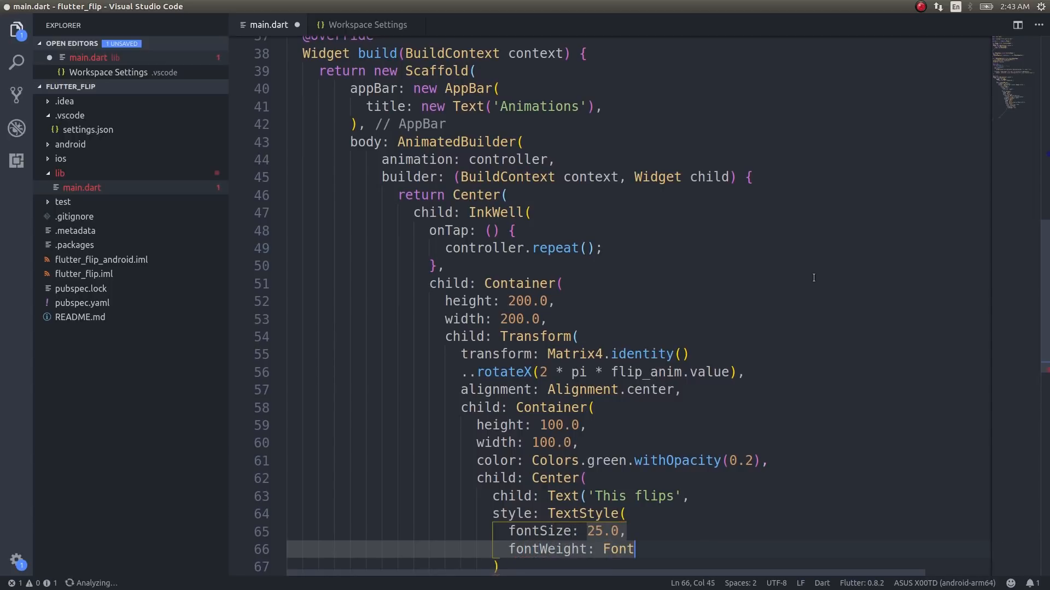
{"action": "type", "text": "Weight.bold"}
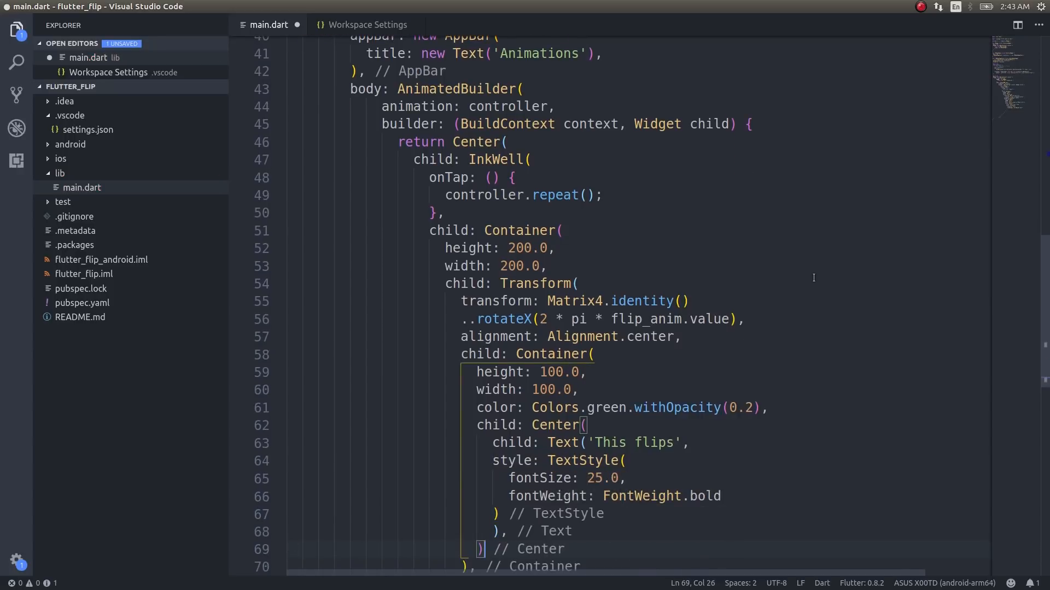
{"action": "mouse_move", "coordinate": [966, 167]}
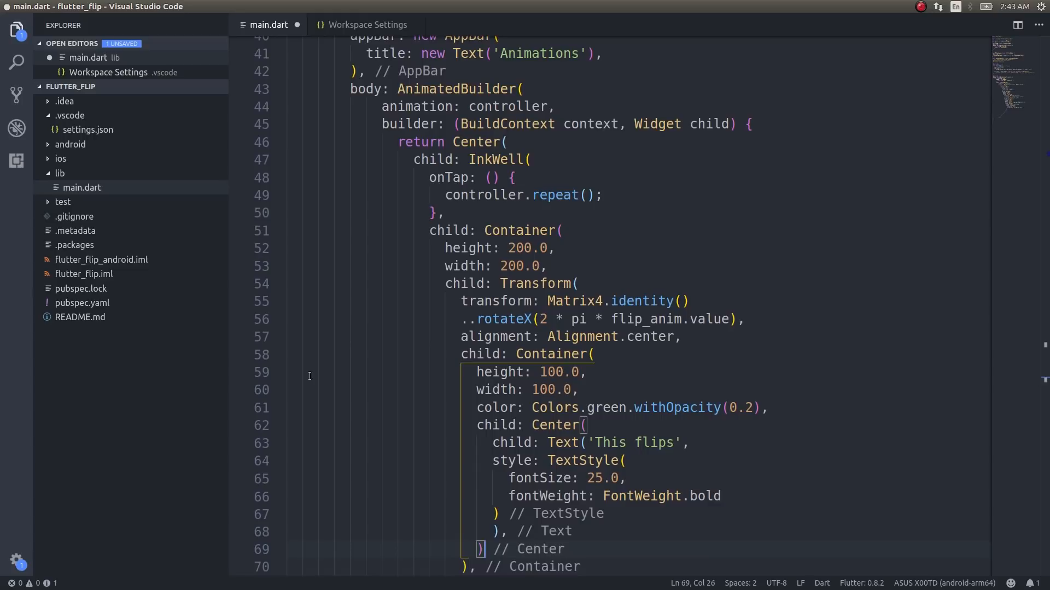
- Scroll through the build method to review the nested widget tree
{"action": "scroll", "scroll_direction": "down", "scroll_amount": 3}
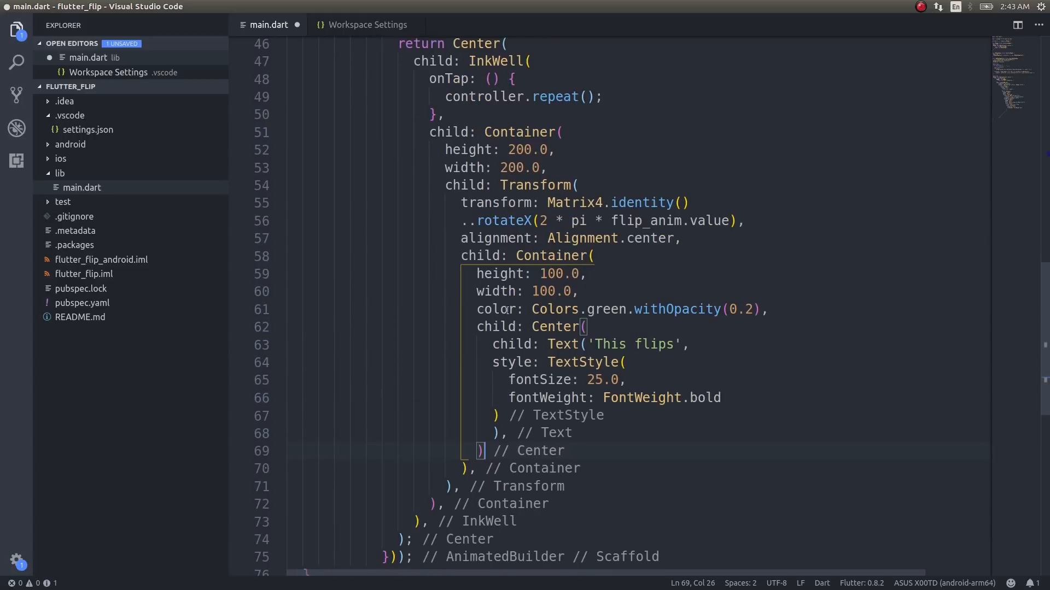
{"action": "scroll", "scroll_direction": "up", "scroll_amount": 3}
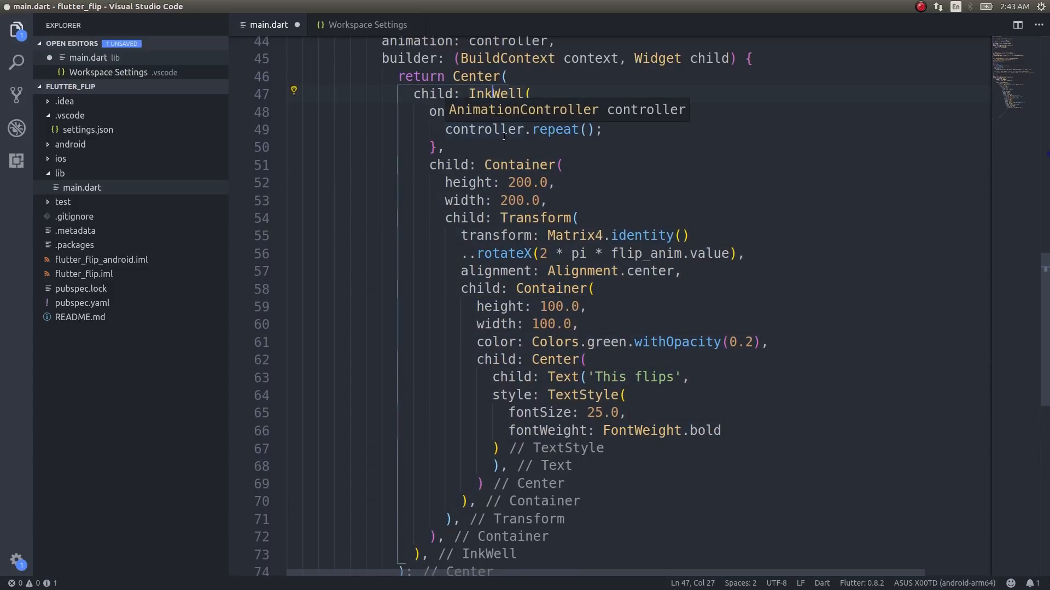
{"action": "scroll", "scroll_direction": "down", "scroll_amount": 3}
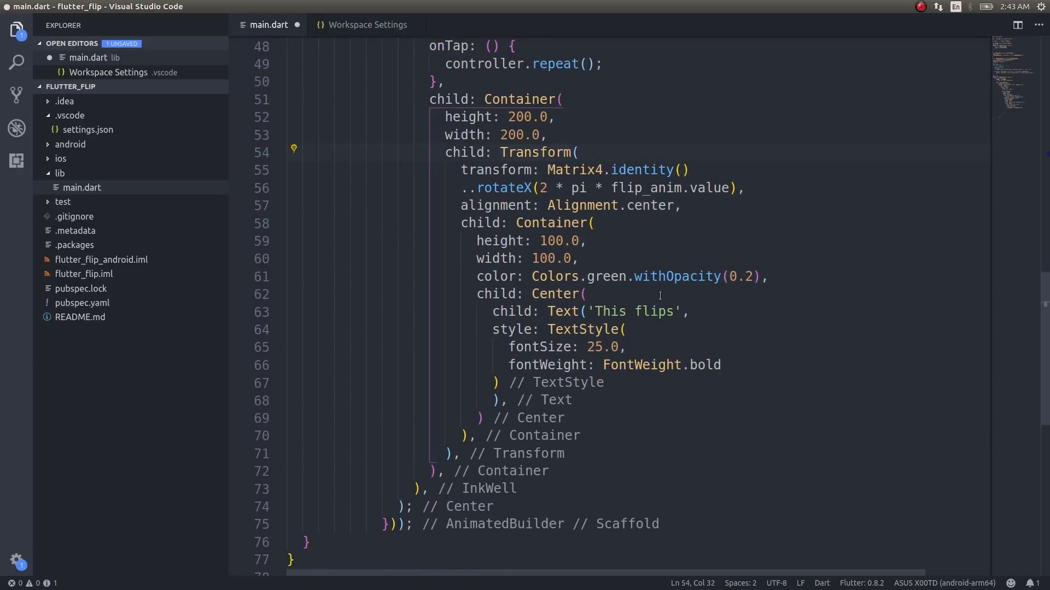
{"action": "mouse_move", "coordinate": [511, 188]}
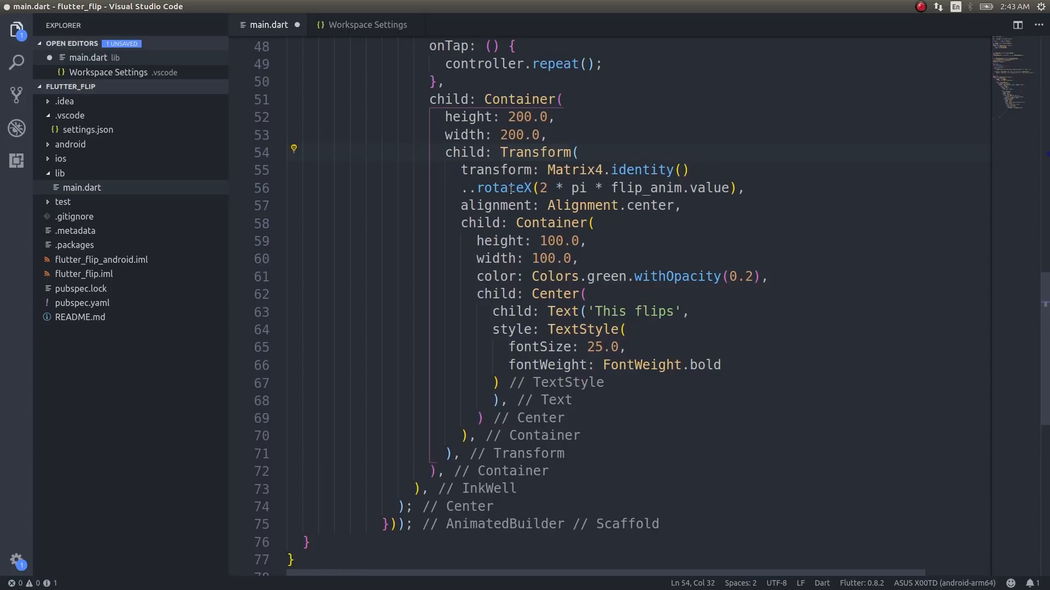
{"action": "mouse_move", "coordinate": [499, 205]}
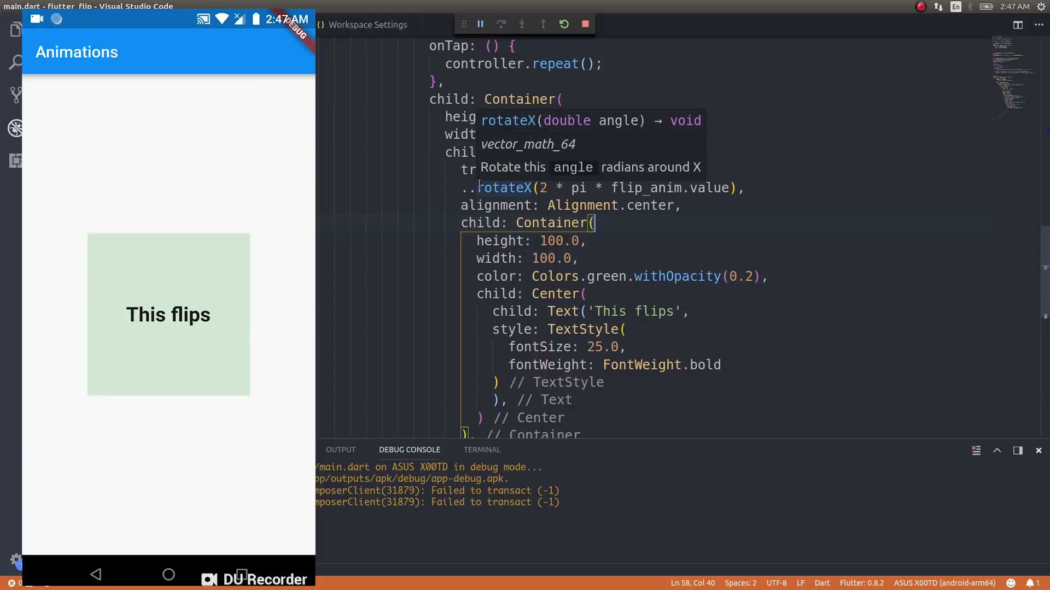
- Tap the green box on the phone repeatedly to run controller.repeat() and watch it flip with the text upside down
{"action": "scroll", "scroll_direction": "up", "scroll_amount": 3}
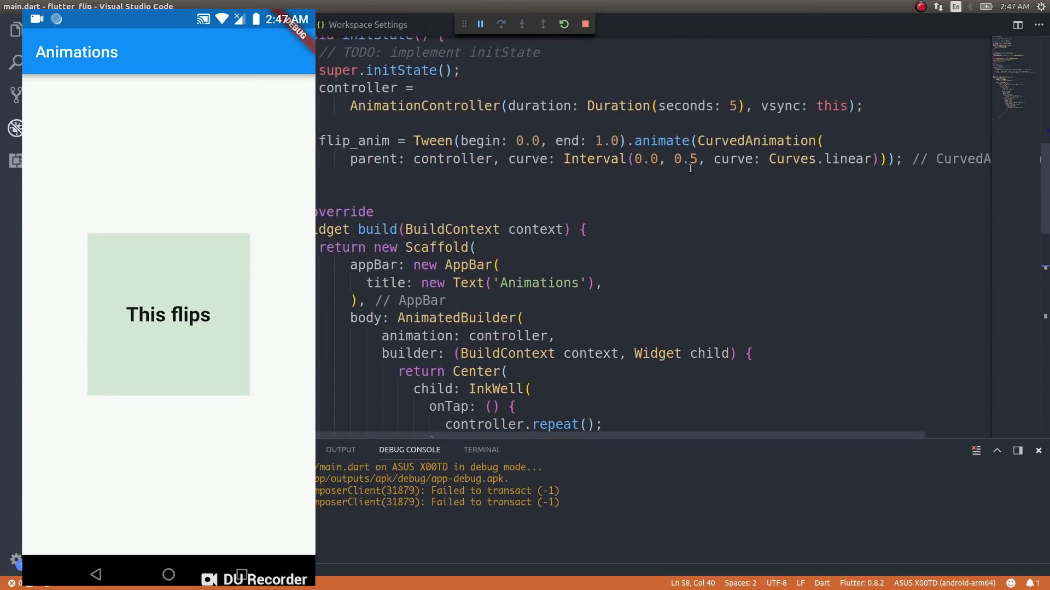
{"action": "left_click", "coordinate": [169, 314]}
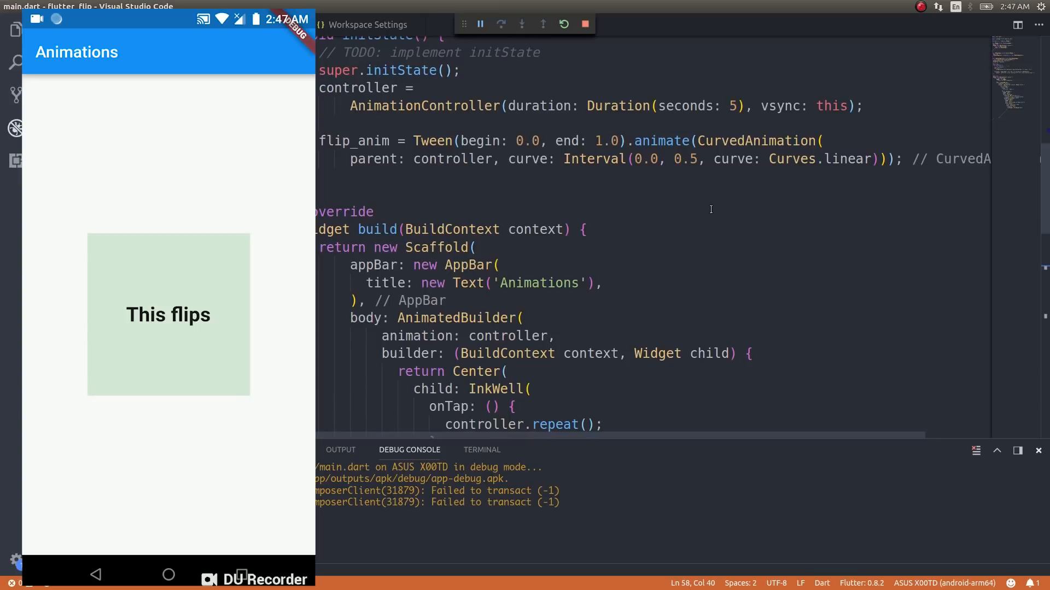
{"action": "left_click", "coordinate": [168, 313]}
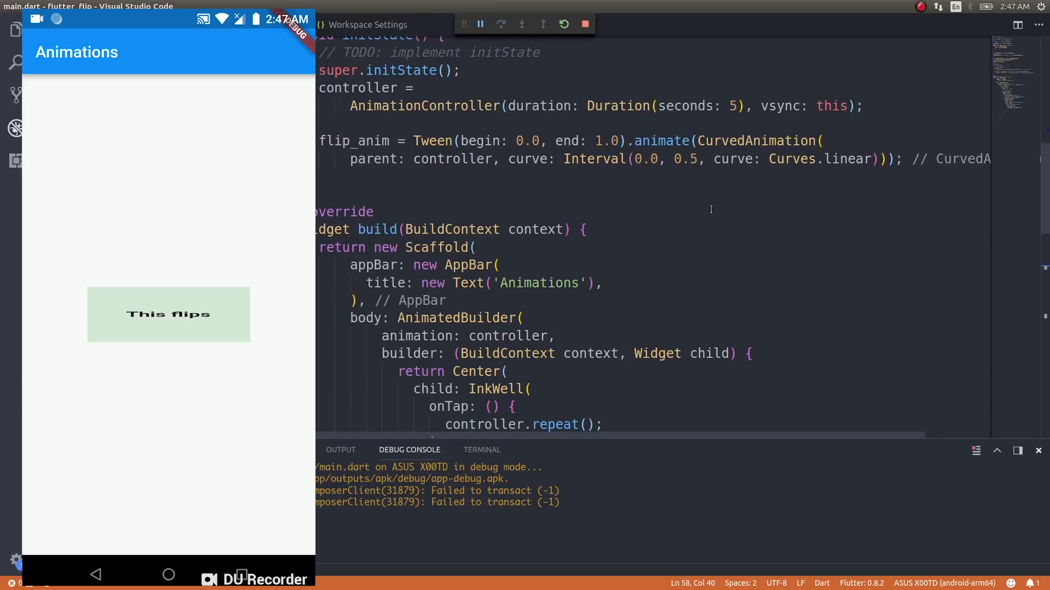
{"action": "left_click", "coordinate": [168, 313]}
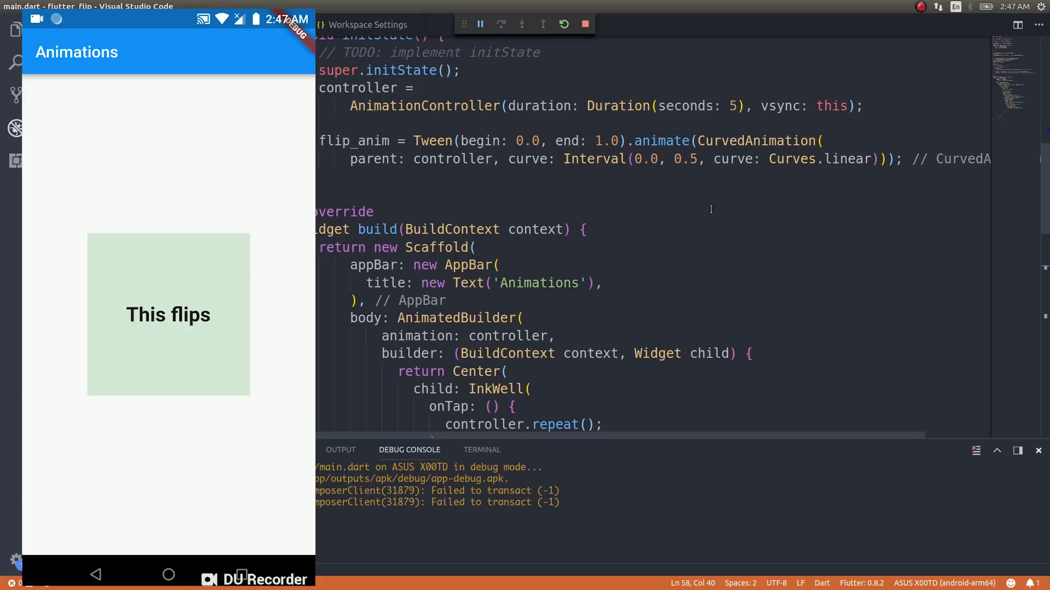
{"action": "left_click", "coordinate": [168, 314]}
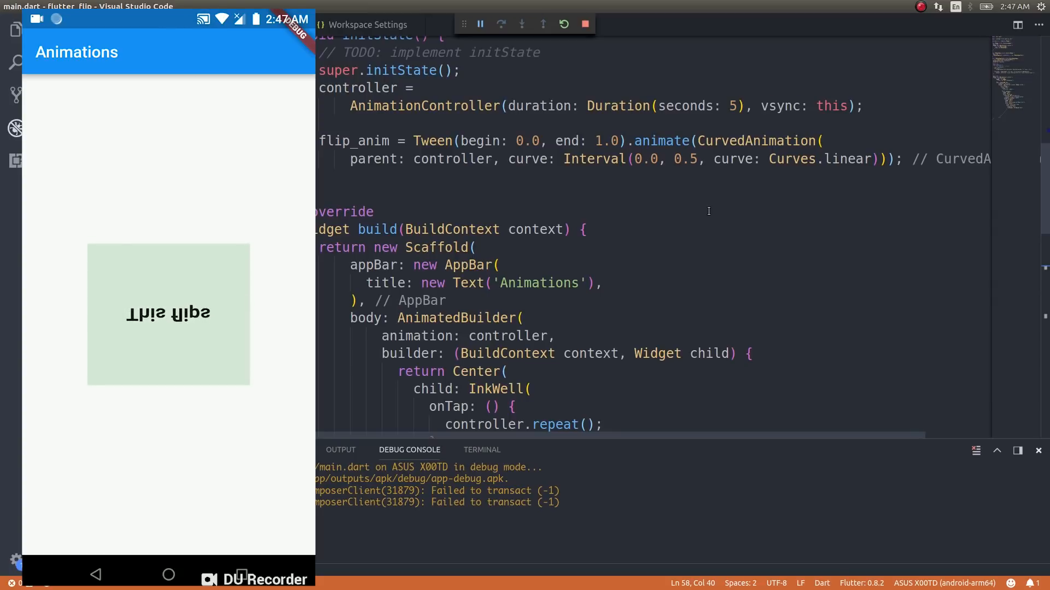
{"action": "scroll", "scroll_direction": "down", "scroll_amount": 3}
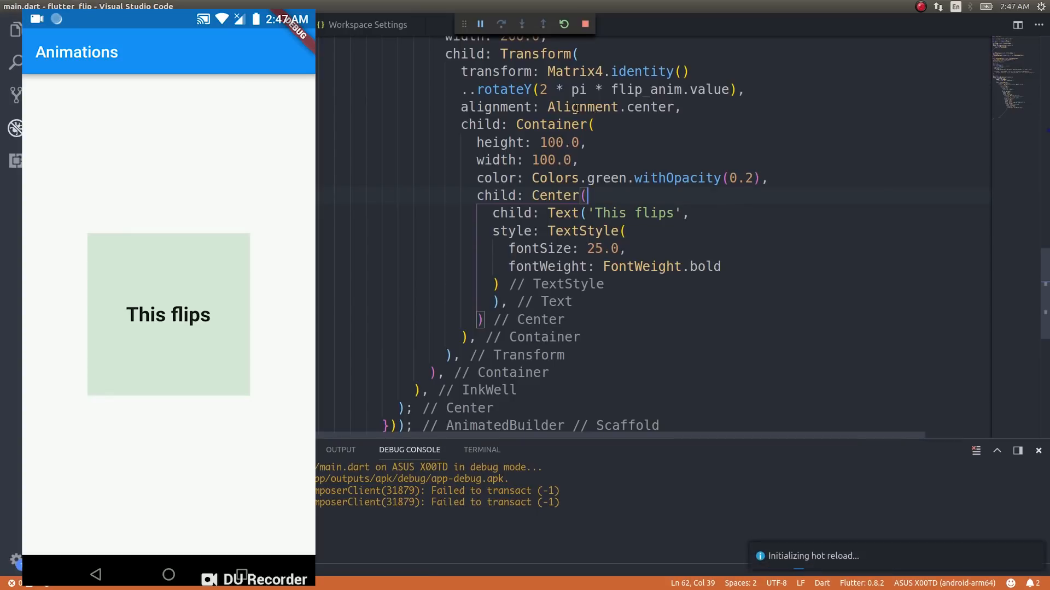
{"action": "mouse_move", "coordinate": [610, 179]}
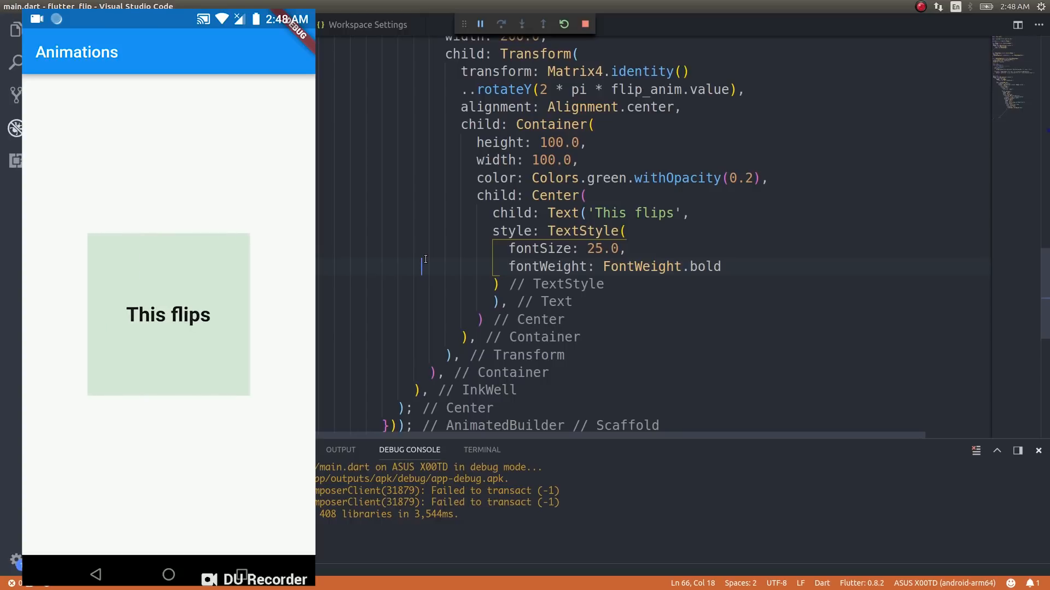
{"action": "left_click", "coordinate": [652, 148]}
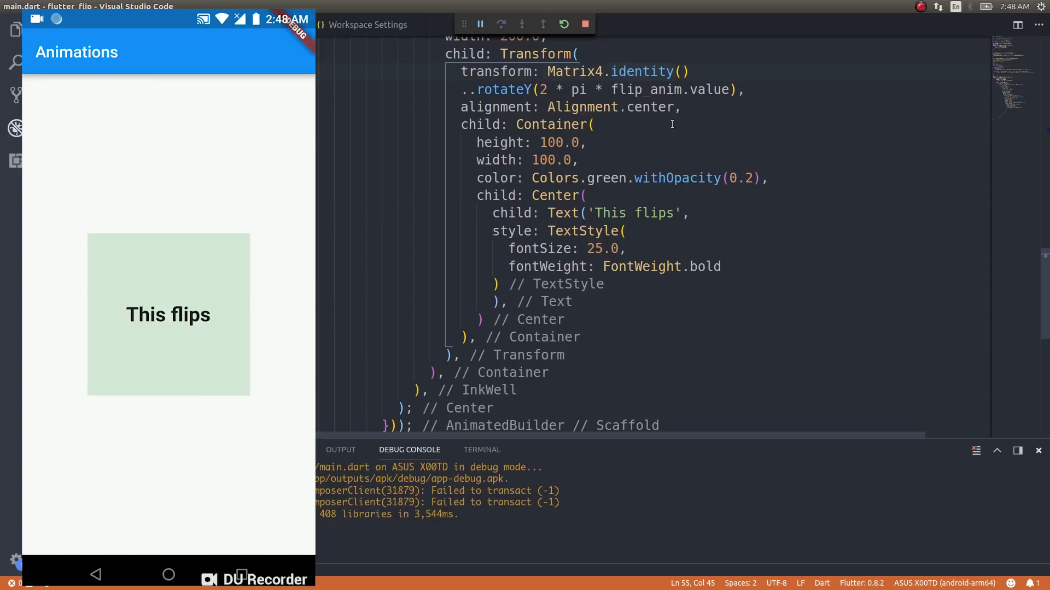
- Insert ..setEntry(3, 2, 0.005) after Matrix4.identity() and before rotateY for perspective
{"action": "key", "text": "Enter"}
{"action": "type", "text": ".."}
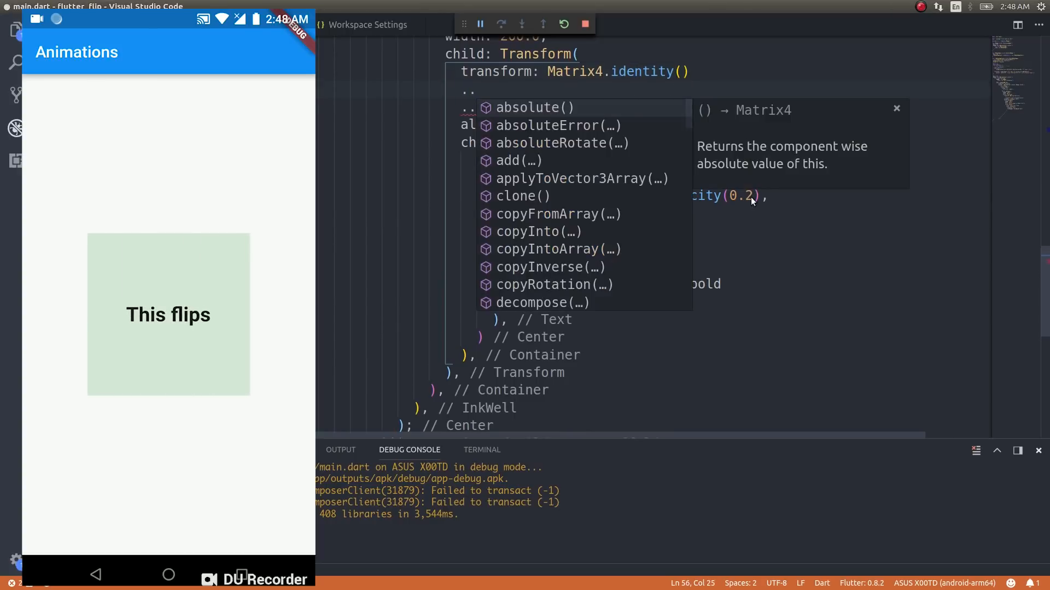
{"action": "type", "text": "setE"}
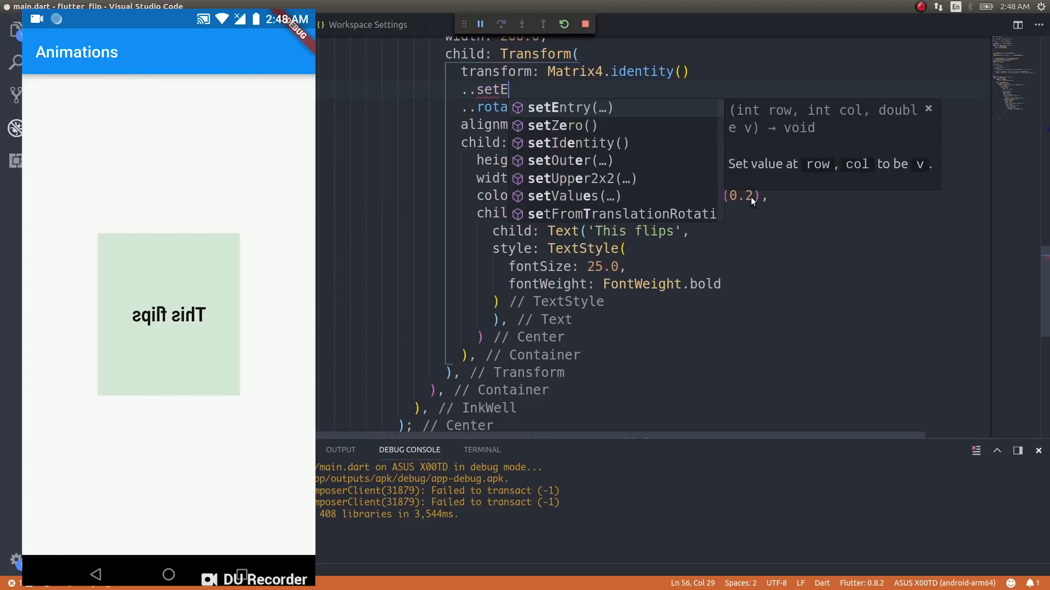
{"action": "left_click", "coordinate": [567, 107]}
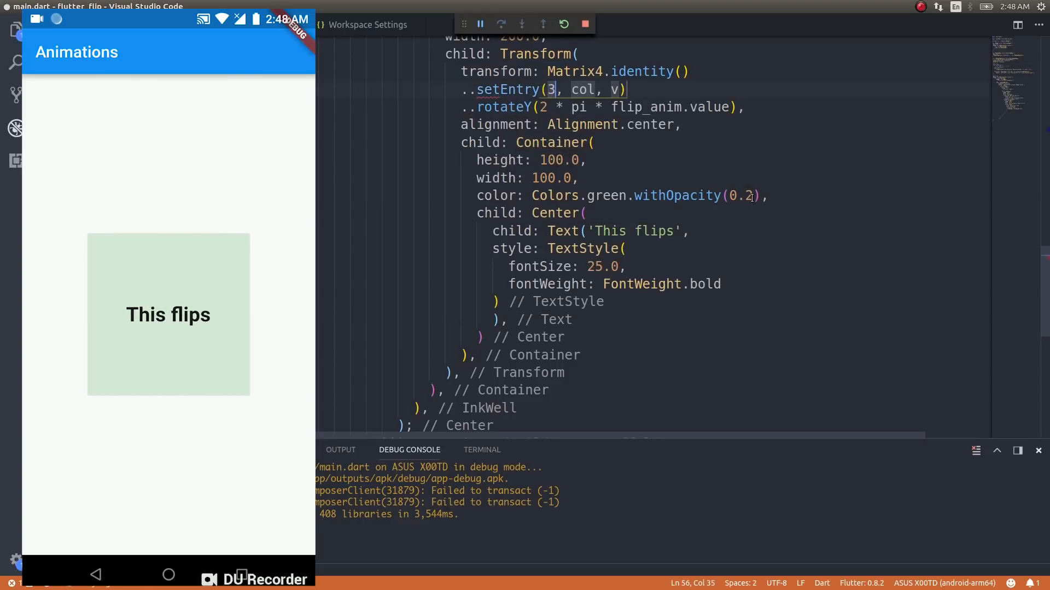
{"action": "double_click", "coordinate": [582, 89]}
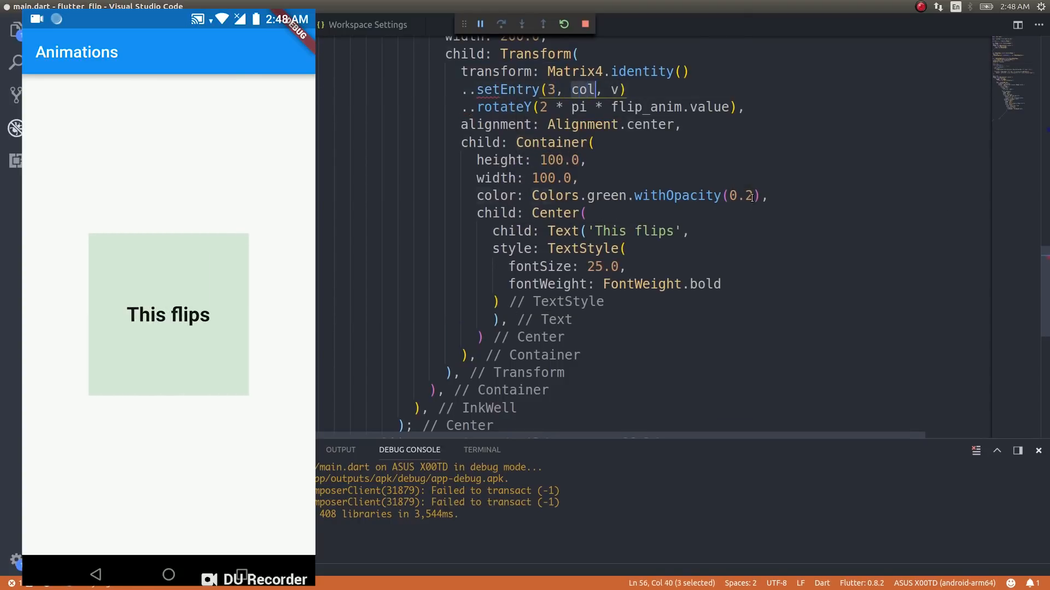
{"action": "type", "text": "2"}
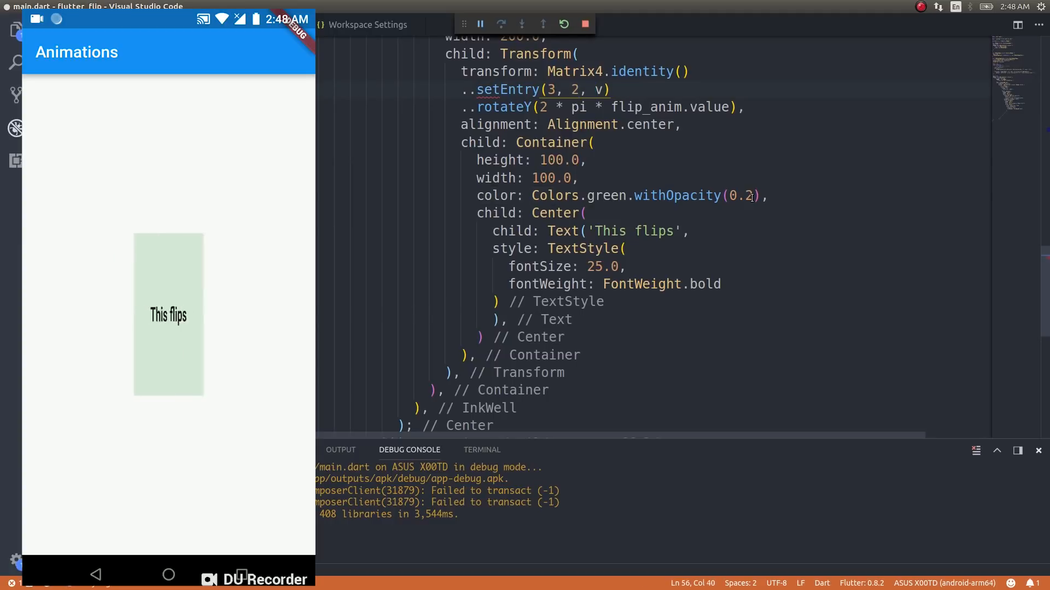
{"action": "type", "text": "0"}
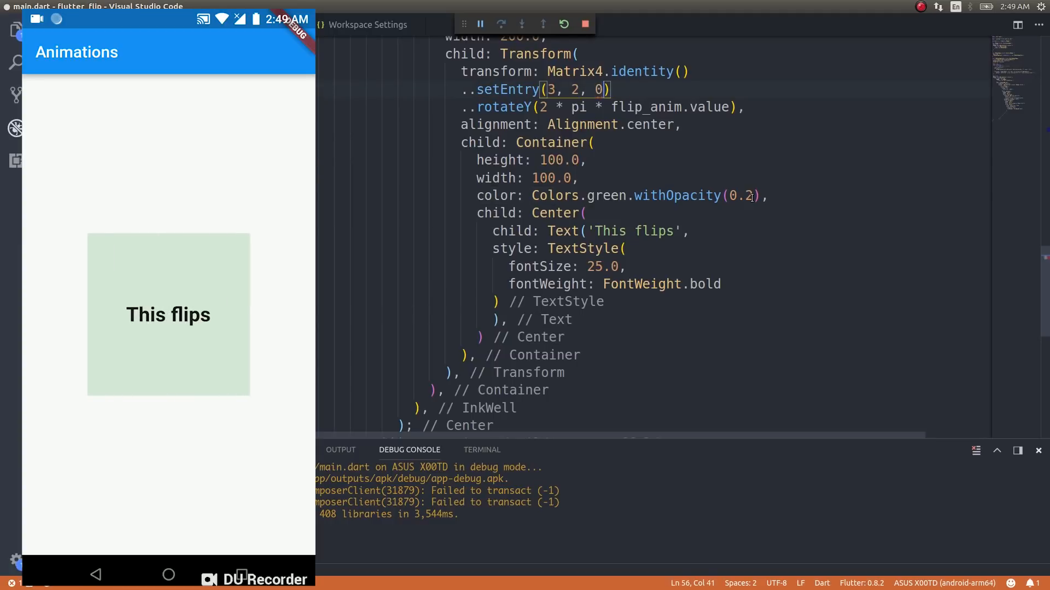
{"action": "type", "text": ".05"}
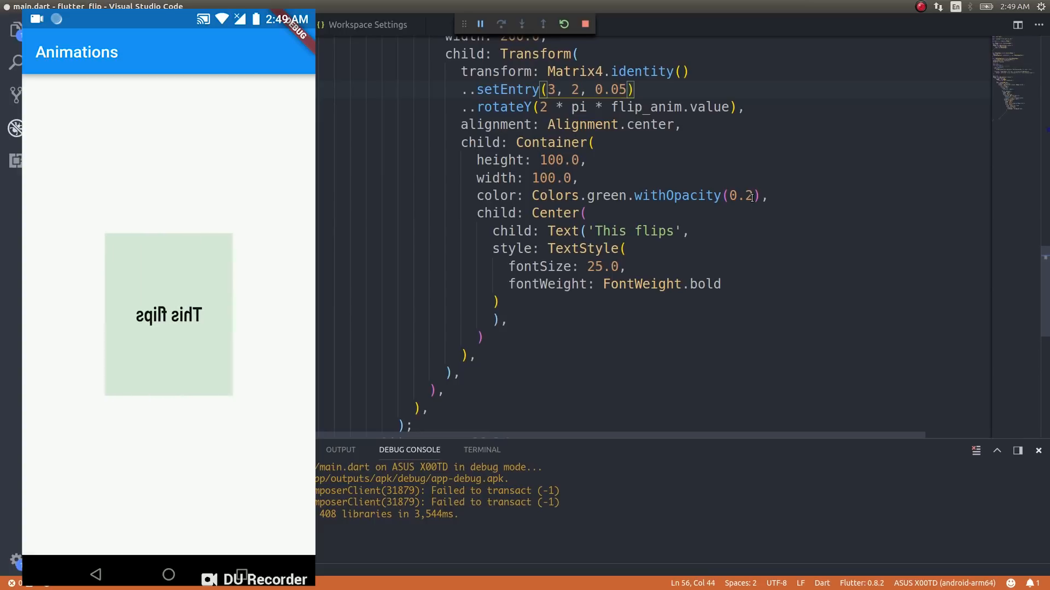
{"action": "type", "text": "0"}
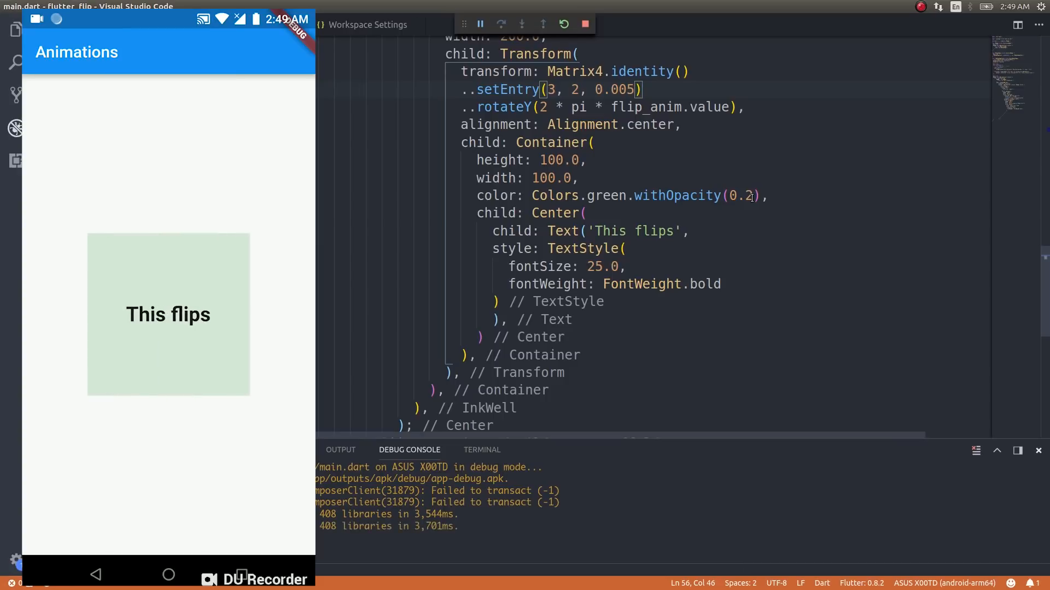
{"action": "left_click", "coordinate": [169, 314]}
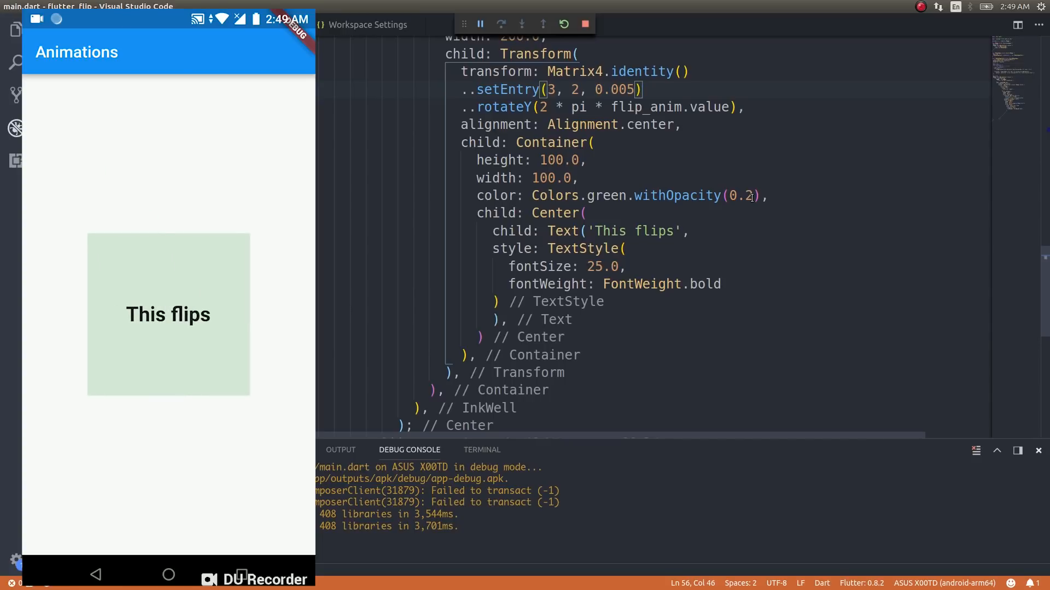
{"action": "left_click", "coordinate": [168, 313]}
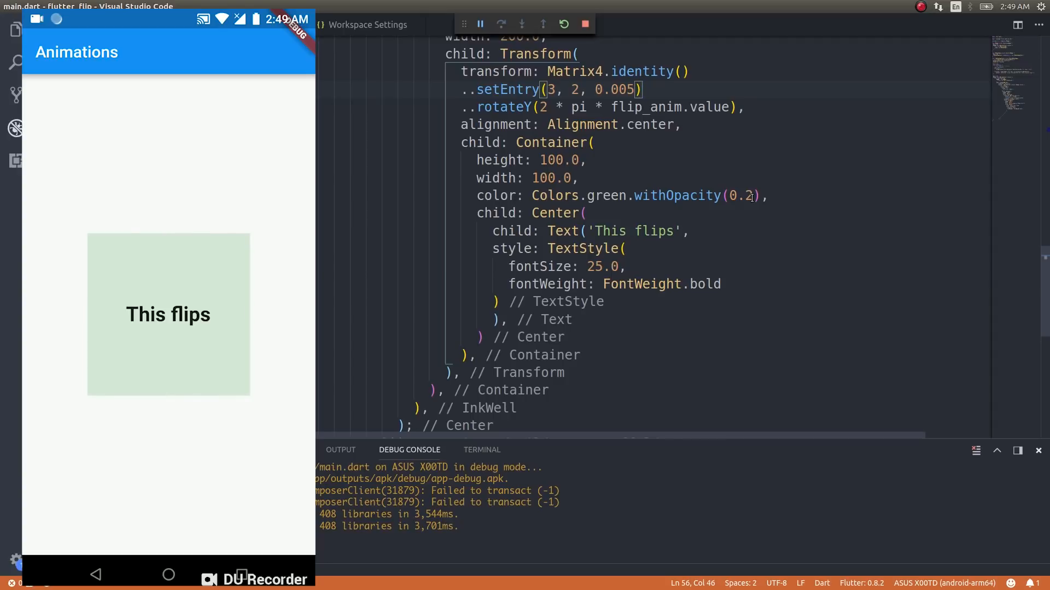
{"action": "left_click", "coordinate": [169, 314]}
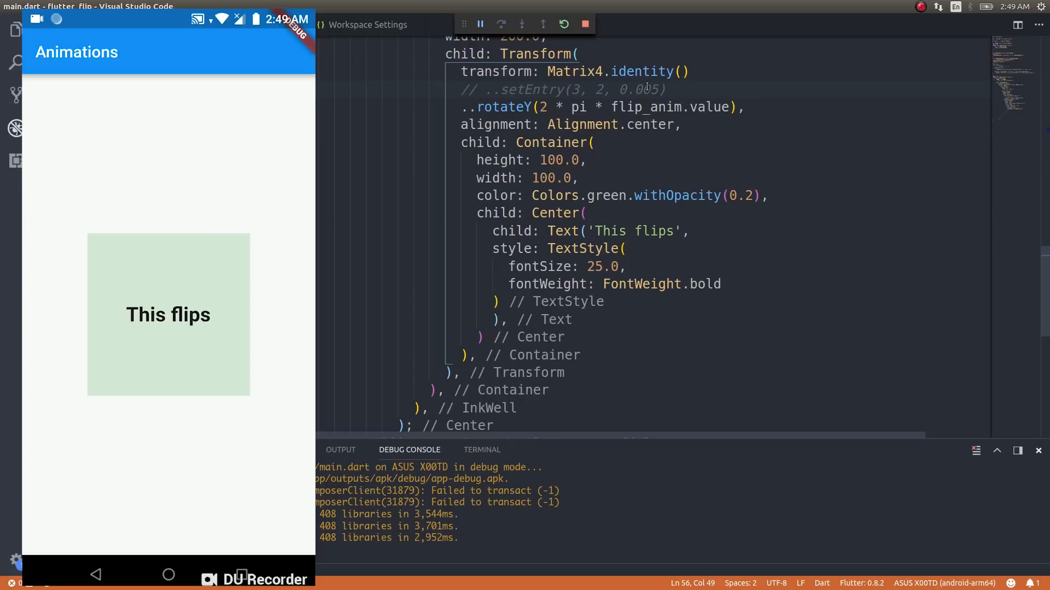
{"action": "left_click", "coordinate": [169, 314]}
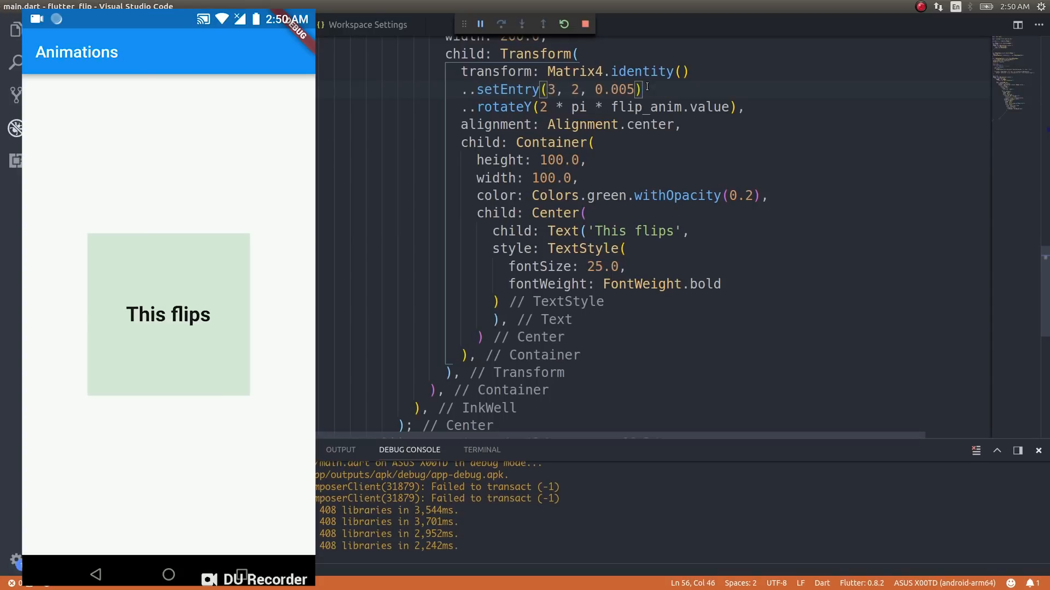
{"action": "left_click", "coordinate": [169, 314]}
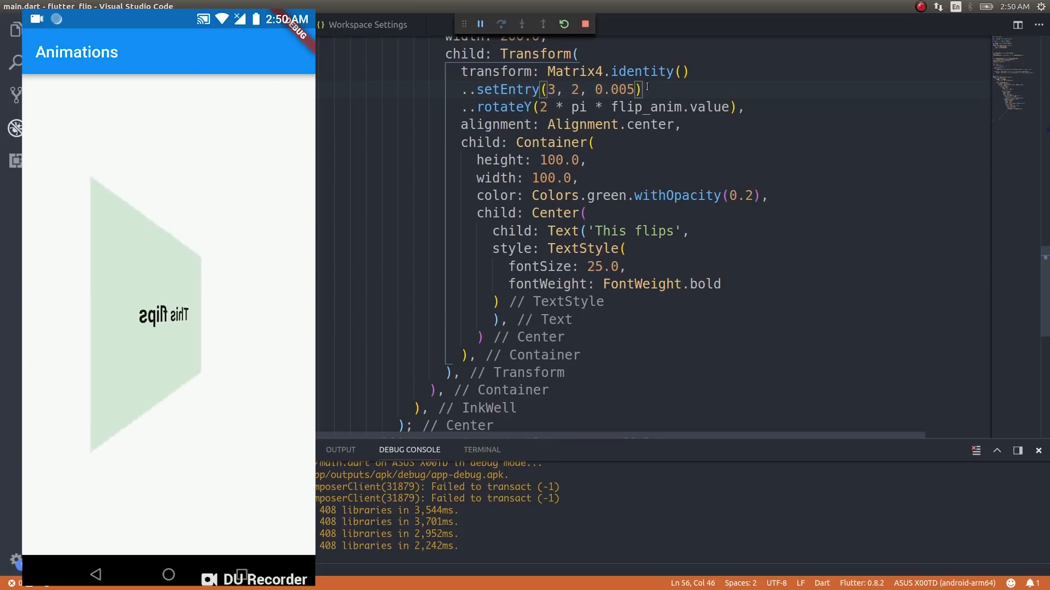
{"action": "left_click", "coordinate": [169, 313]}
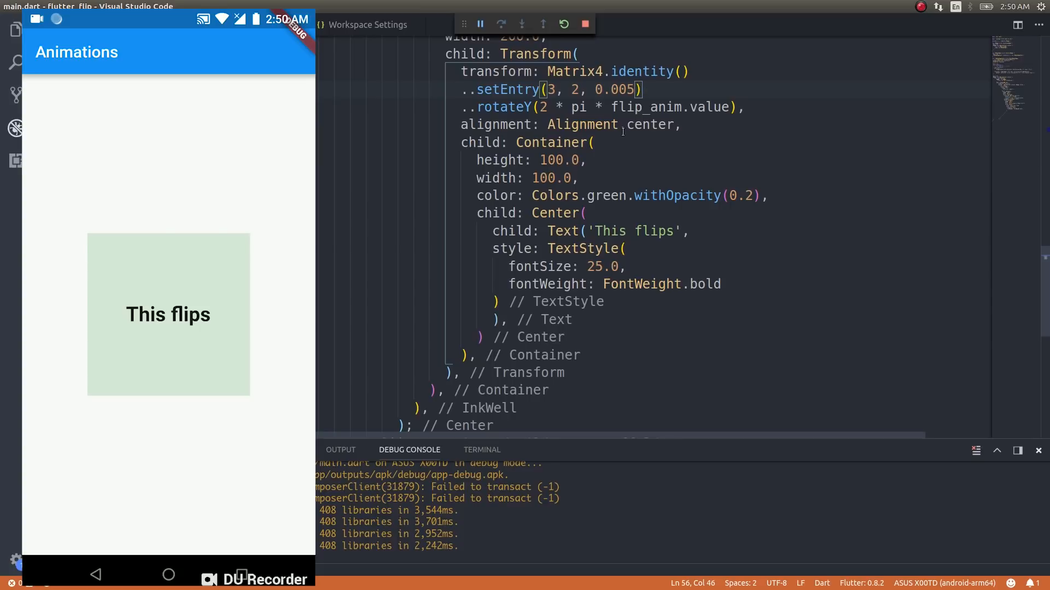
- Wrap the text's Center in a RotationTransition with turns: flip_anim
{"action": "left_click", "coordinate": [168, 314]}
{"action": "type", "text": "RotationTransition"}
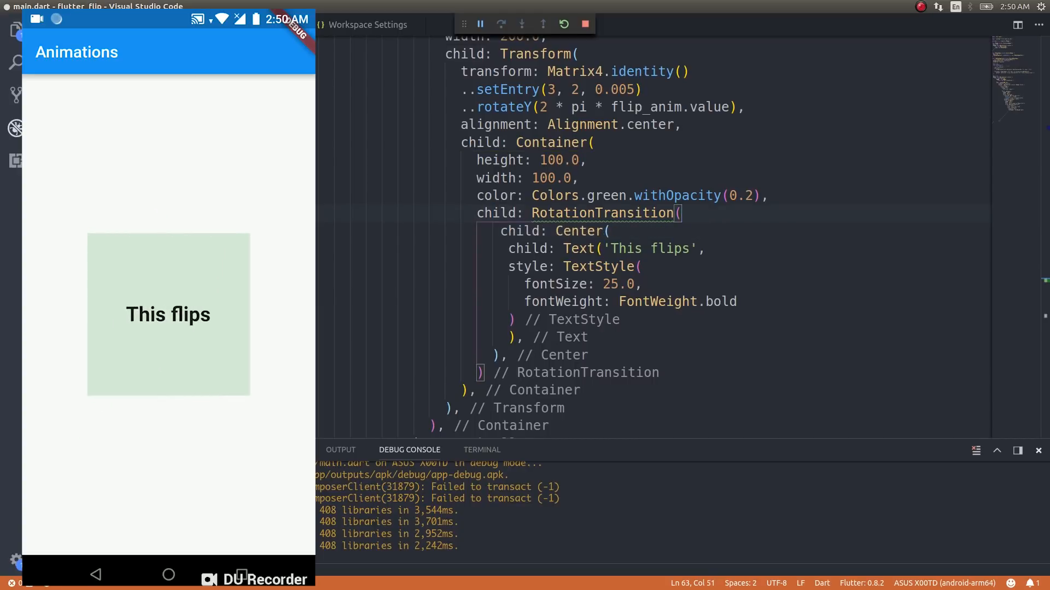
{"action": "type", "text": "trun"}
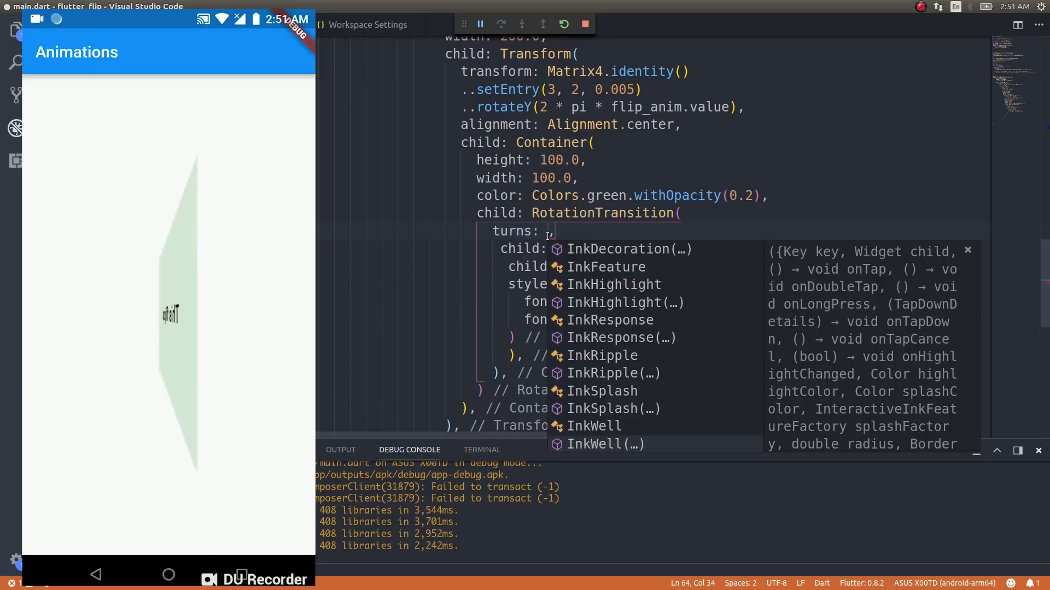
{"action": "type", "text": "fl"}
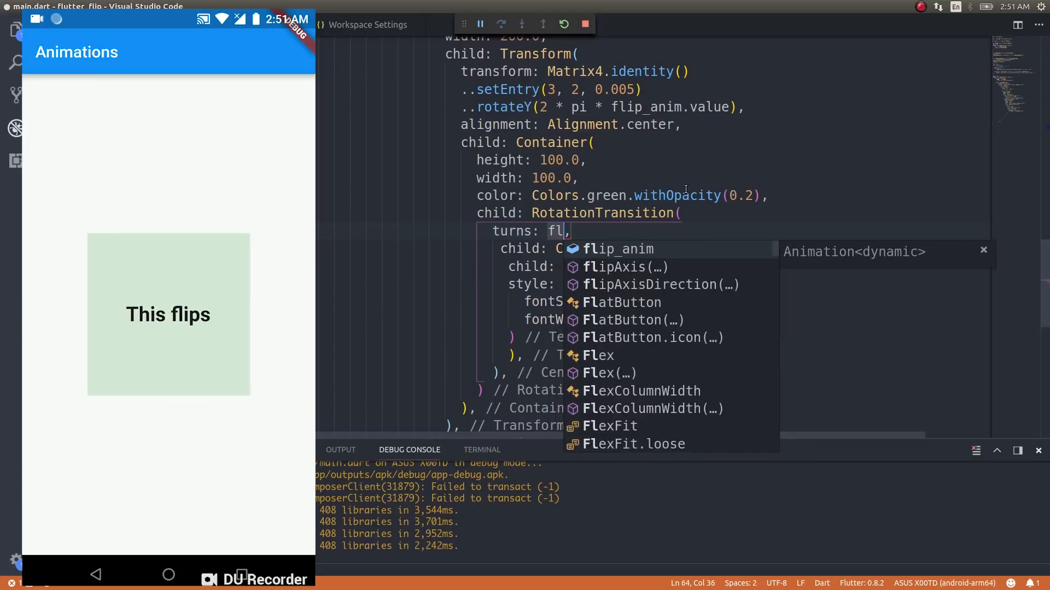
{"action": "left_click", "coordinate": [621, 249]}
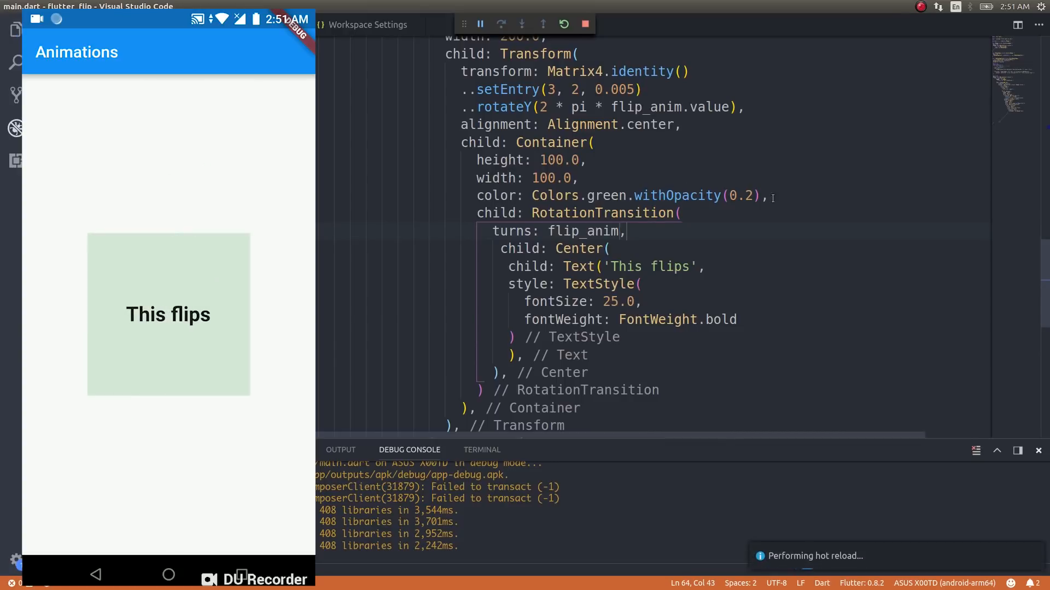
{"action": "mouse_move", "coordinate": [839, 240]}
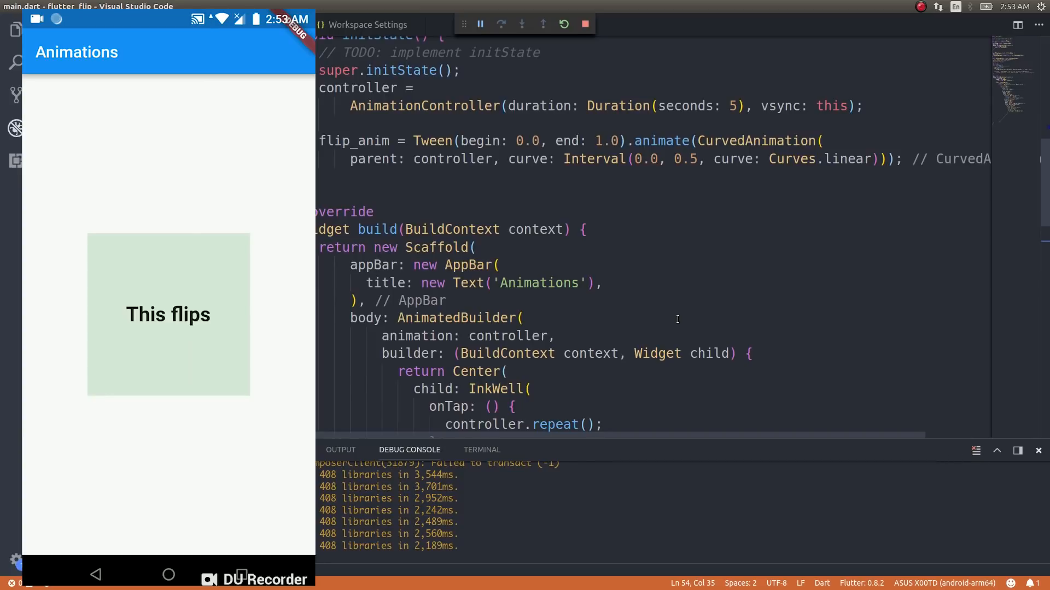
{"action": "left_click", "coordinate": [168, 314]}
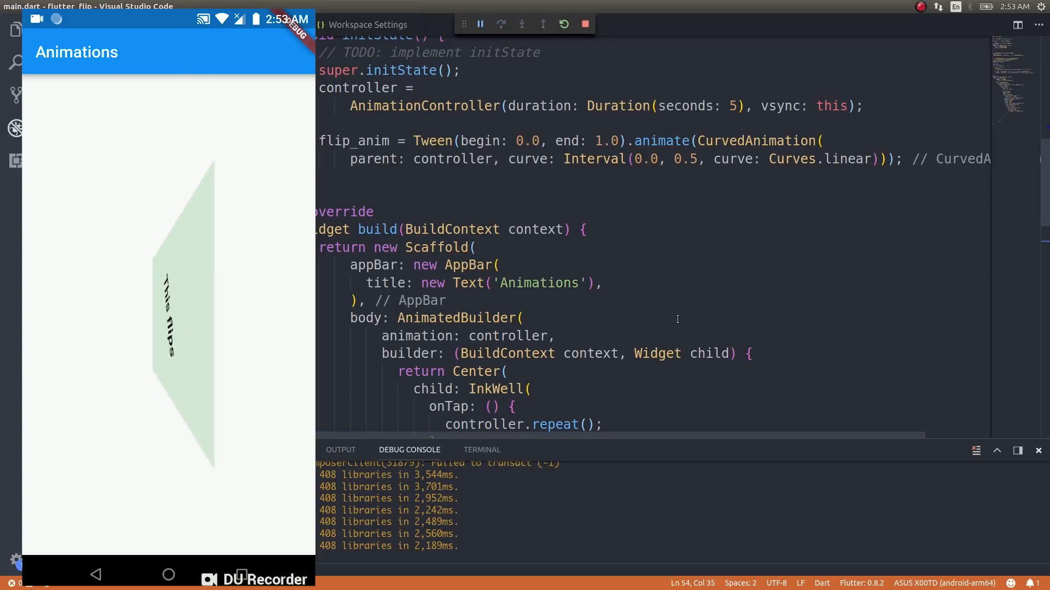
{"action": "scroll", "scroll_direction": "down", "scroll_amount": 3}
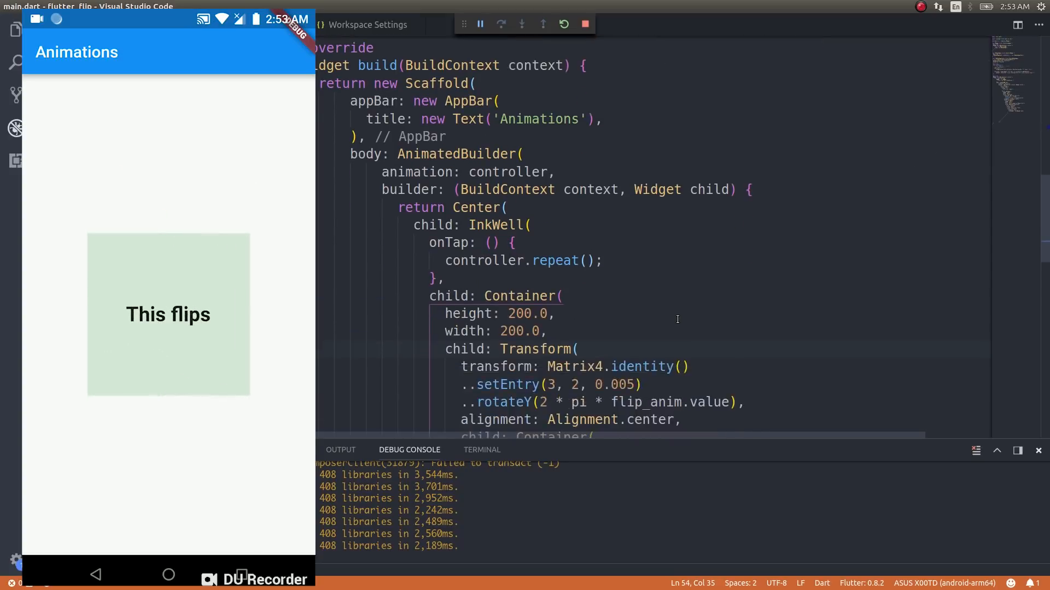
{"action": "scroll", "scroll_direction": "down", "scroll_amount": 3}
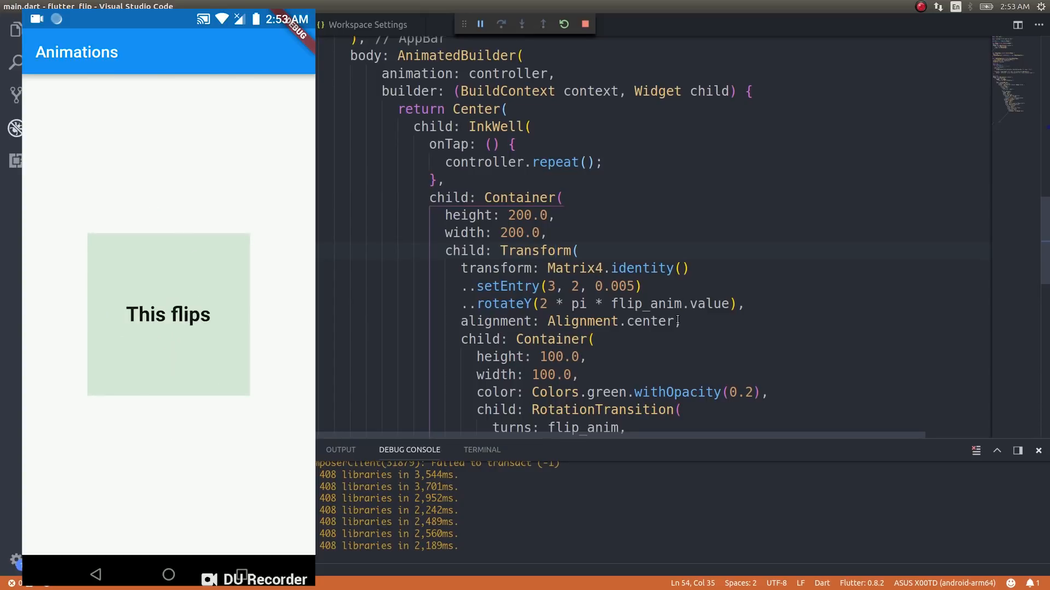
{"action": "left_click", "coordinate": [168, 314]}
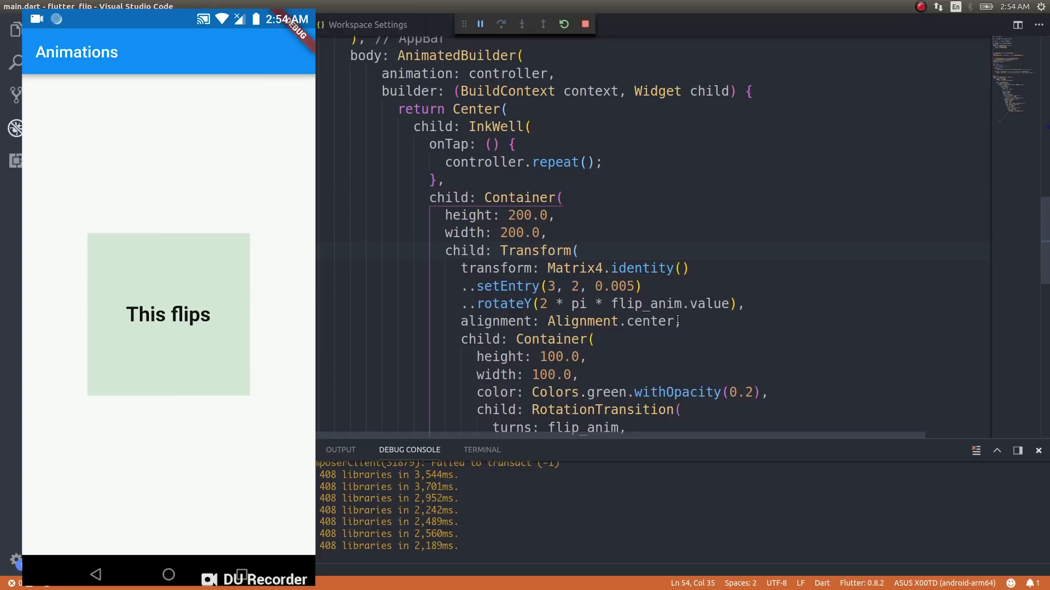
{"action": "left_click", "coordinate": [168, 314]}
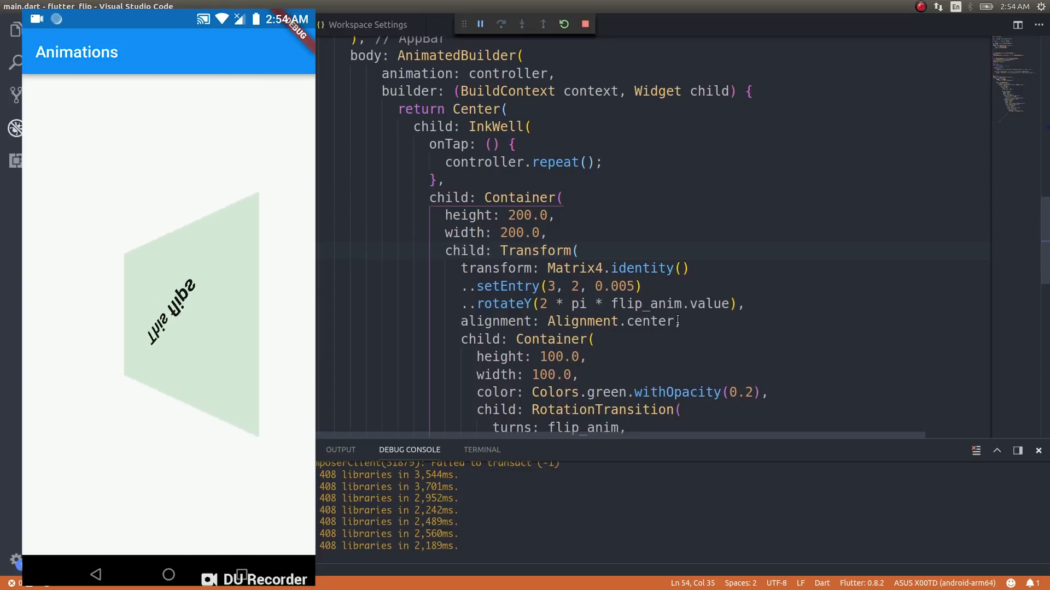